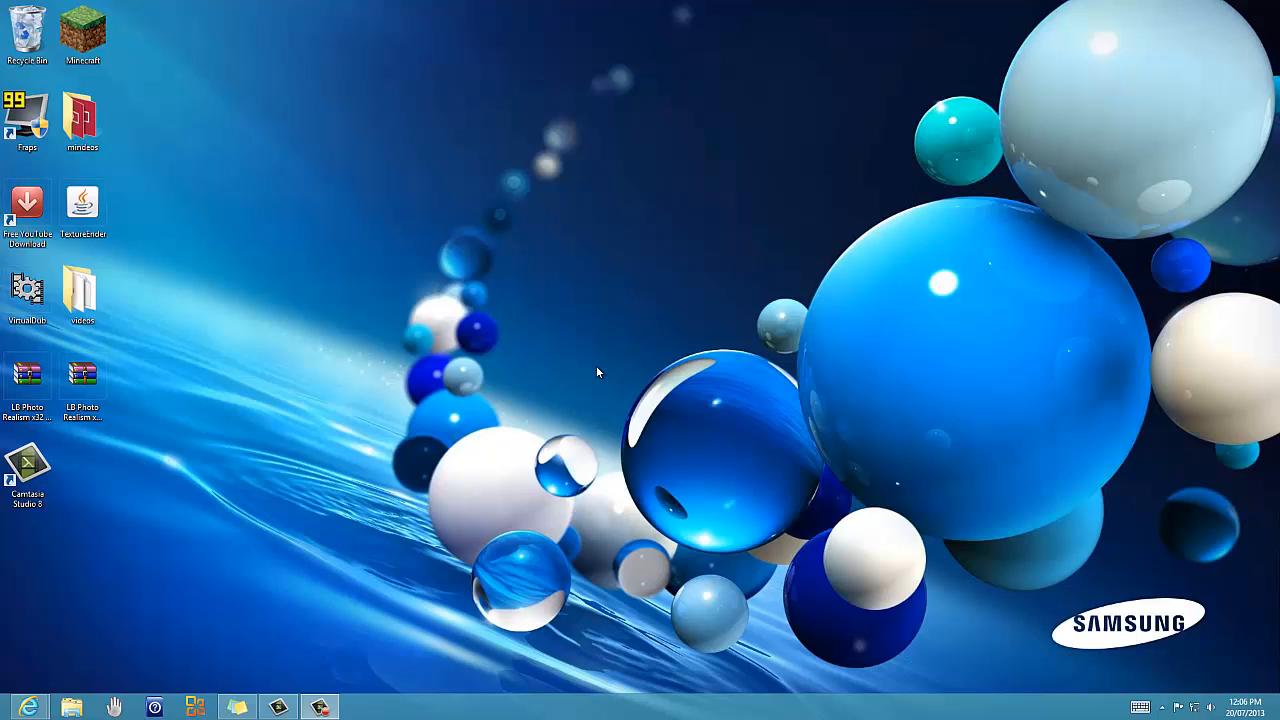
mouse_move(518, 472)
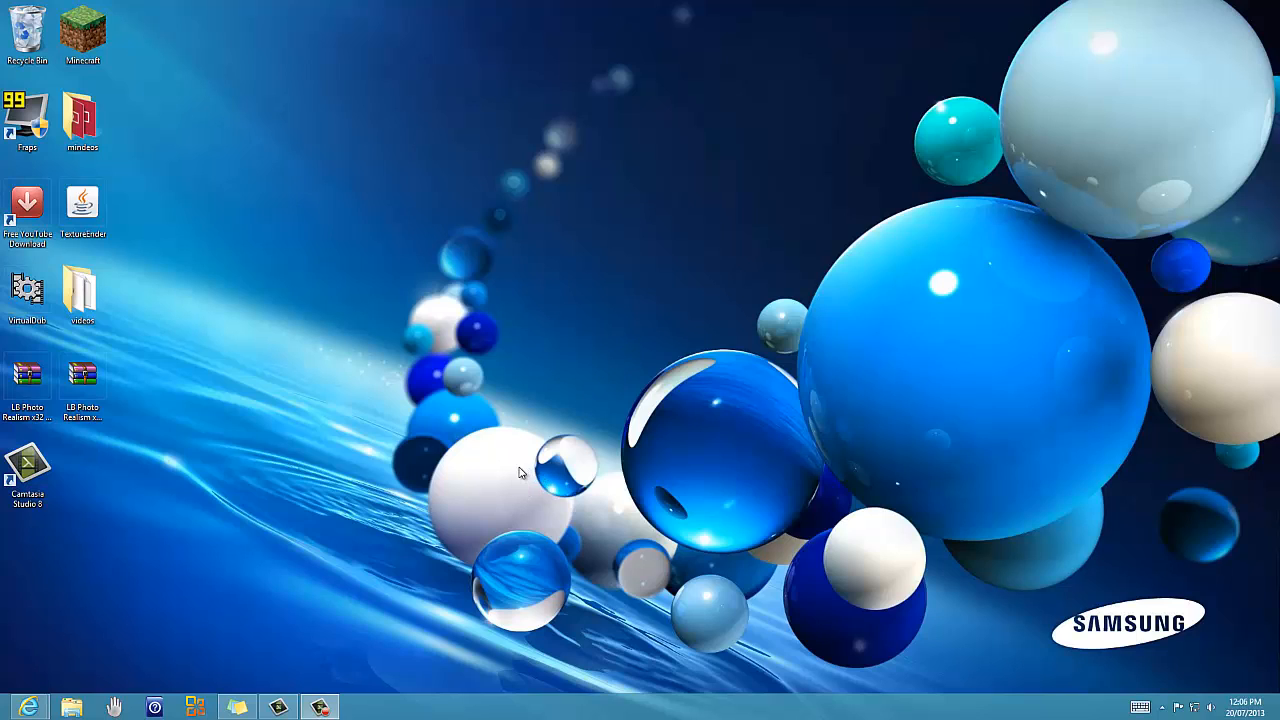
mouse_move(362, 464)
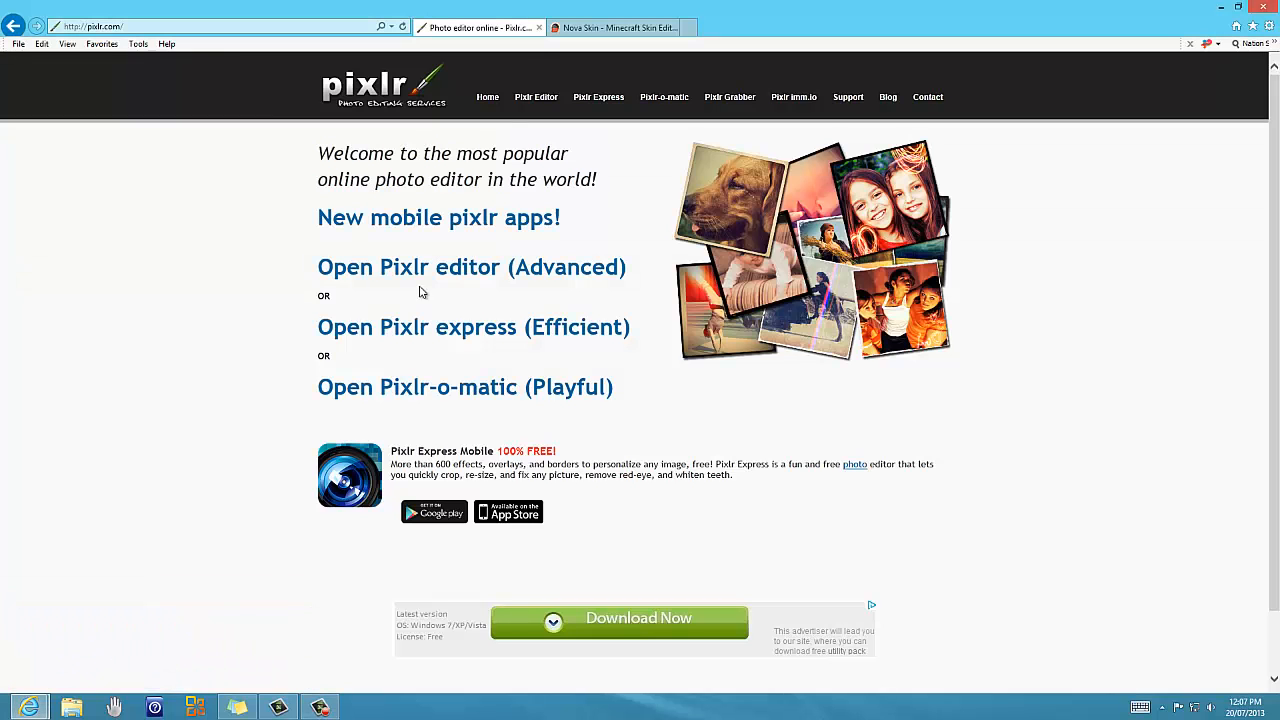
Switch to the Nova Skin editor and scroll the Pose panel to the arm settings.
left_click(614, 27)
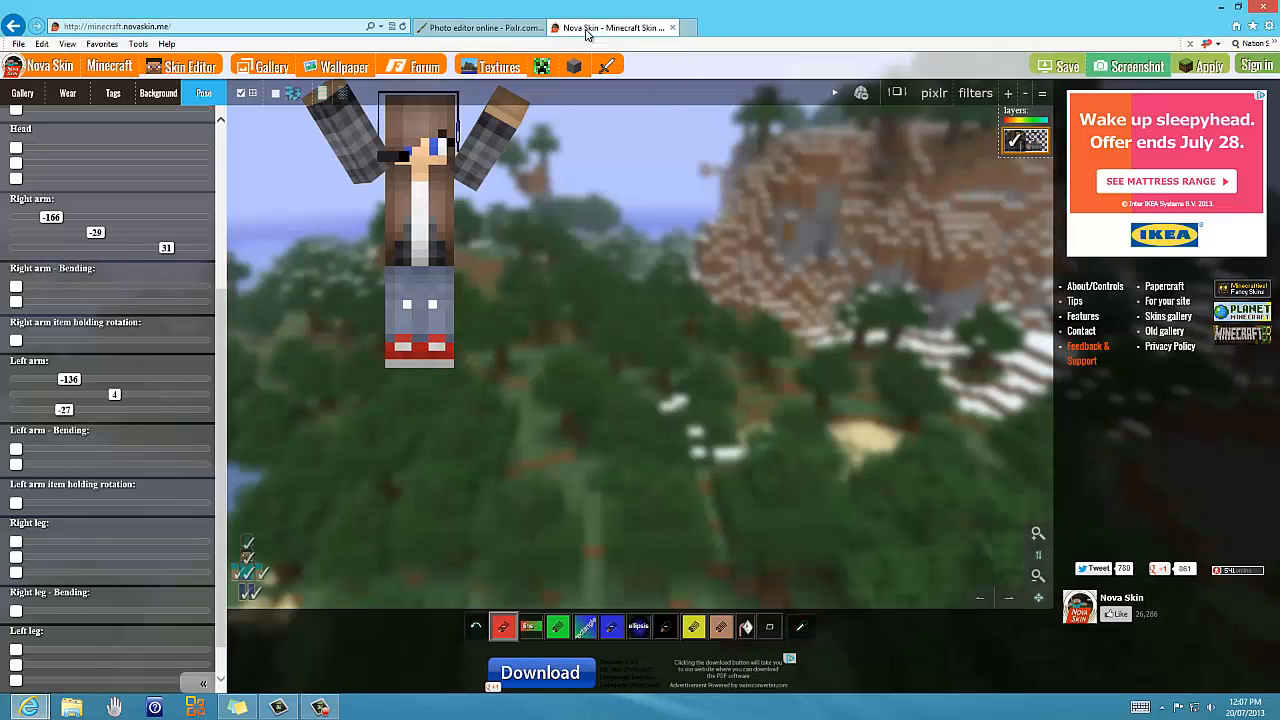
mouse_move(558, 255)
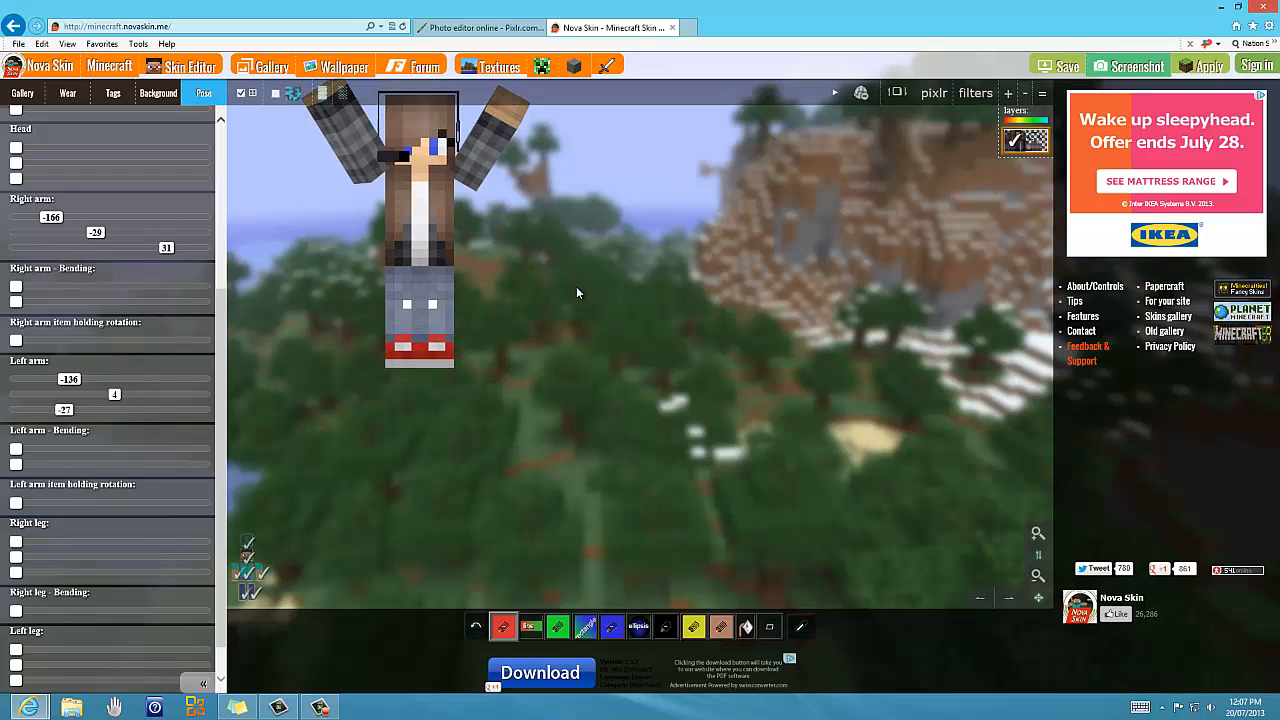
scroll("down", 3)
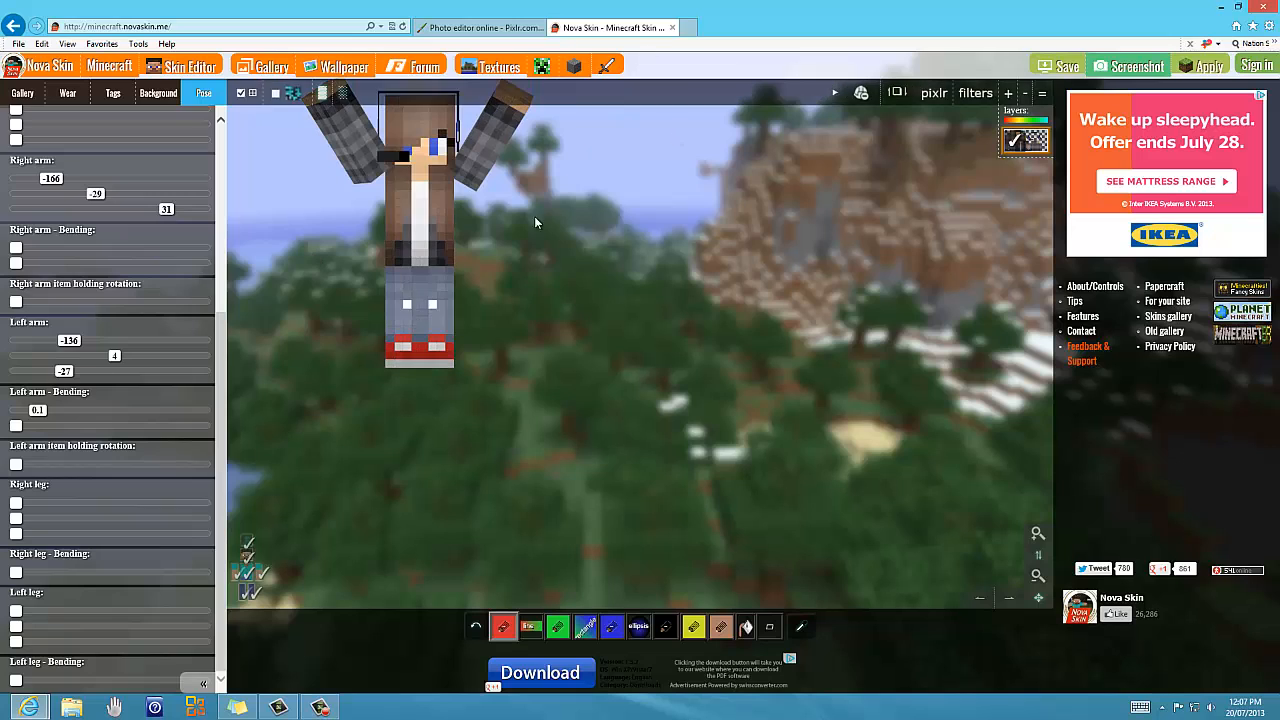
mouse_move(582, 272)
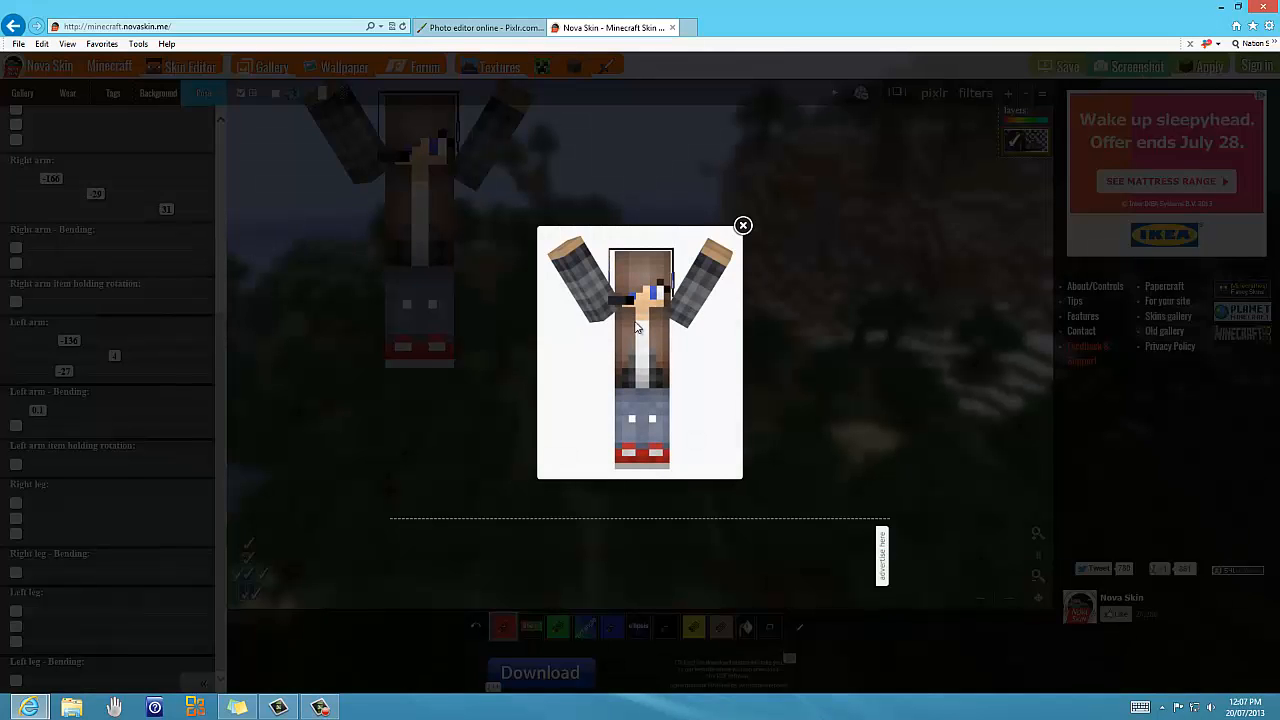
mouse_move(583, 427)
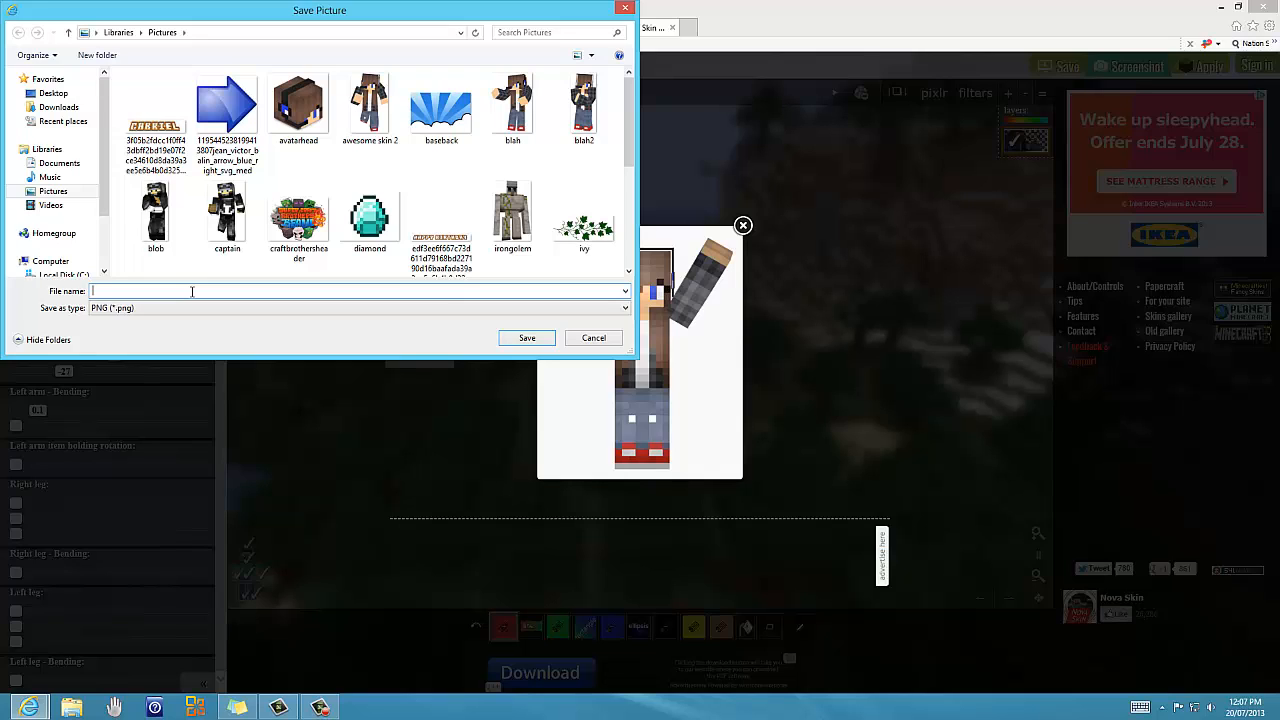
Name the posed-character screenshot 'awesome' when saving it to Pictures.
type("awesome")
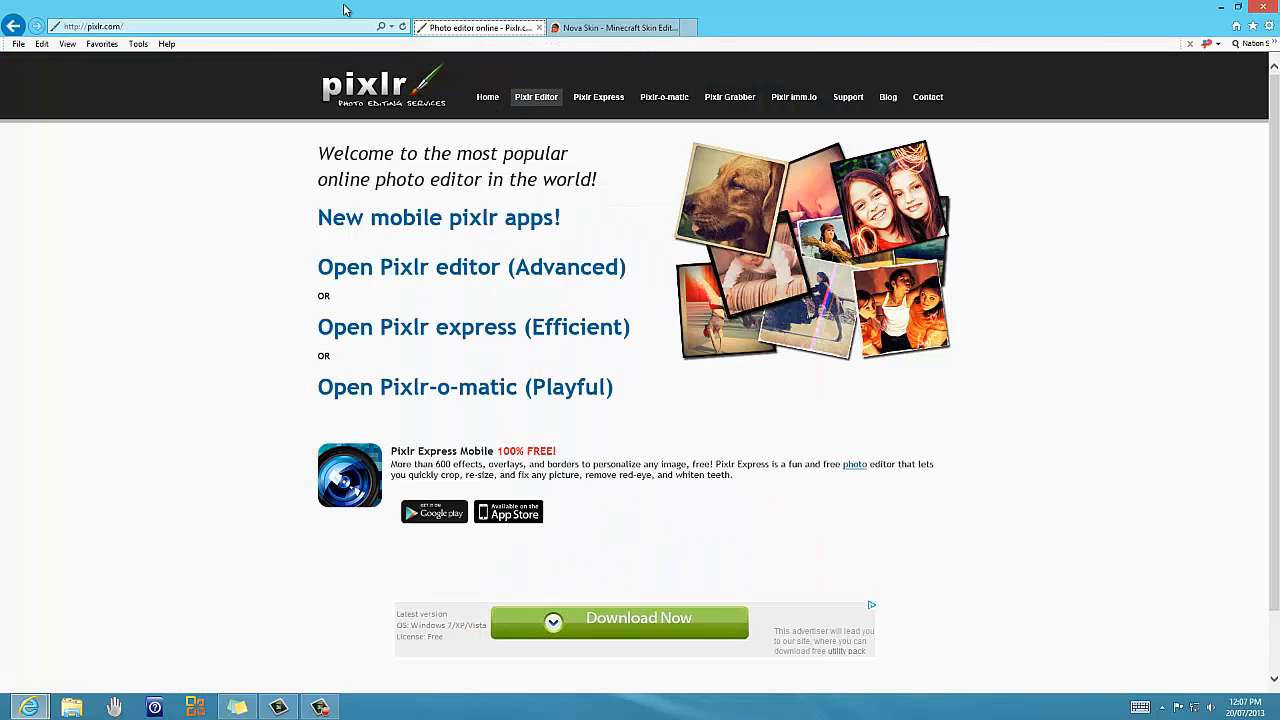
mouse_move(603, 221)
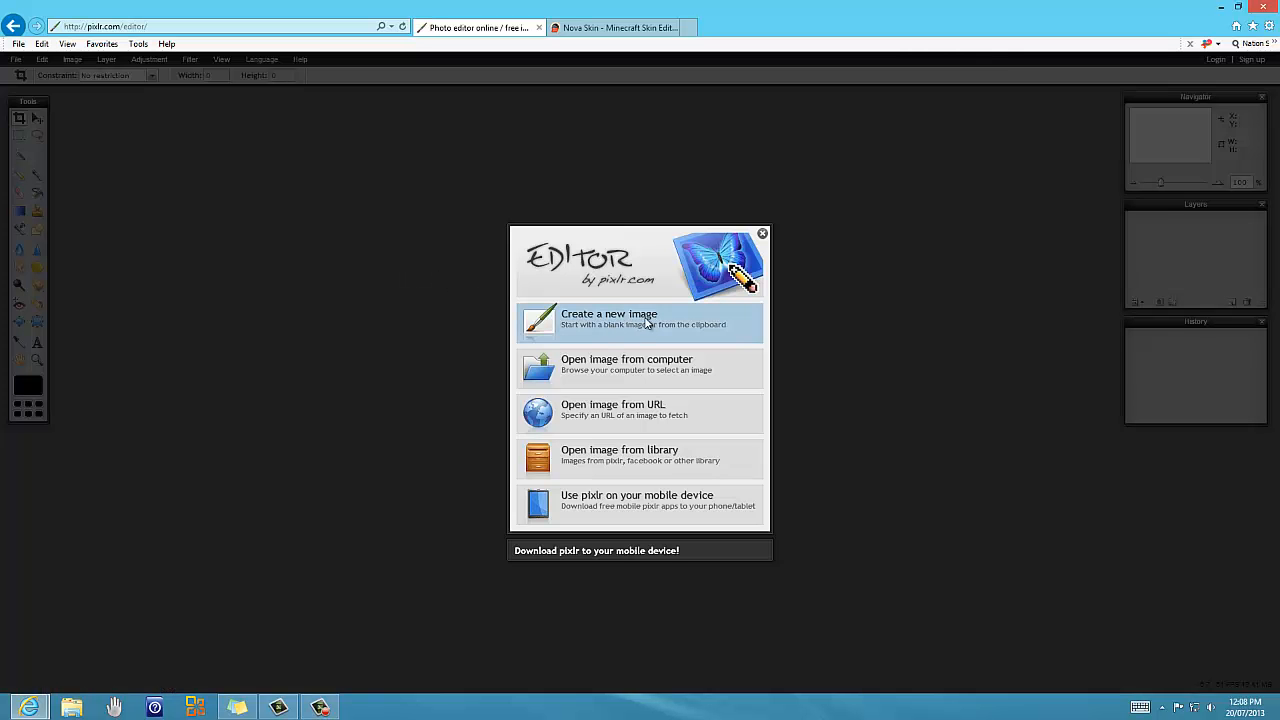
Create a new 1280×720 image using the Movie 720p preset.
left_click(611, 318)
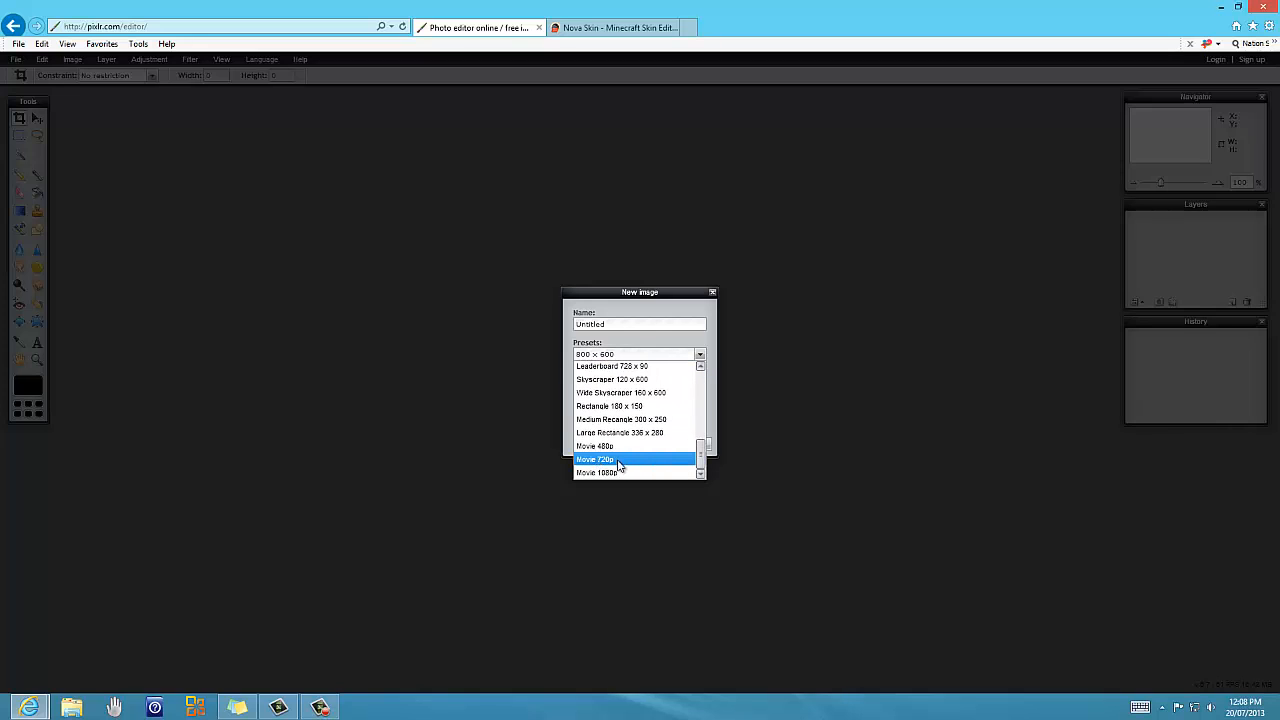
left_click(614, 458)
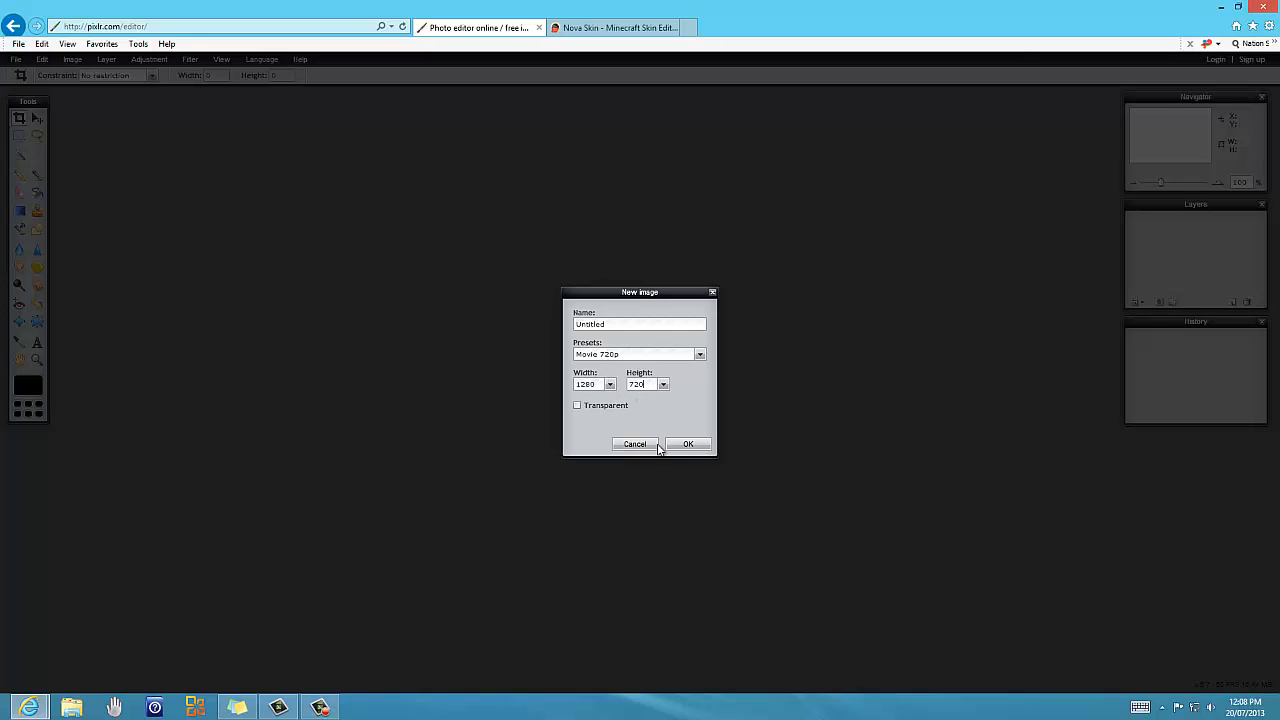
mouse_move(690, 445)
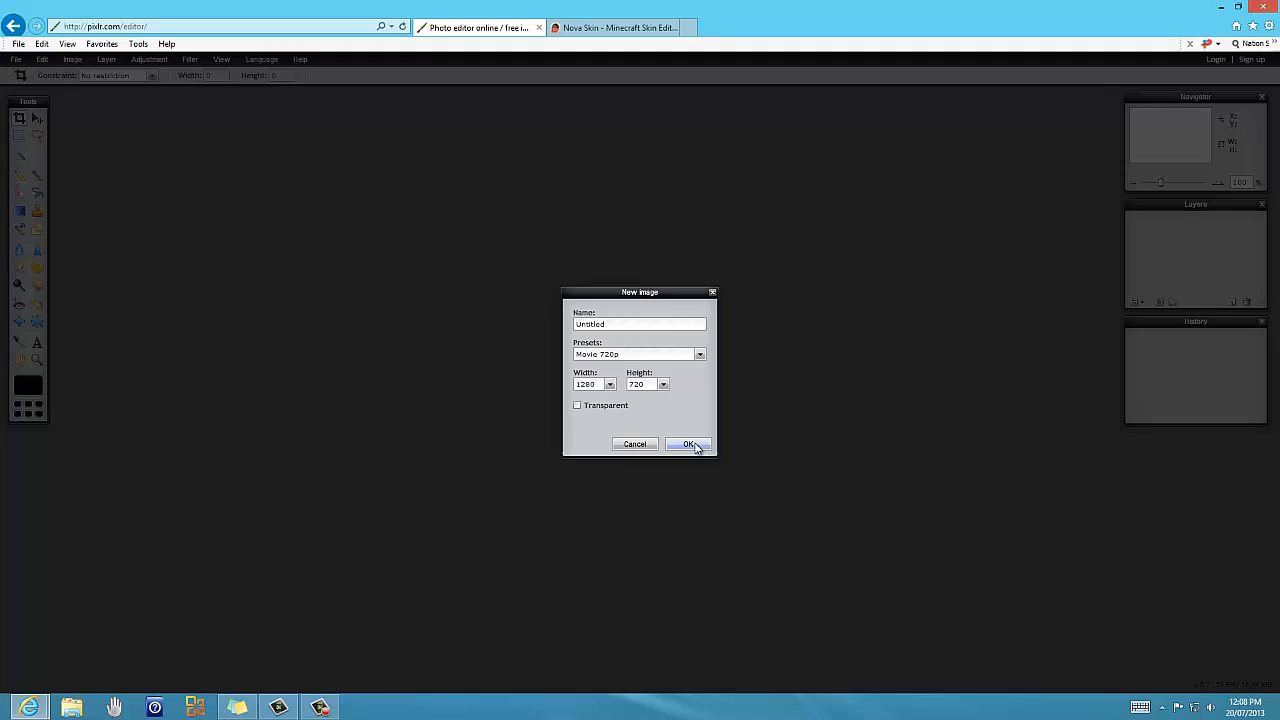
left_click(688, 444)
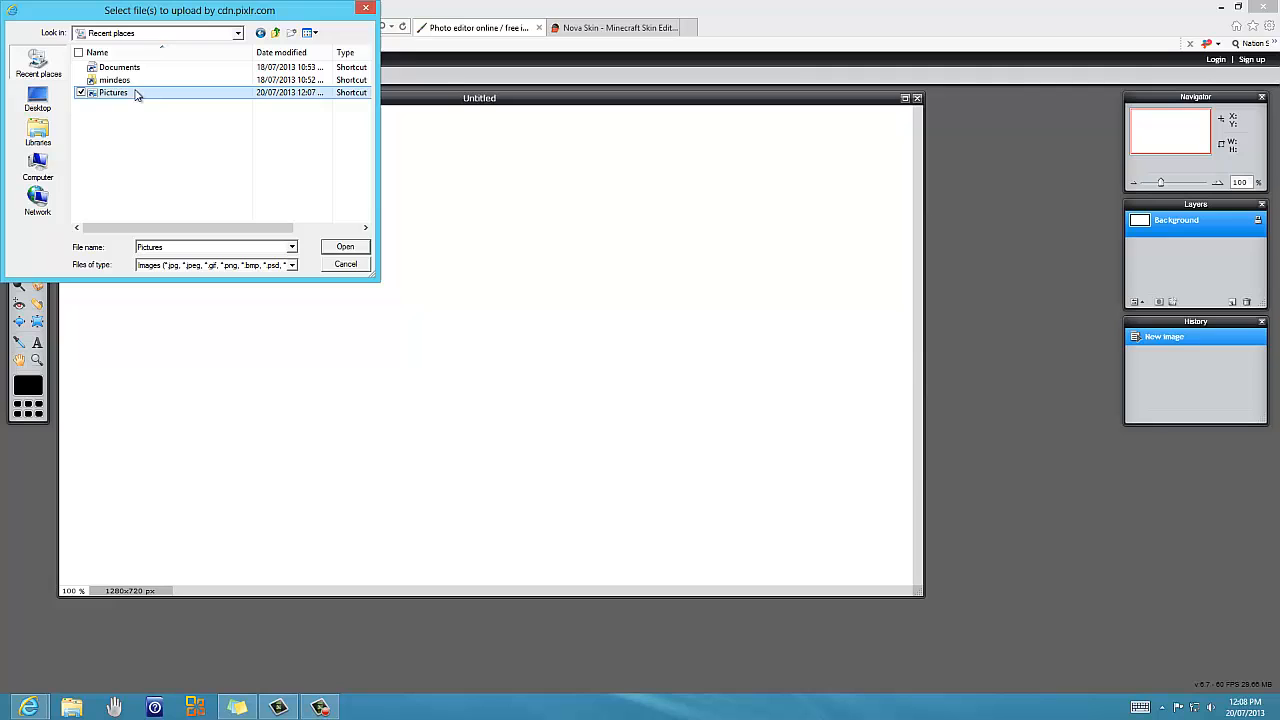
Open minecraft_cave_by_harryisland from the Pictures folder to paste as a layer.
double_click(113, 93)
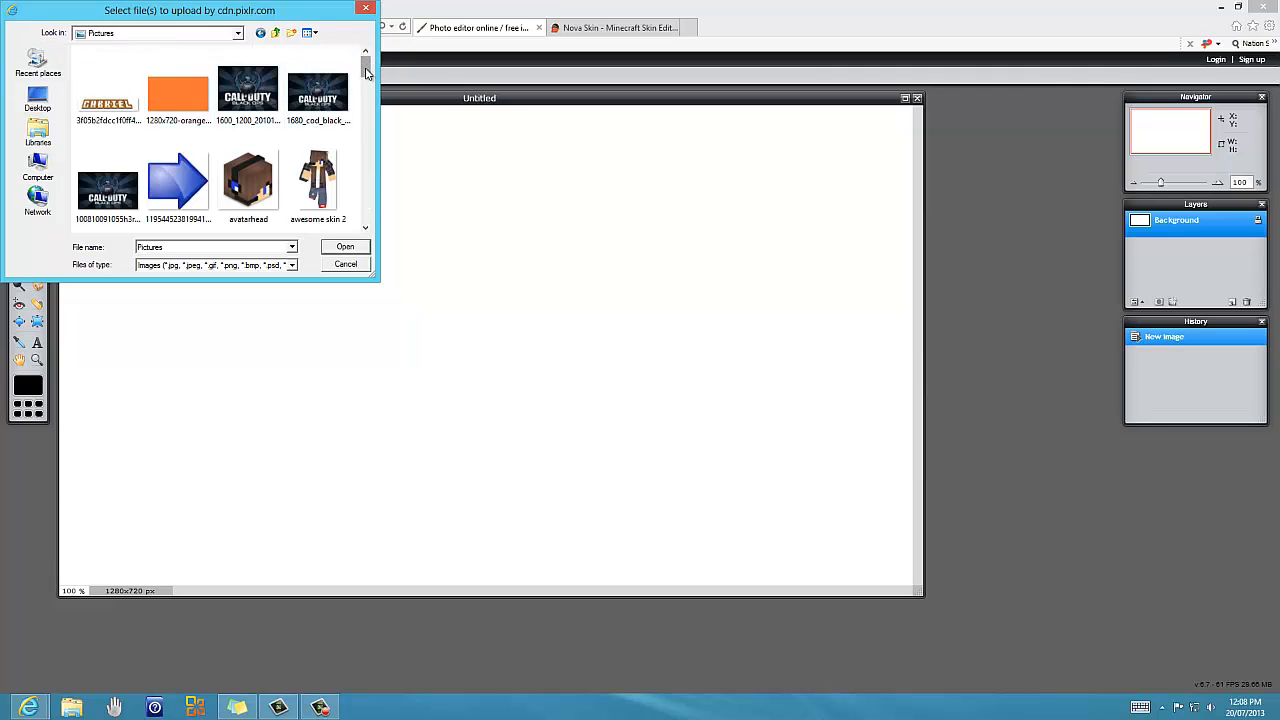
scroll("down", 3)
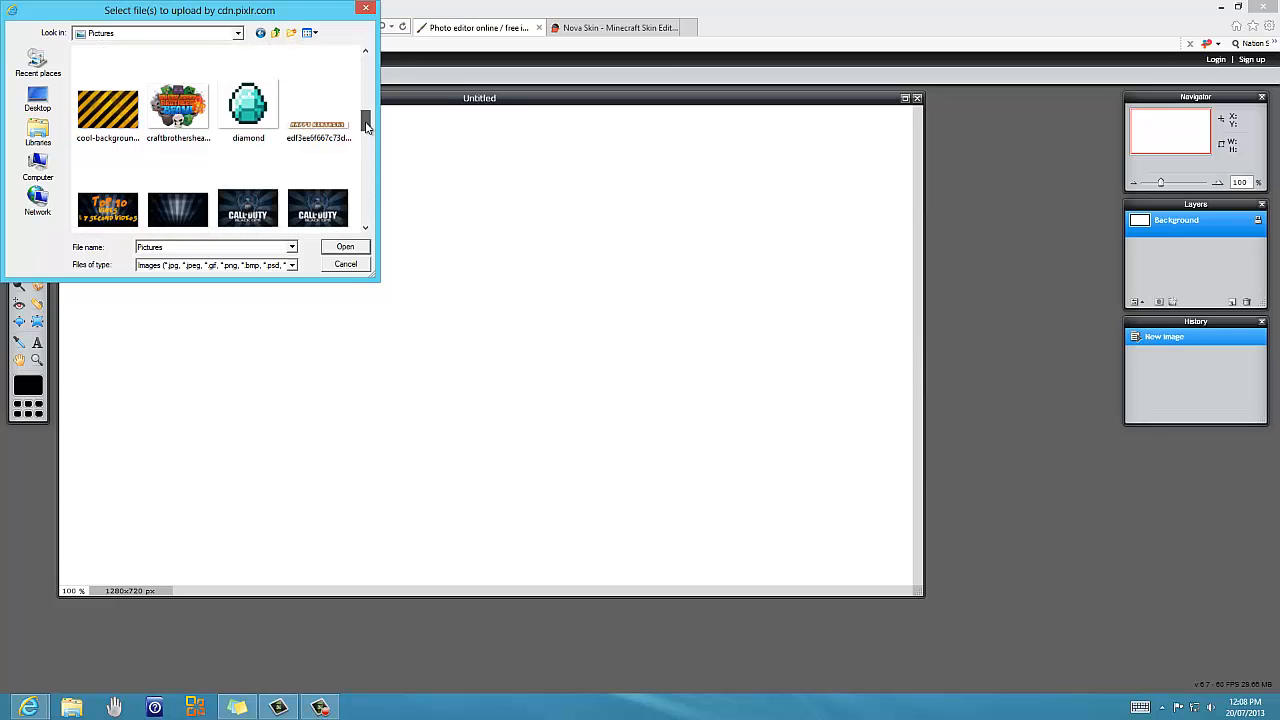
scroll("down", 3)
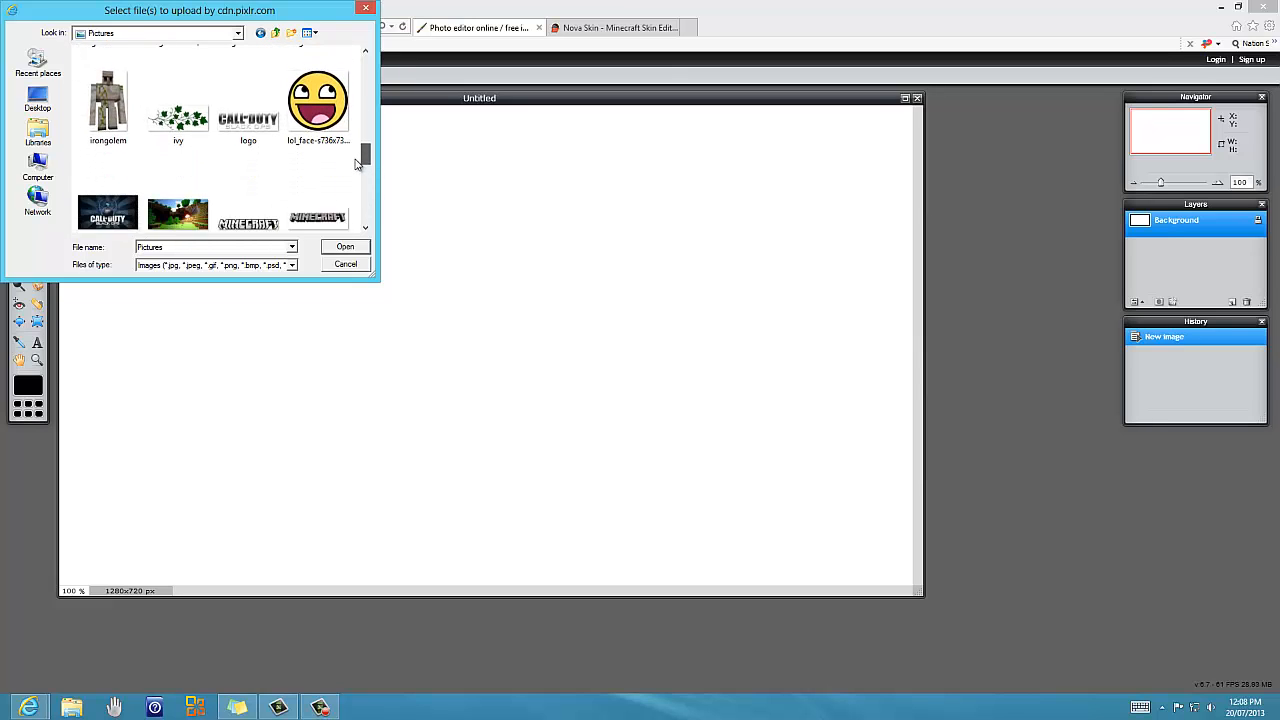
left_click(177, 105)
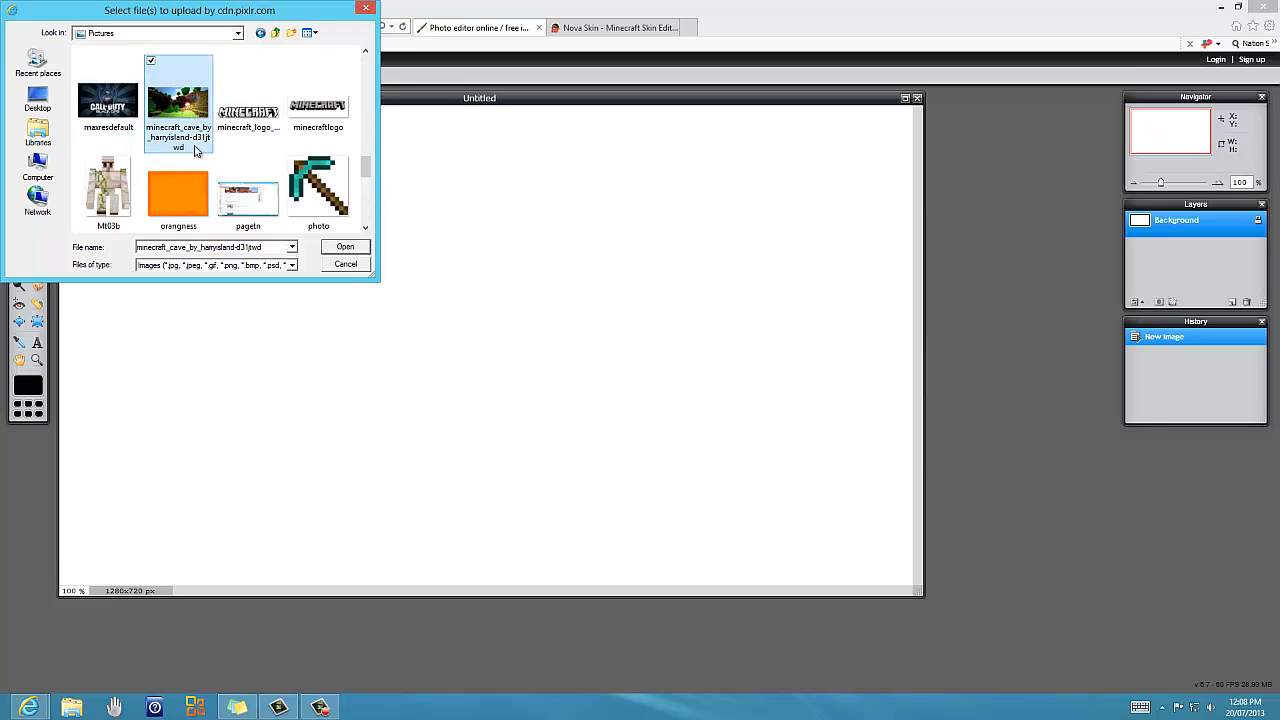
left_click(344, 247)
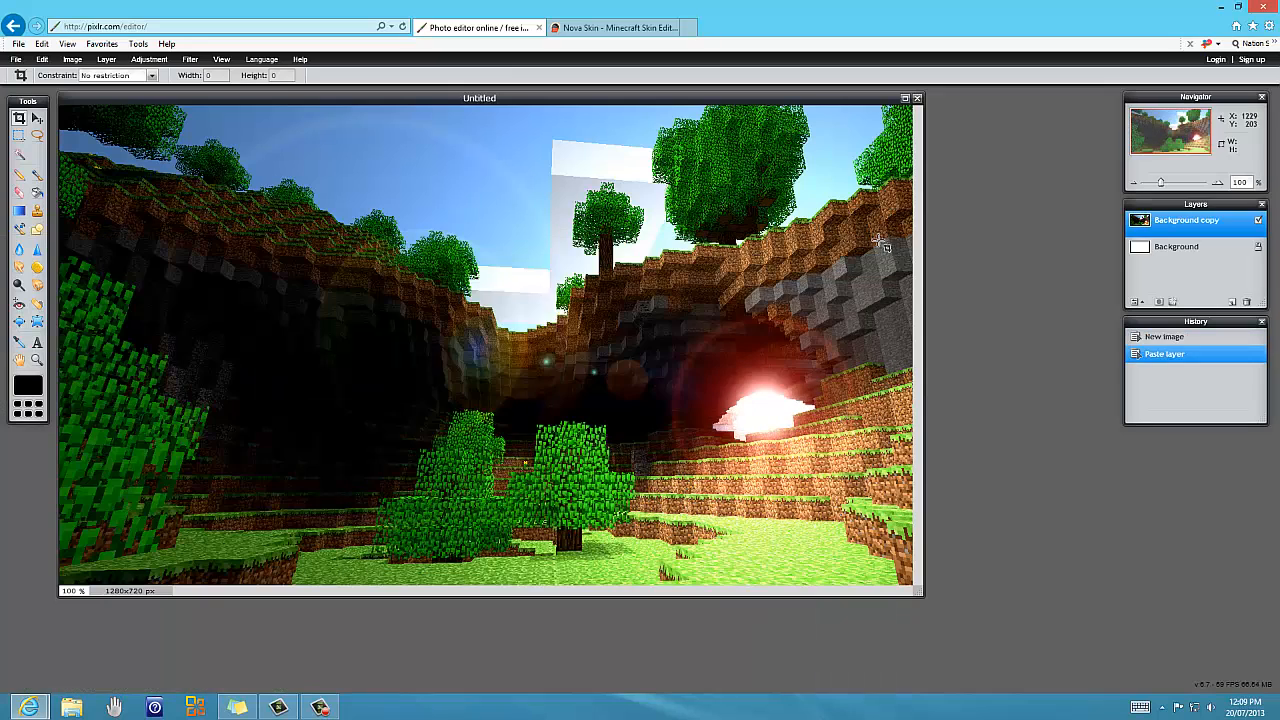
mouse_move(711, 322)
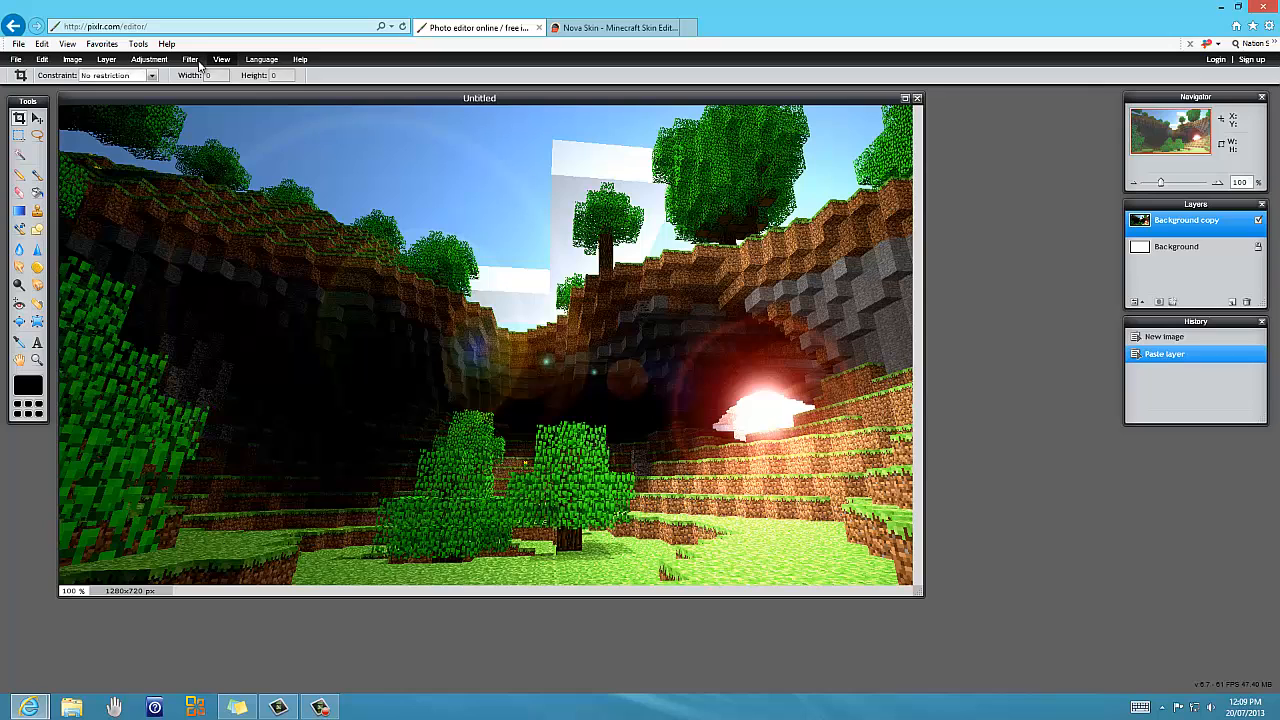
Apply Blur three times, then a Box blur of amount 9 to the cave layer.
left_click(199, 58)
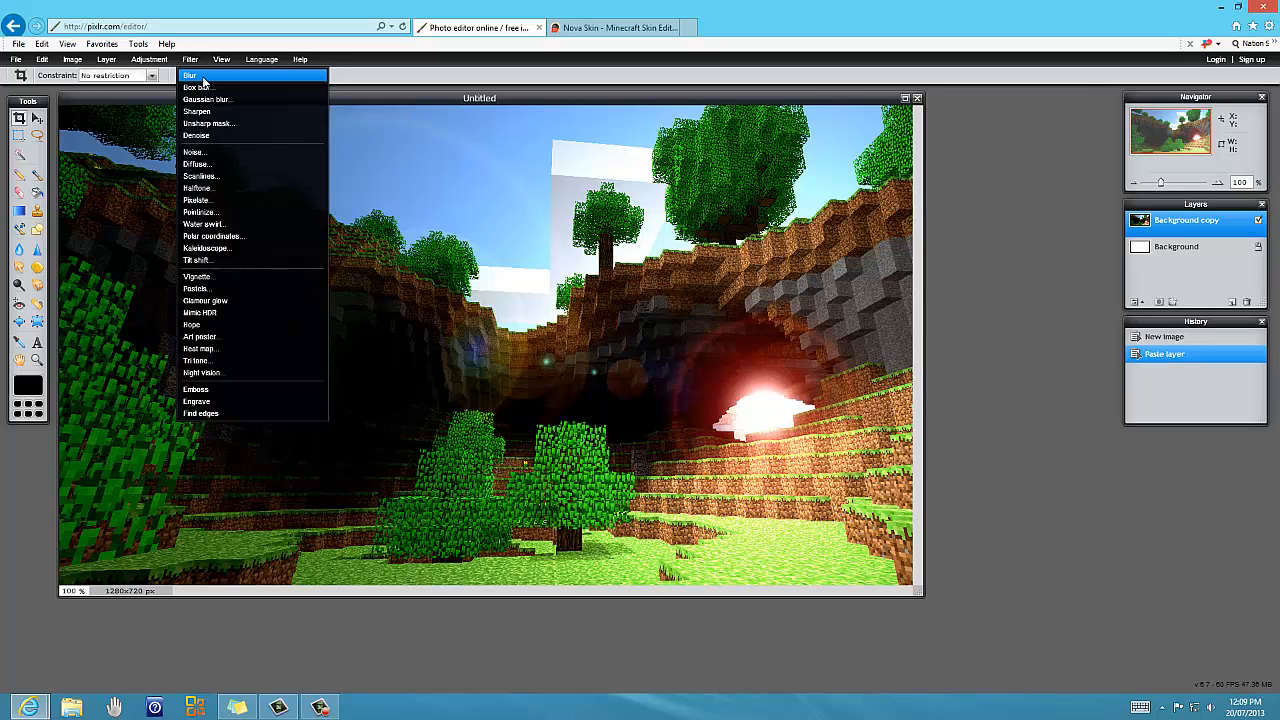
left_click(195, 76)
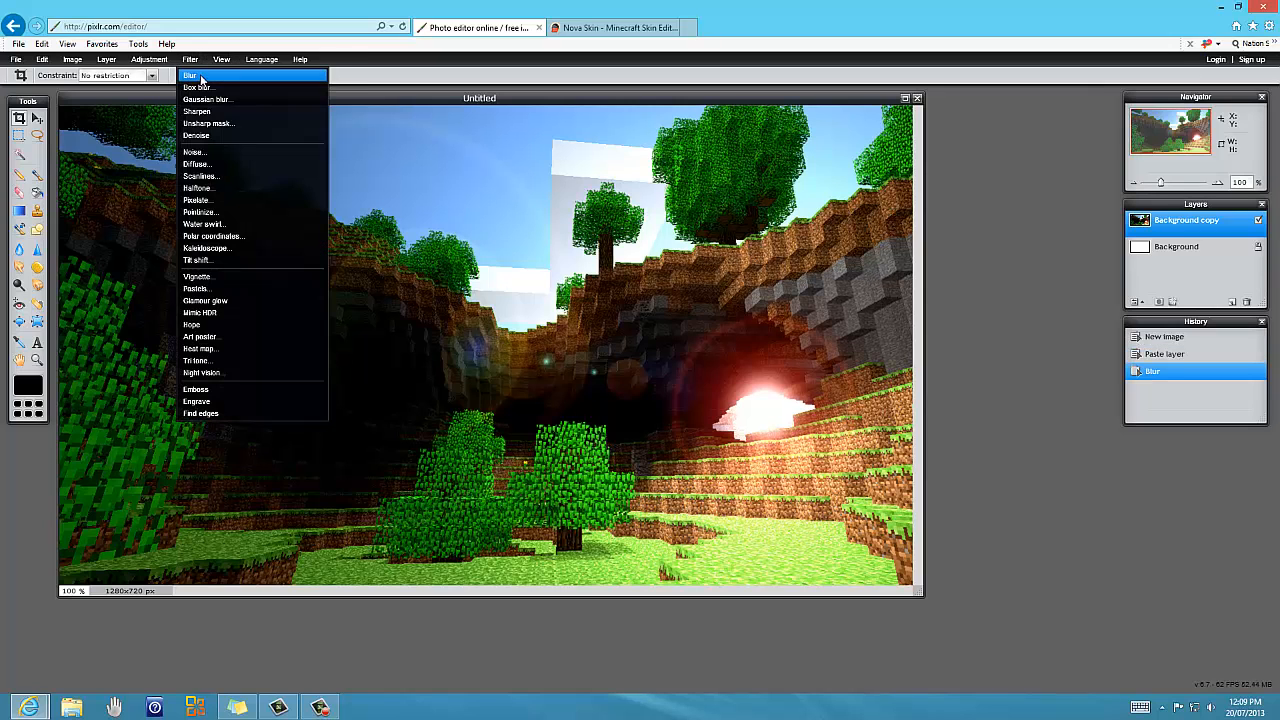
left_click(195, 76)
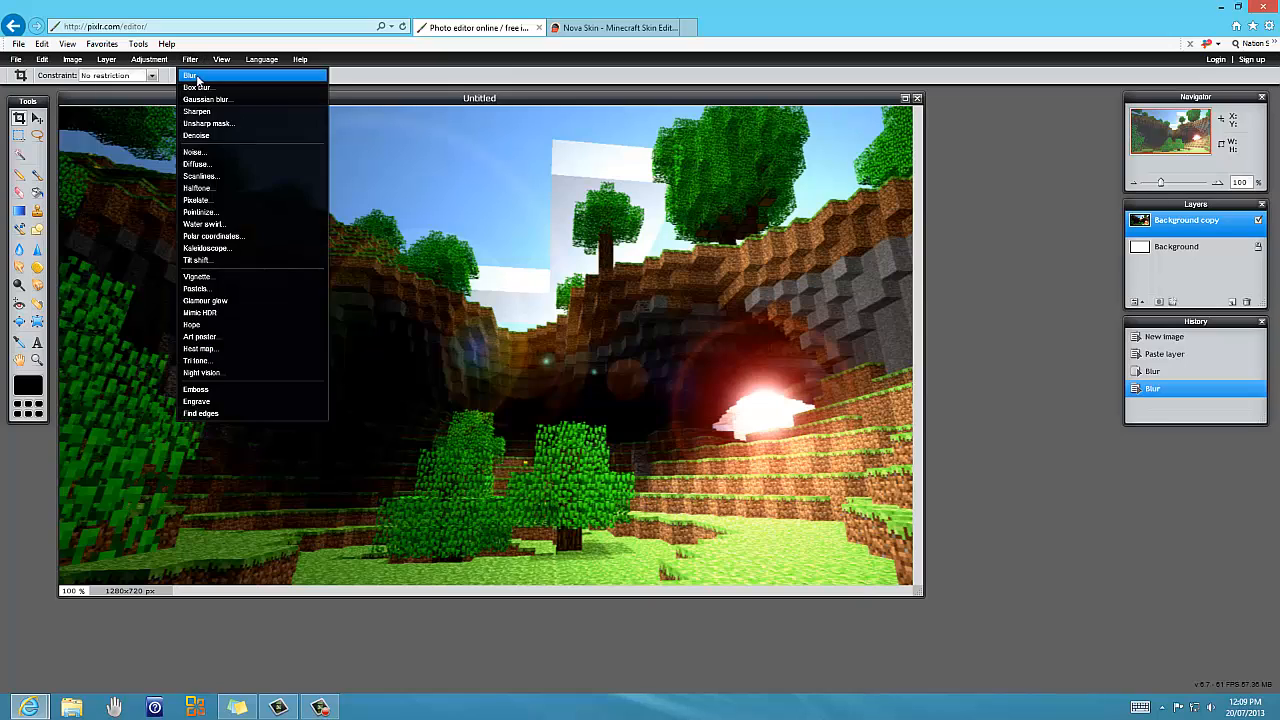
left_click(195, 76)
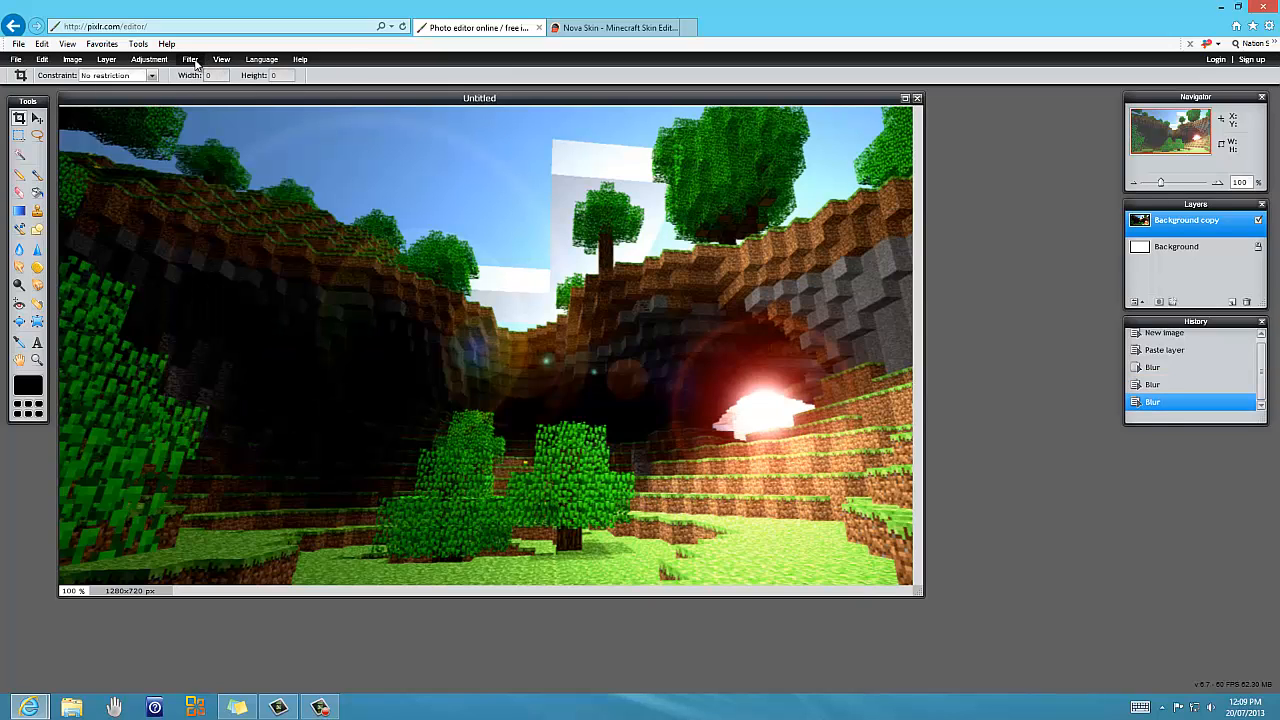
left_click(201, 58)
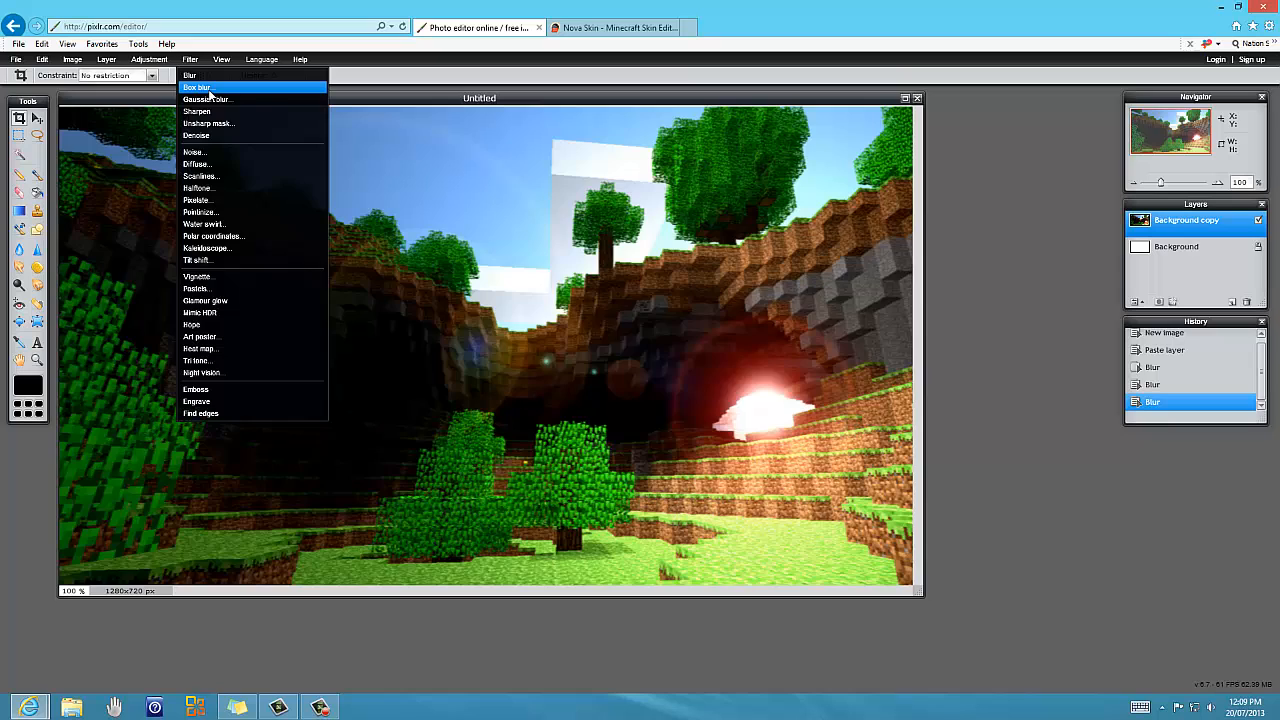
left_click(197, 87)
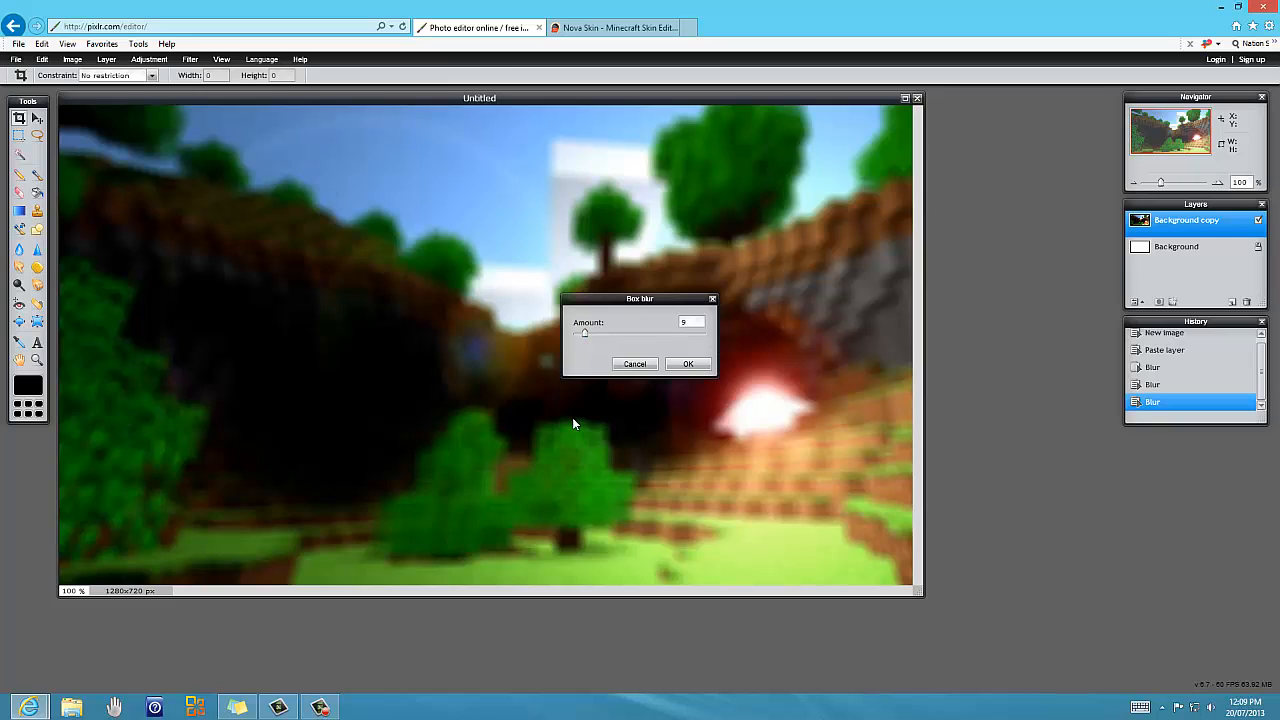
left_click(687, 364)
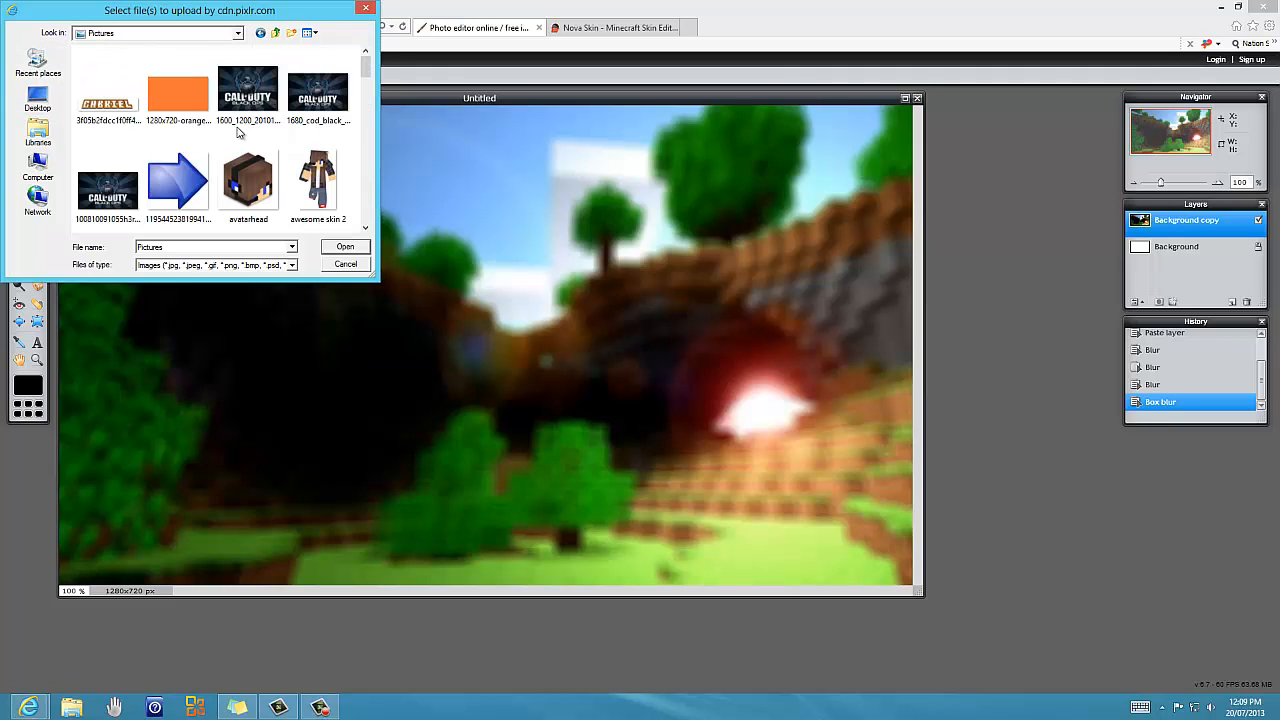
Load the minecraft_logo file from Pictures as a new layer.
scroll("down", 3)
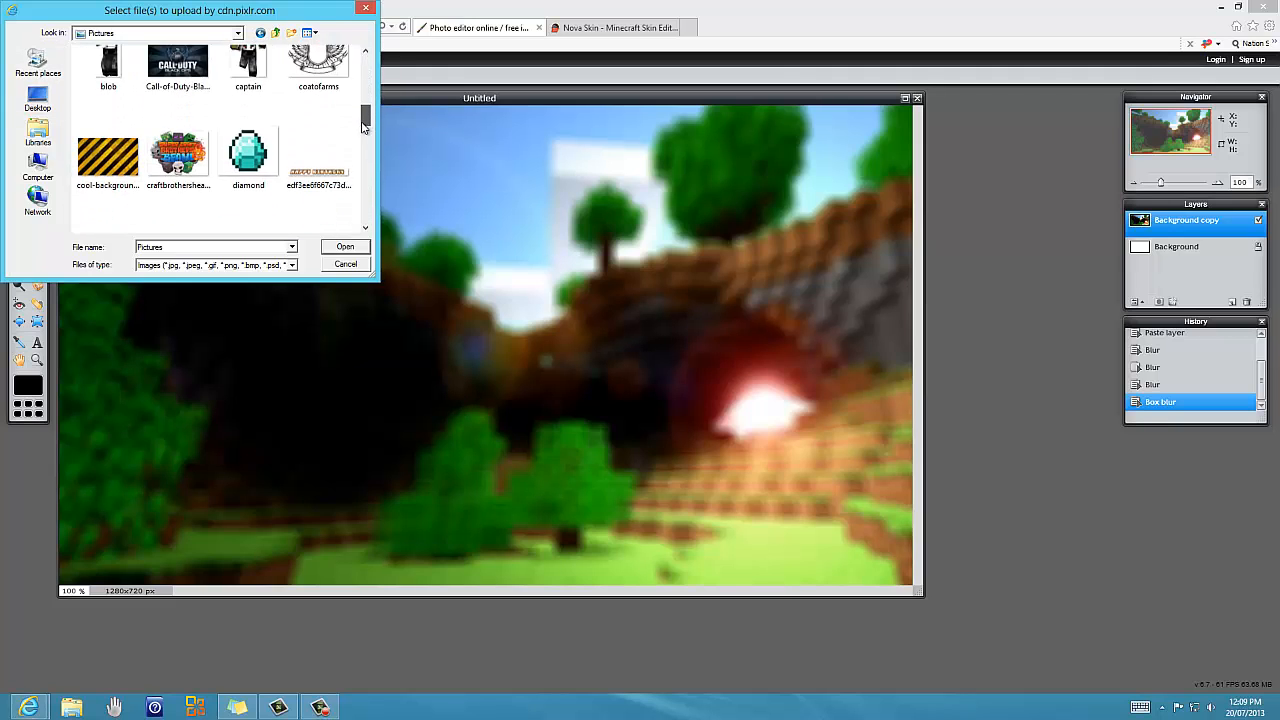
scroll("down", 3)
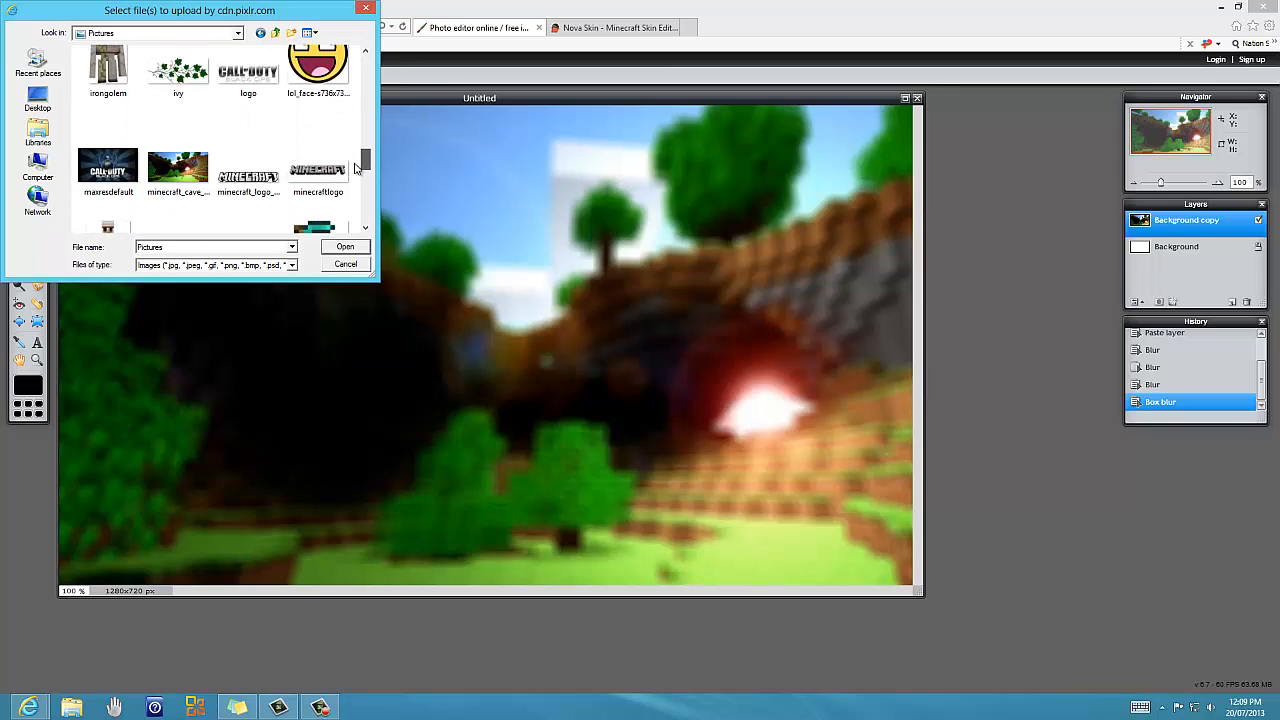
left_click(248, 168)
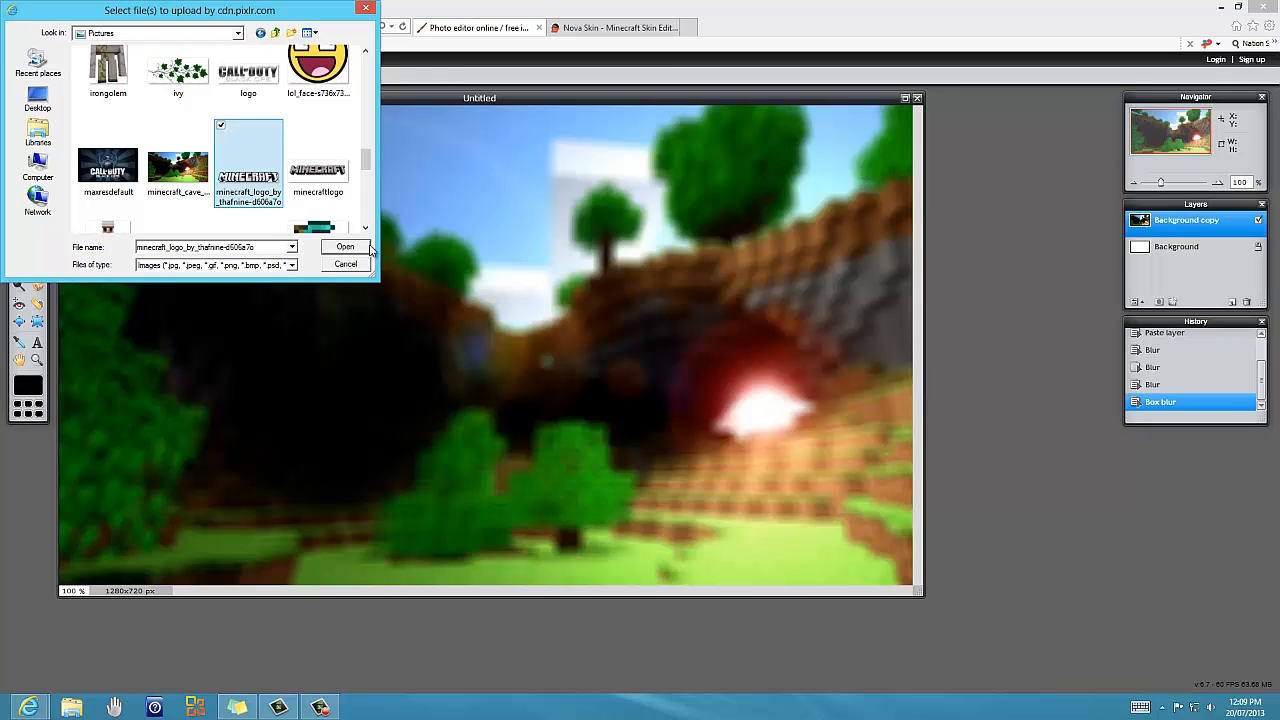
left_click(344, 246)
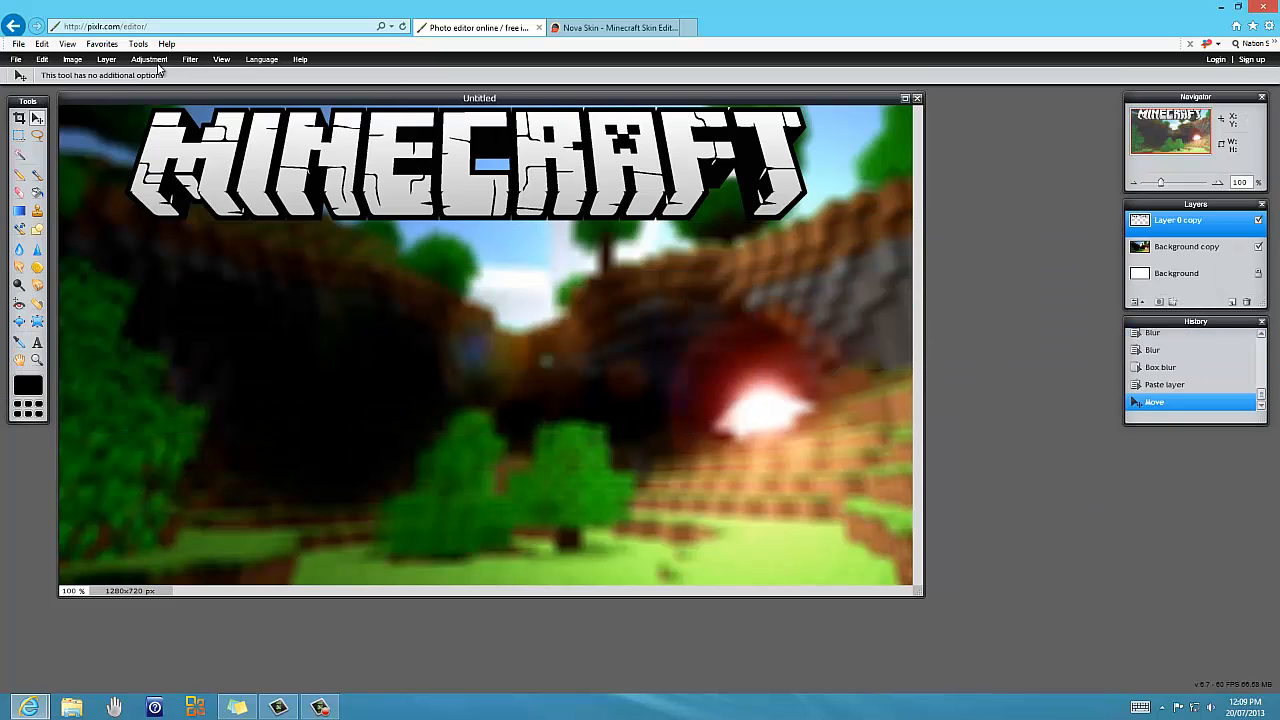
Resize the Minecraft logo with Free transform, dismiss the restart notice, and apply it.
left_click(148, 58)
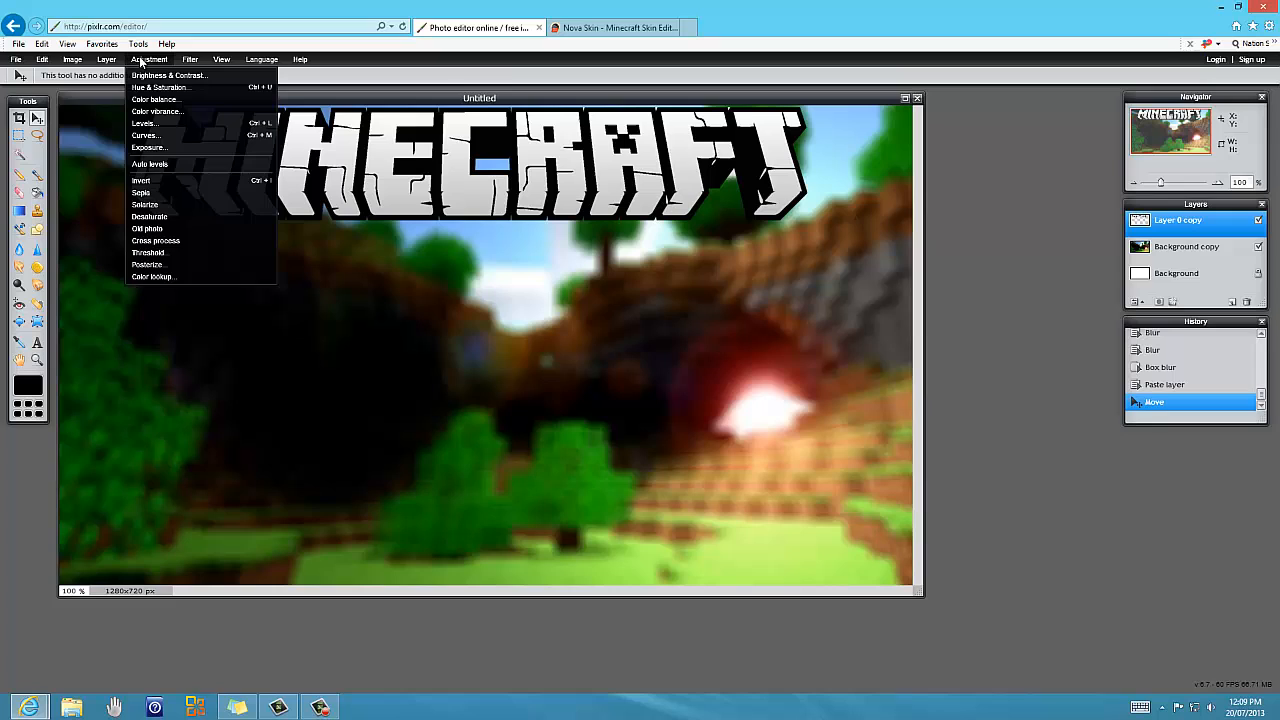
left_click(42, 45)
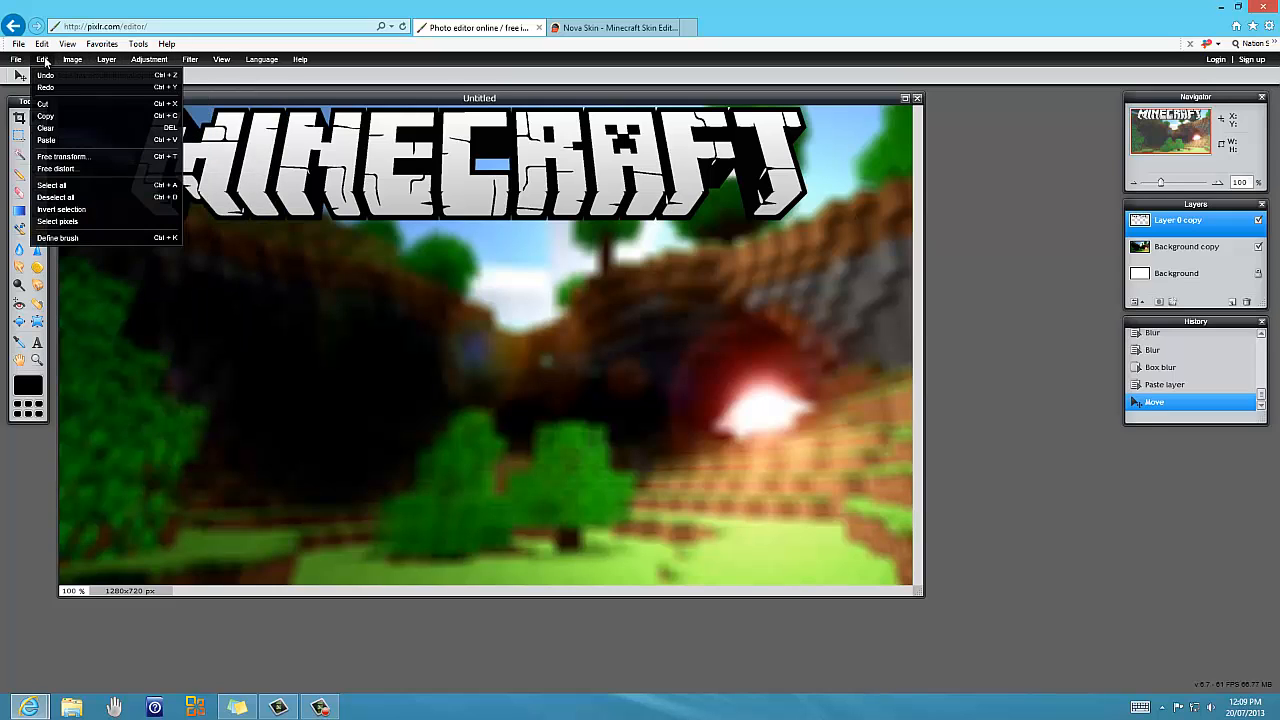
mouse_move(75, 156)
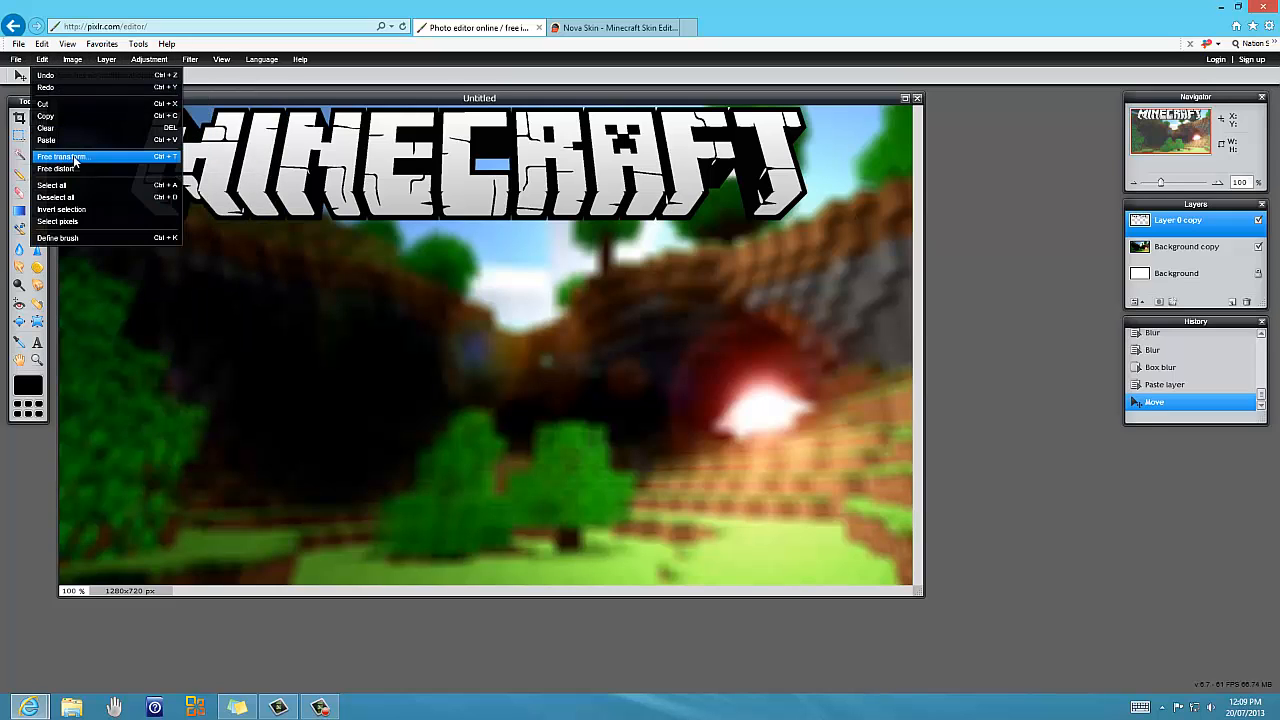
left_click(60, 157)
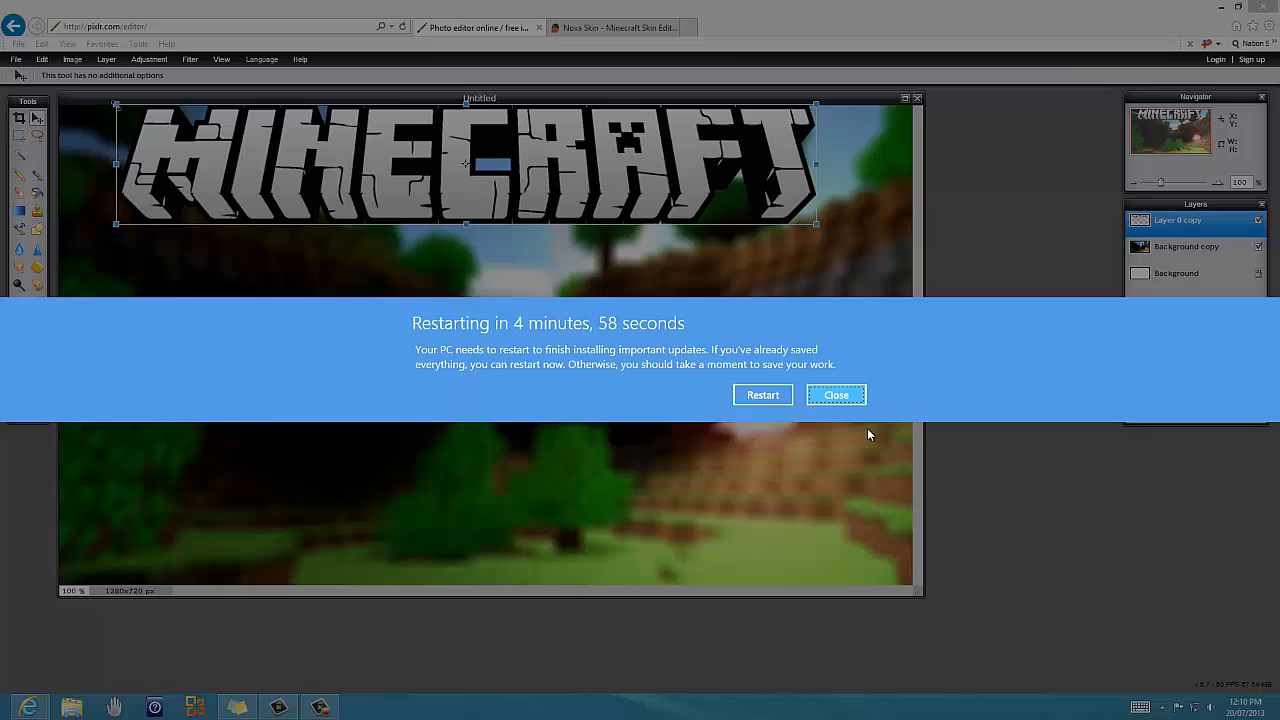
left_click(836, 395)
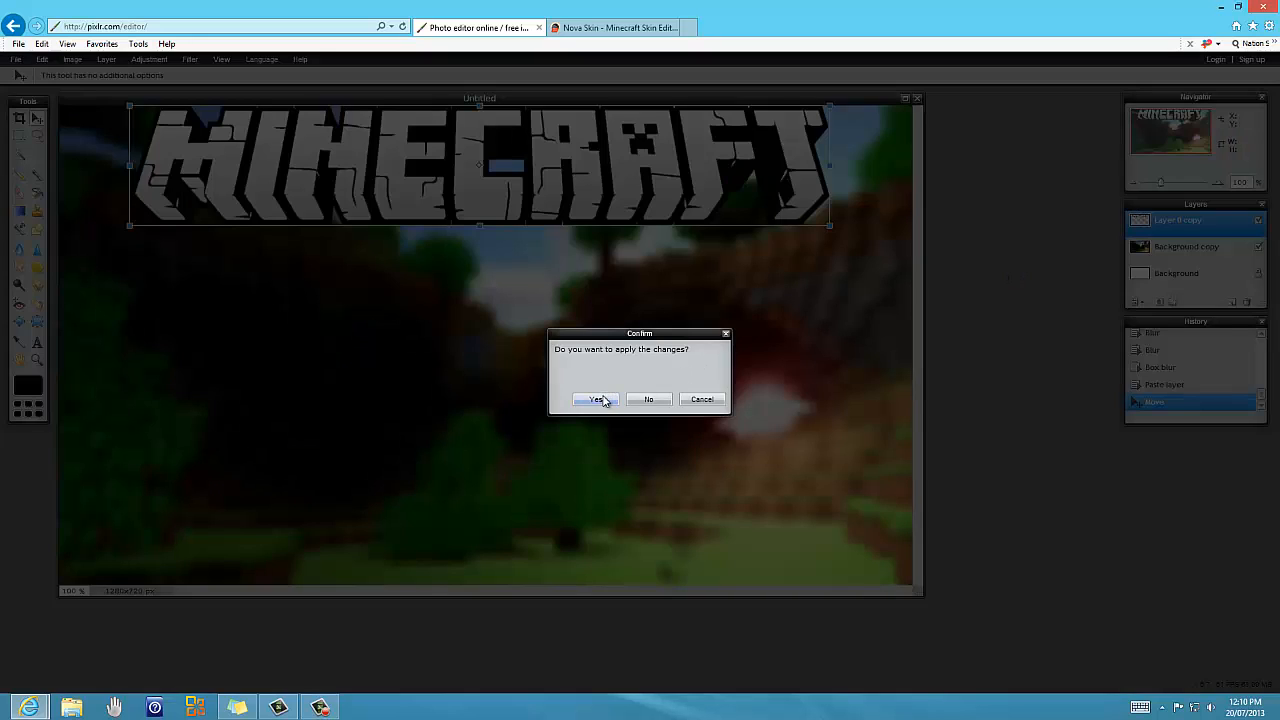
left_click(593, 399)
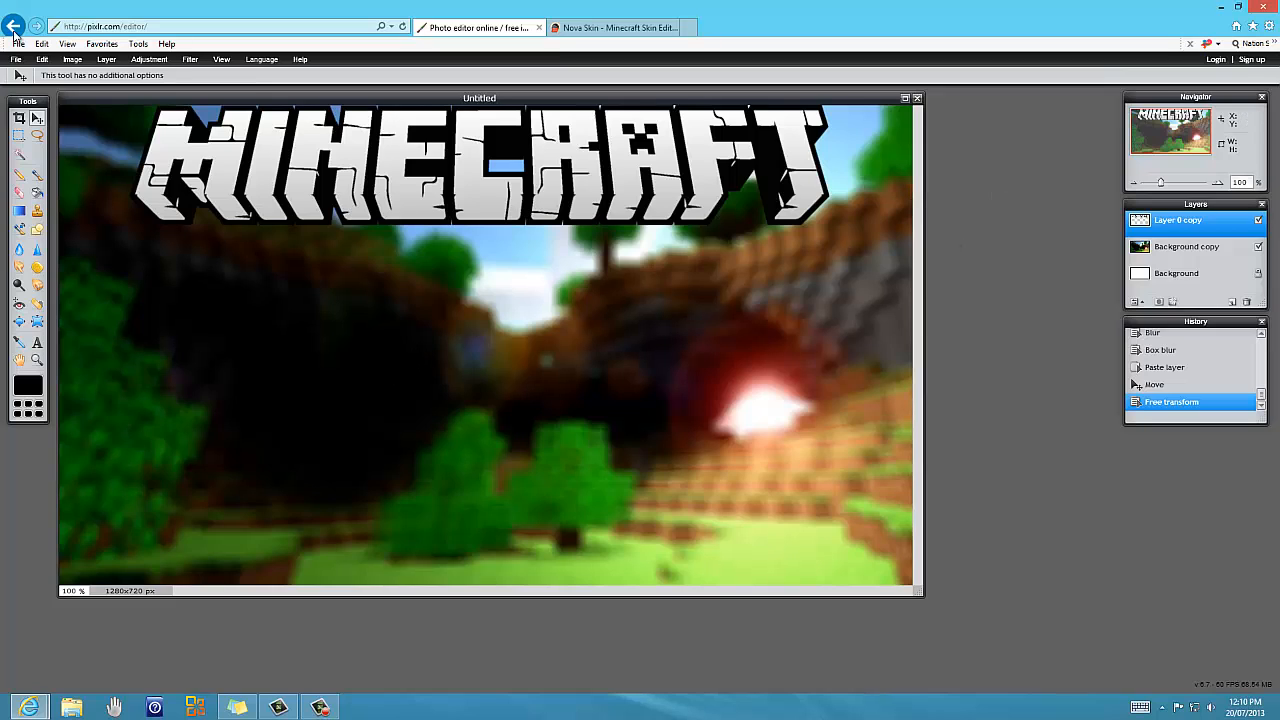
Add a text box in mid-canvas reading 'How to make a minecraft thumbnail'.
left_click(37, 342)
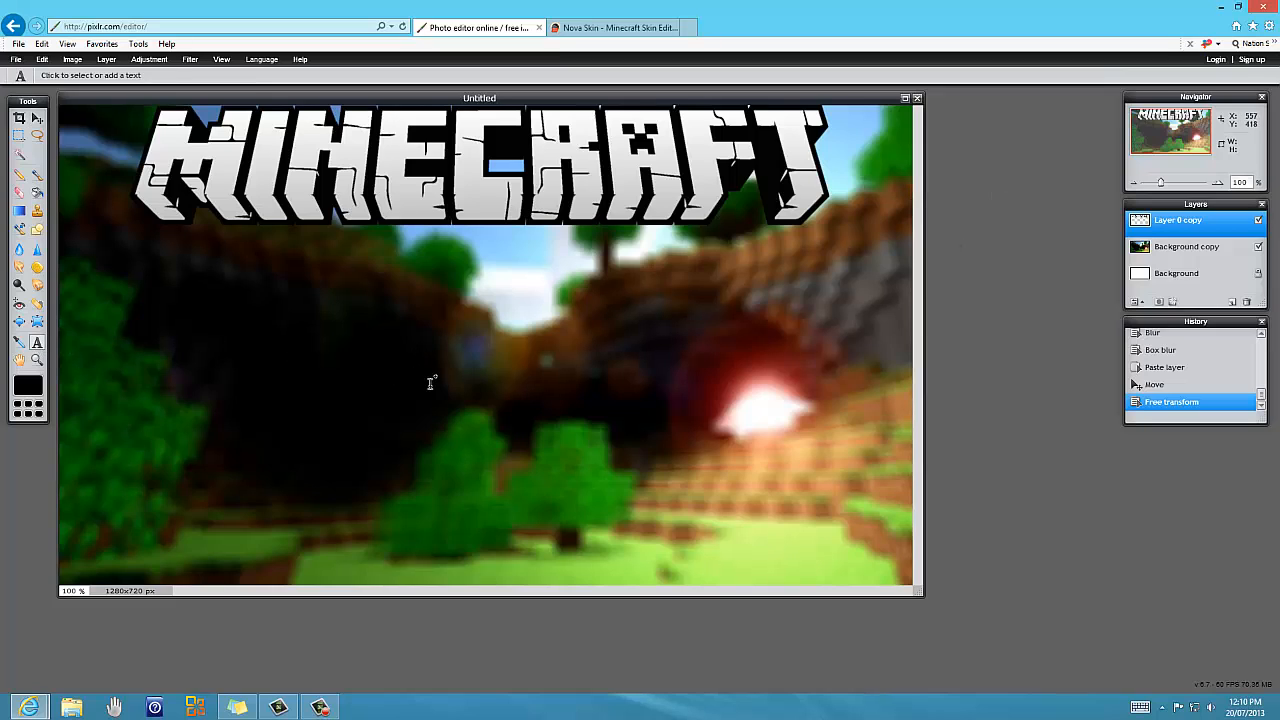
left_click(430, 382)
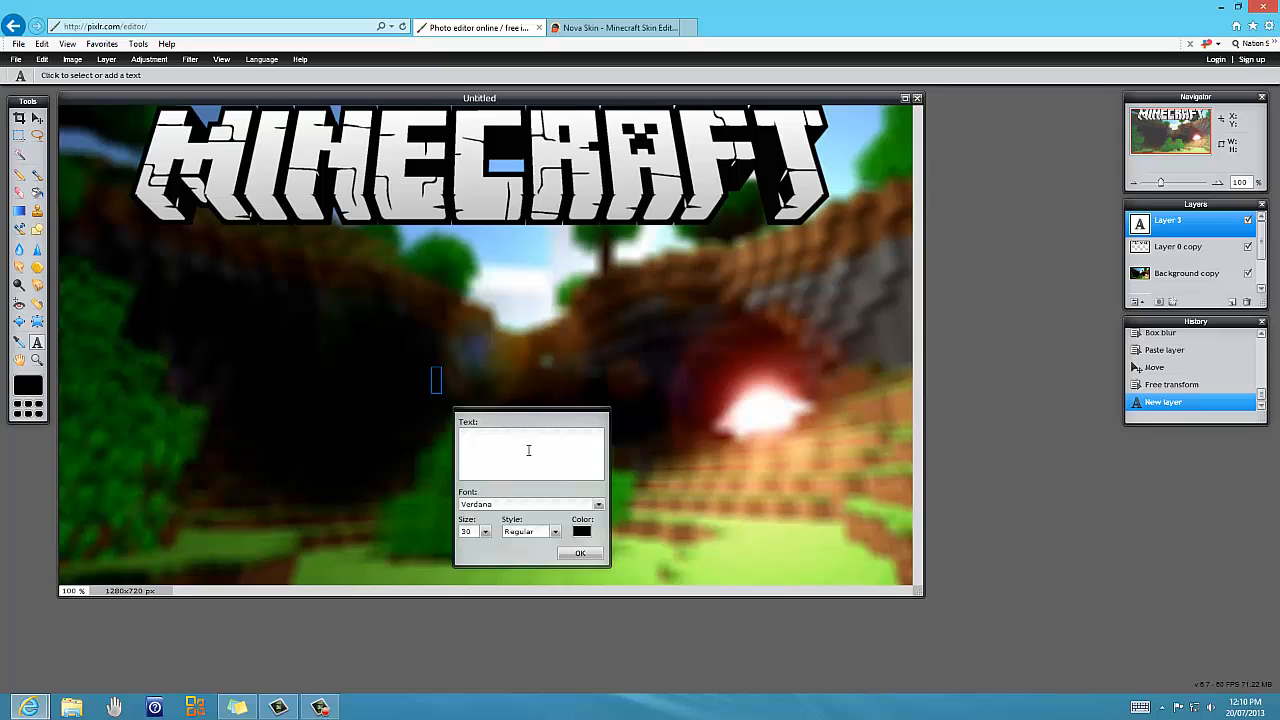
type("How to make")
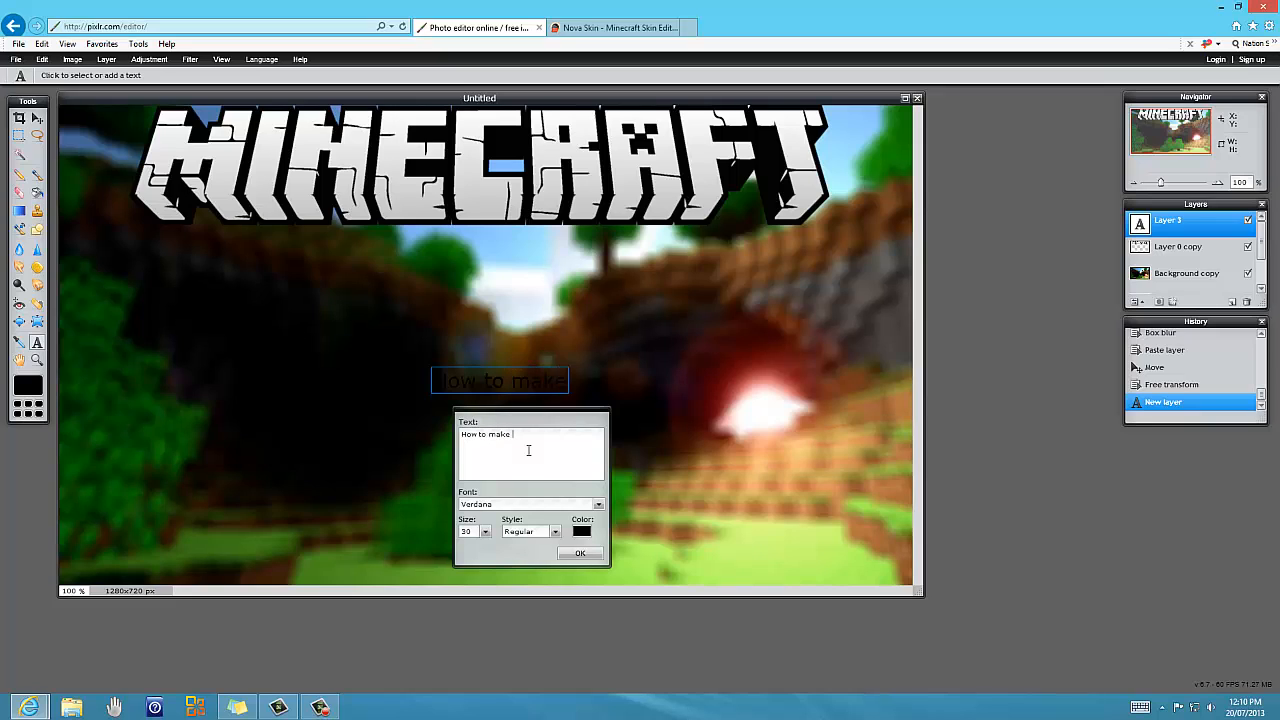
type("a minecraft t")
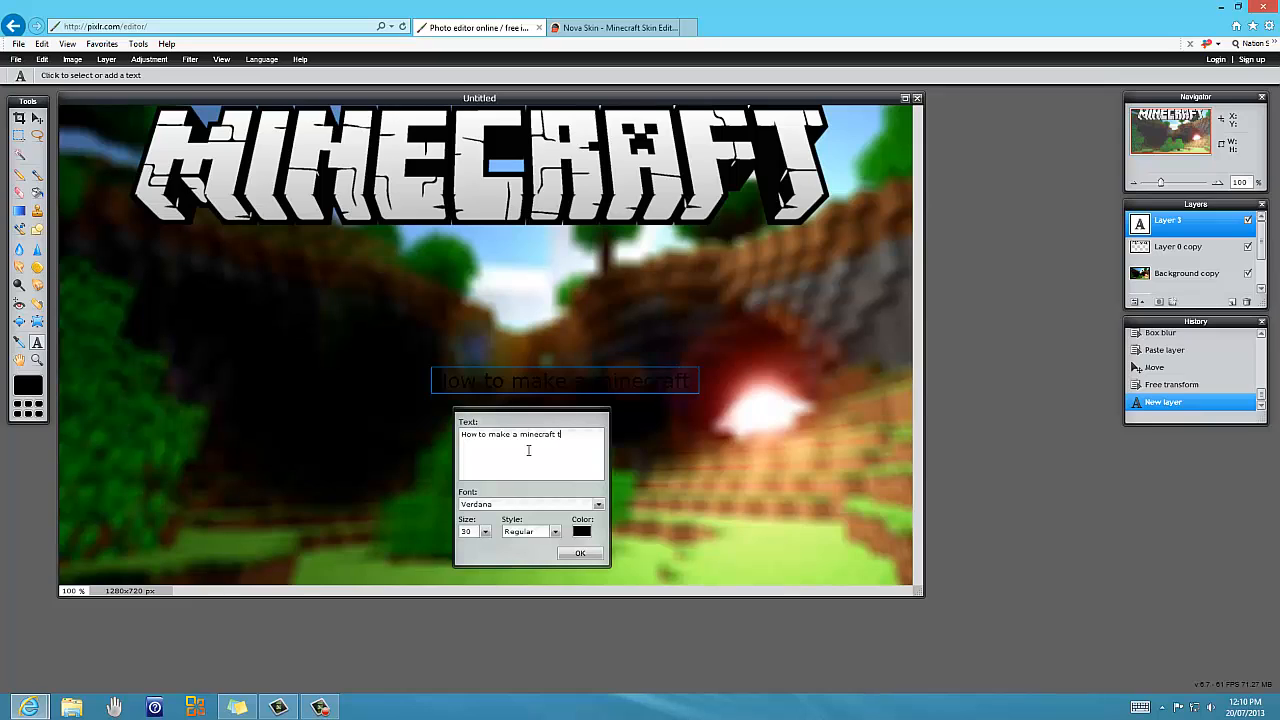
type("humbna")
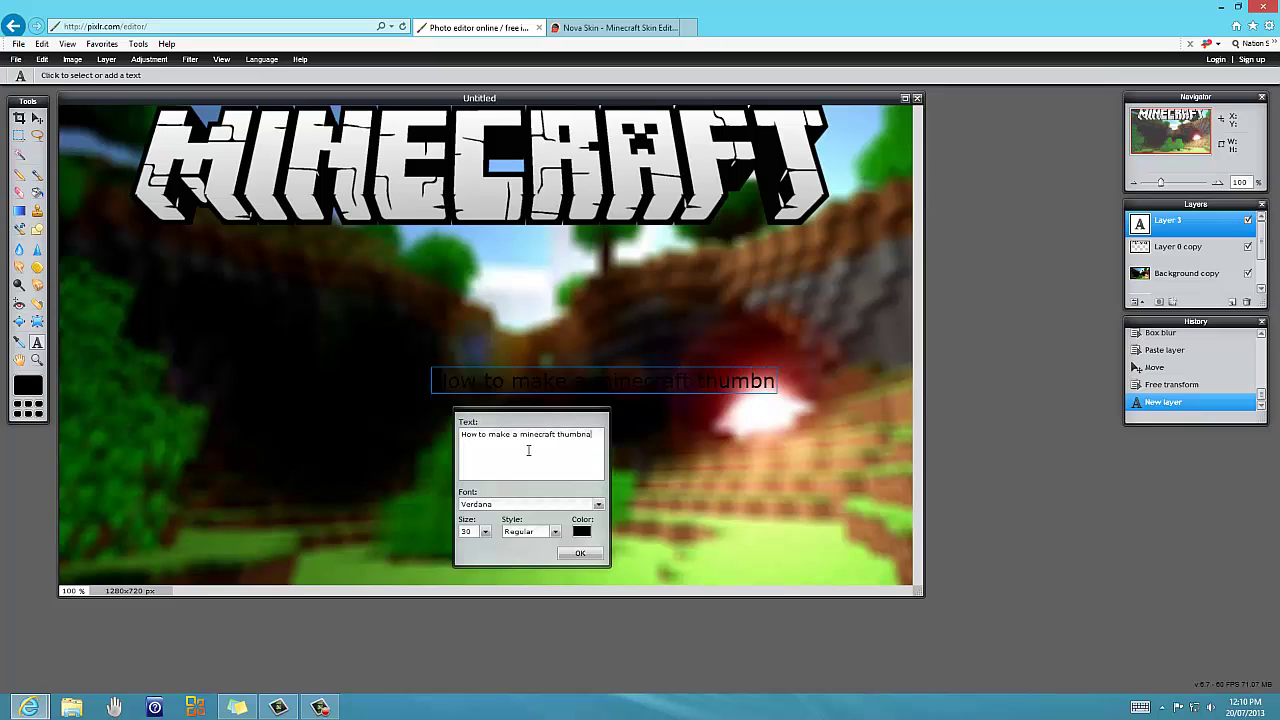
type("il")
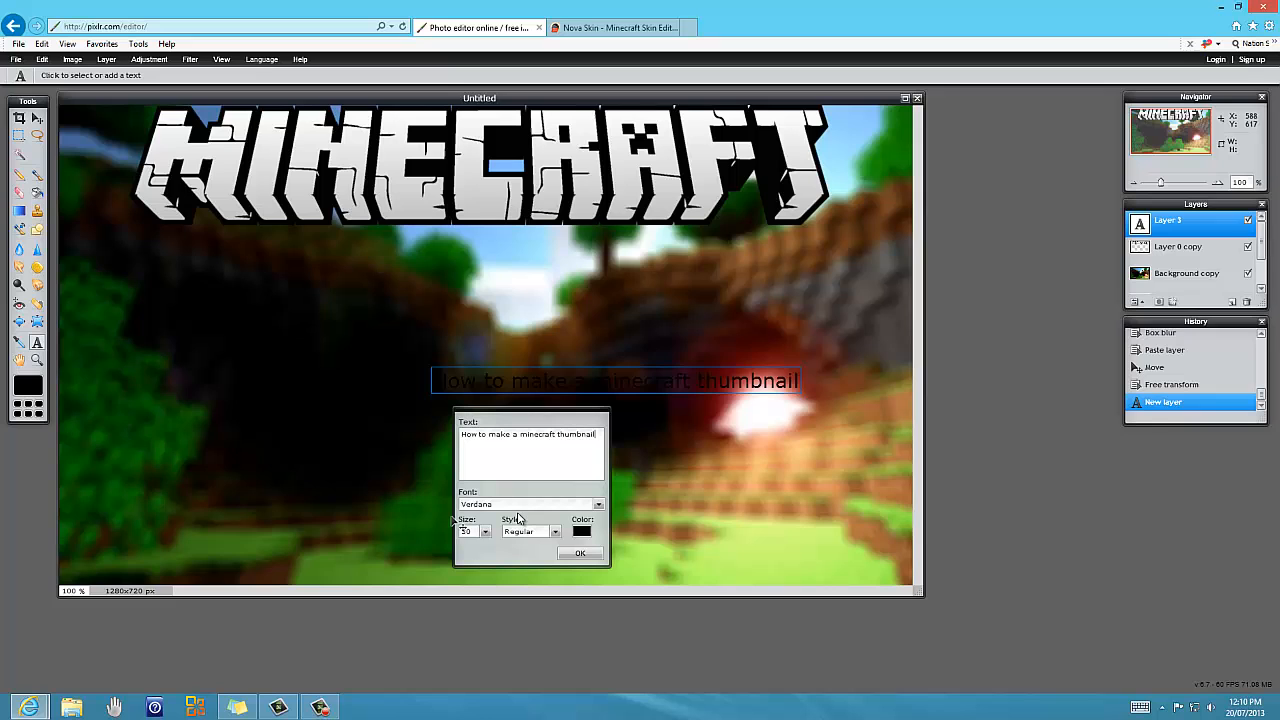
Enlarge the title text and set its font to Kraash Black.
left_click(467, 531)
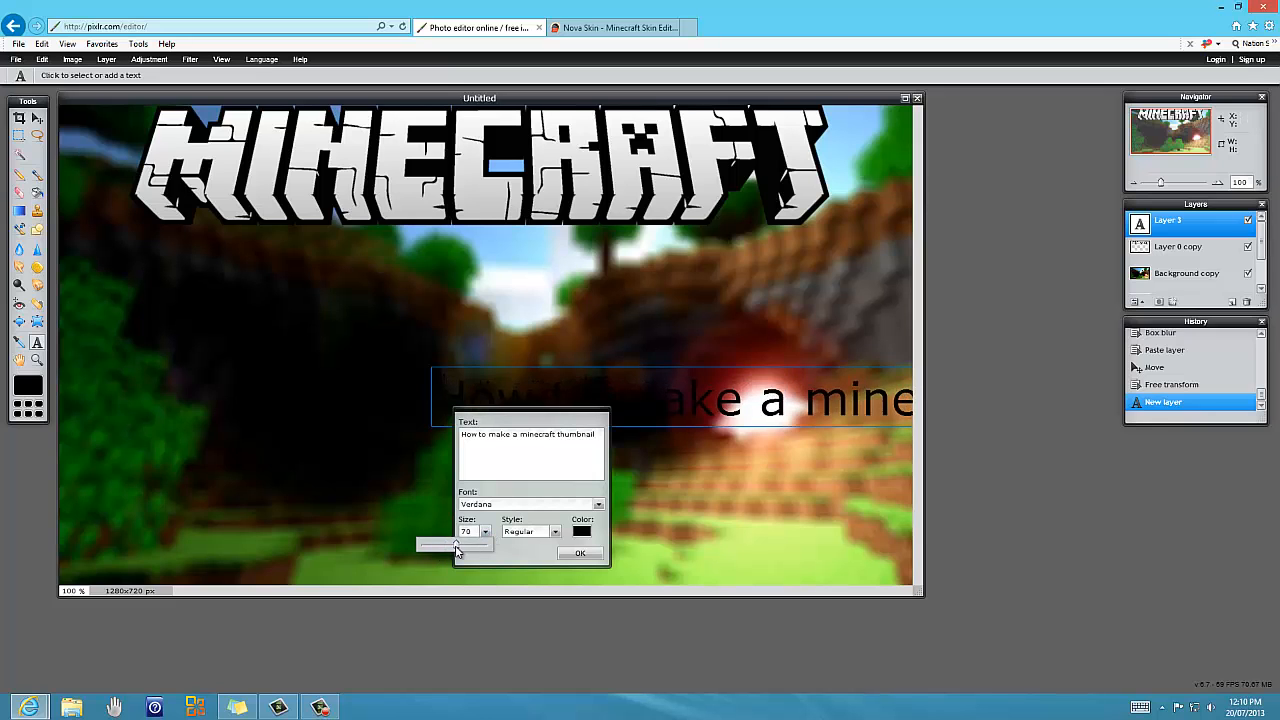
left_click(598, 504)
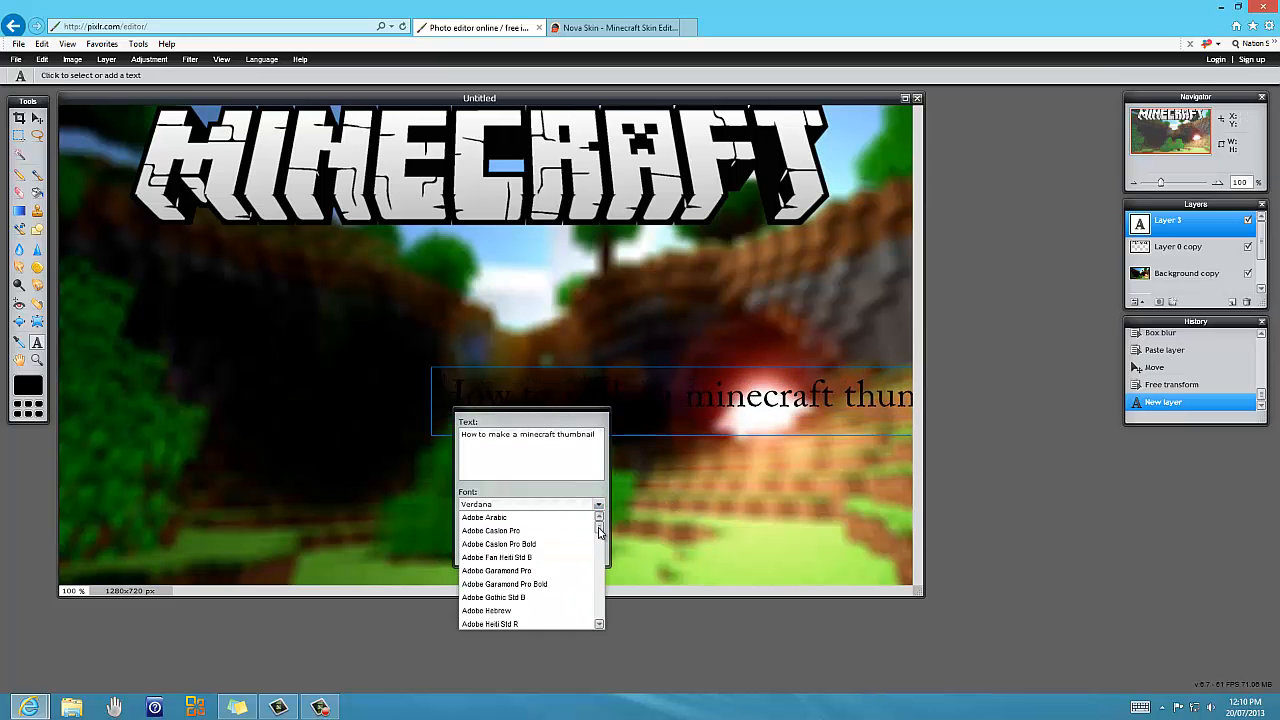
scroll("down", 3)
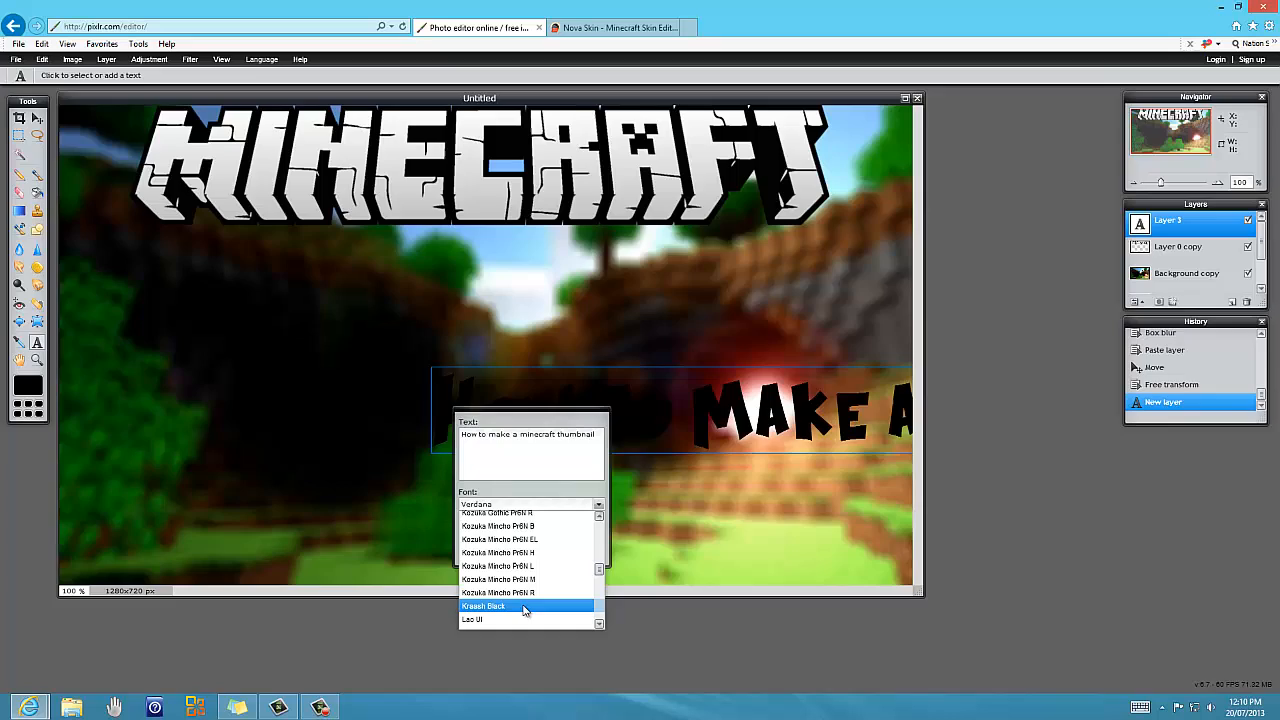
left_click(503, 607)
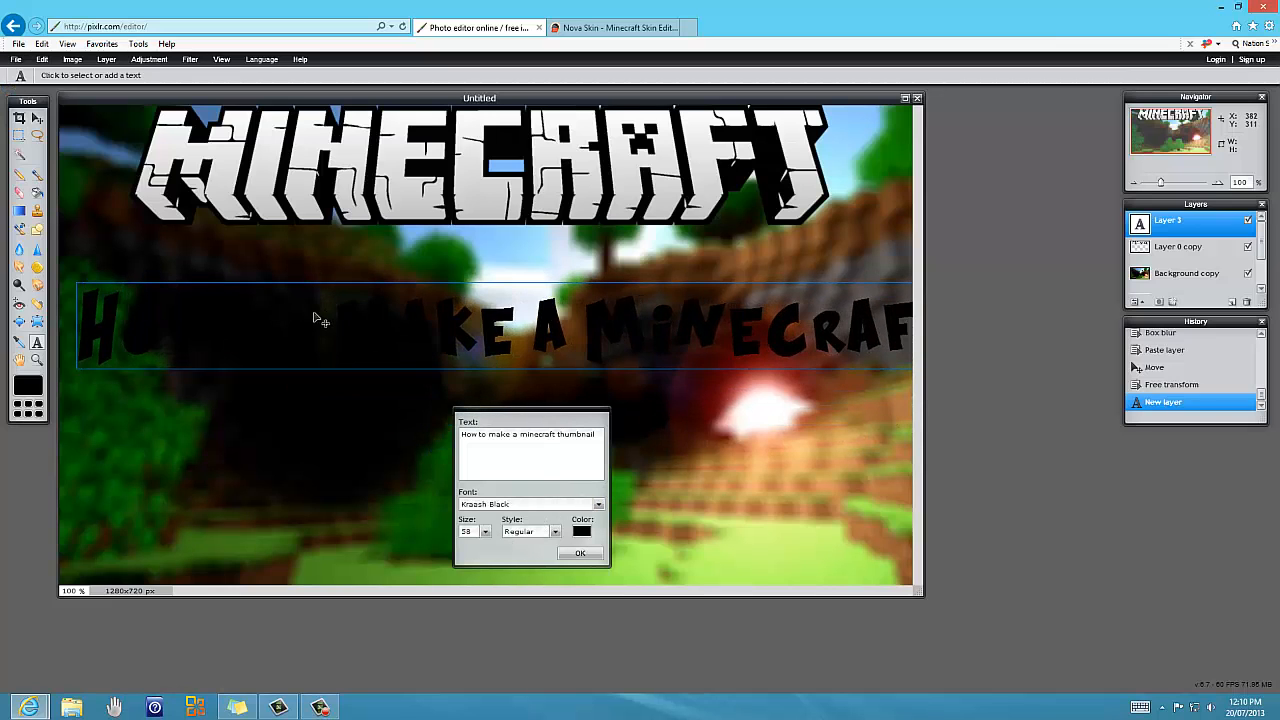
left_click(486, 531)
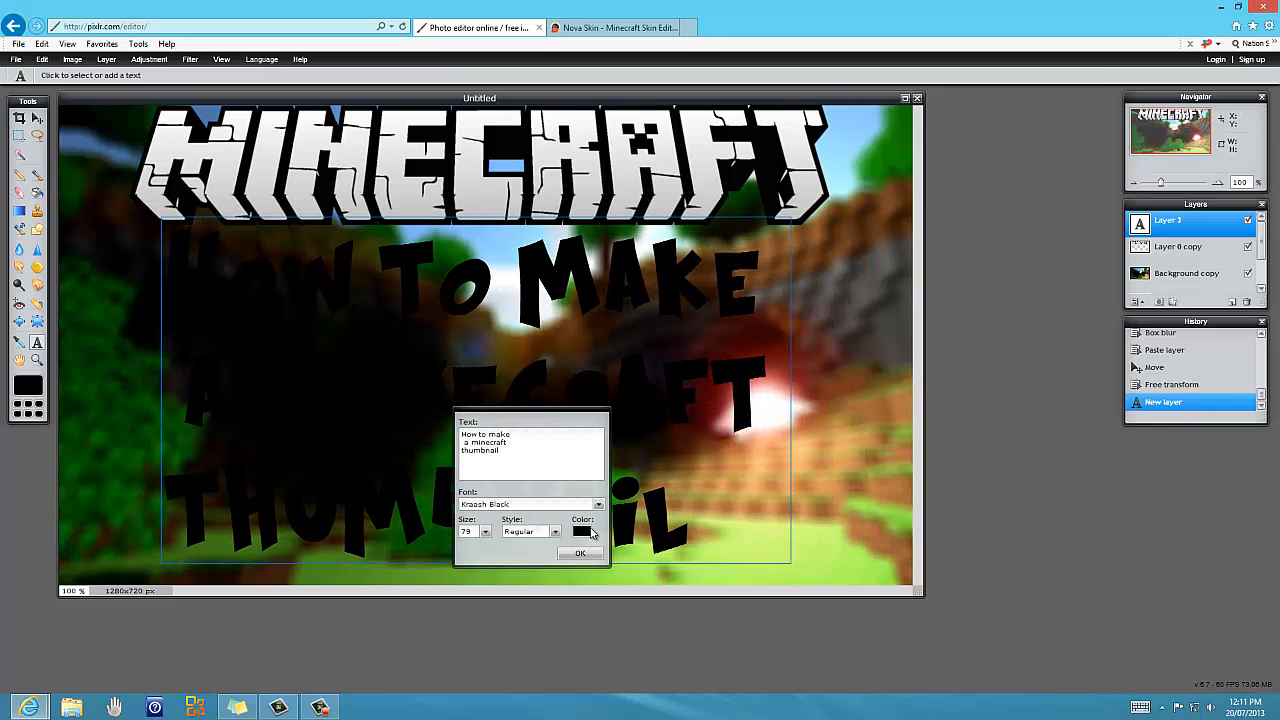
Set the title text colour to red and commit the text layer.
left_click(582, 532)
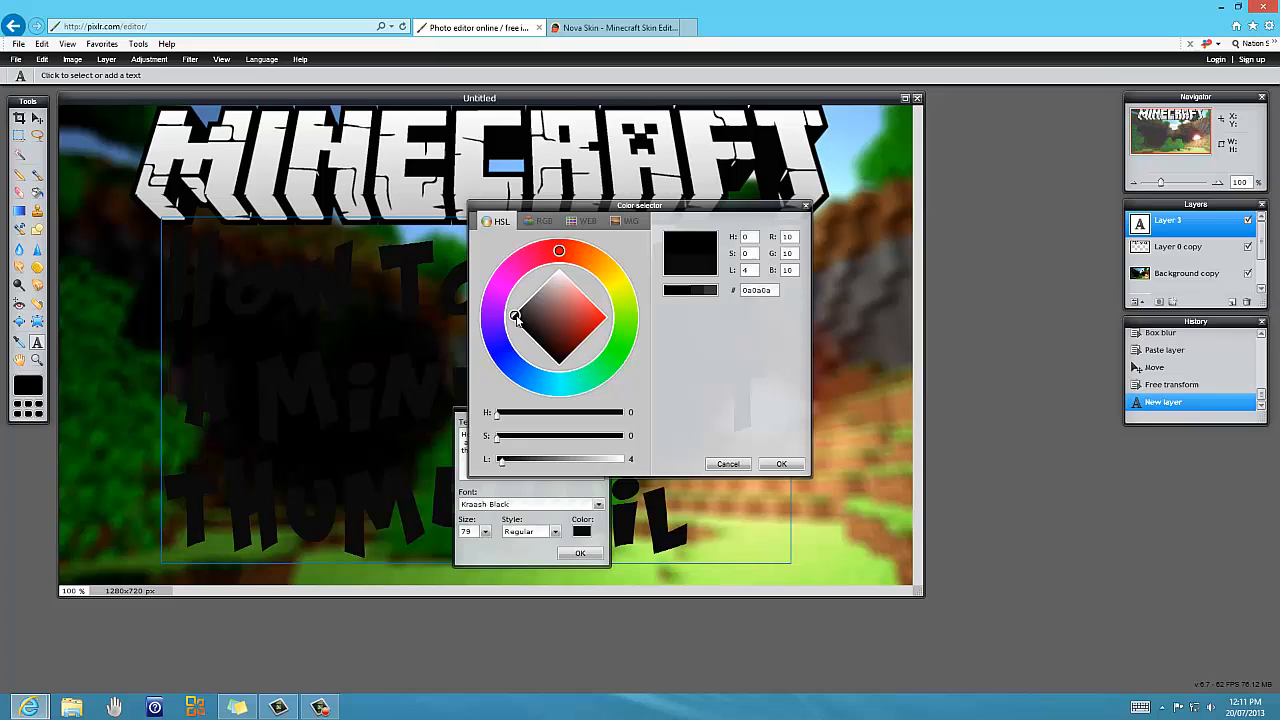
left_click(593, 308)
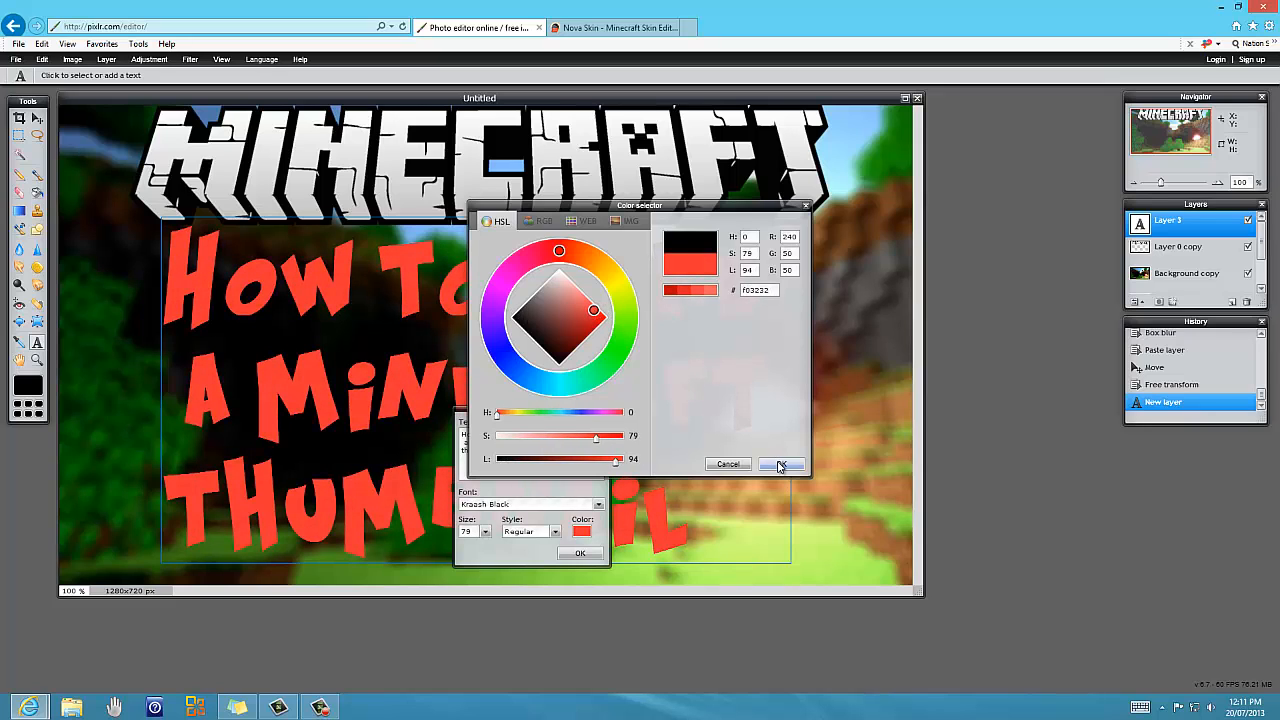
left_click(782, 464)
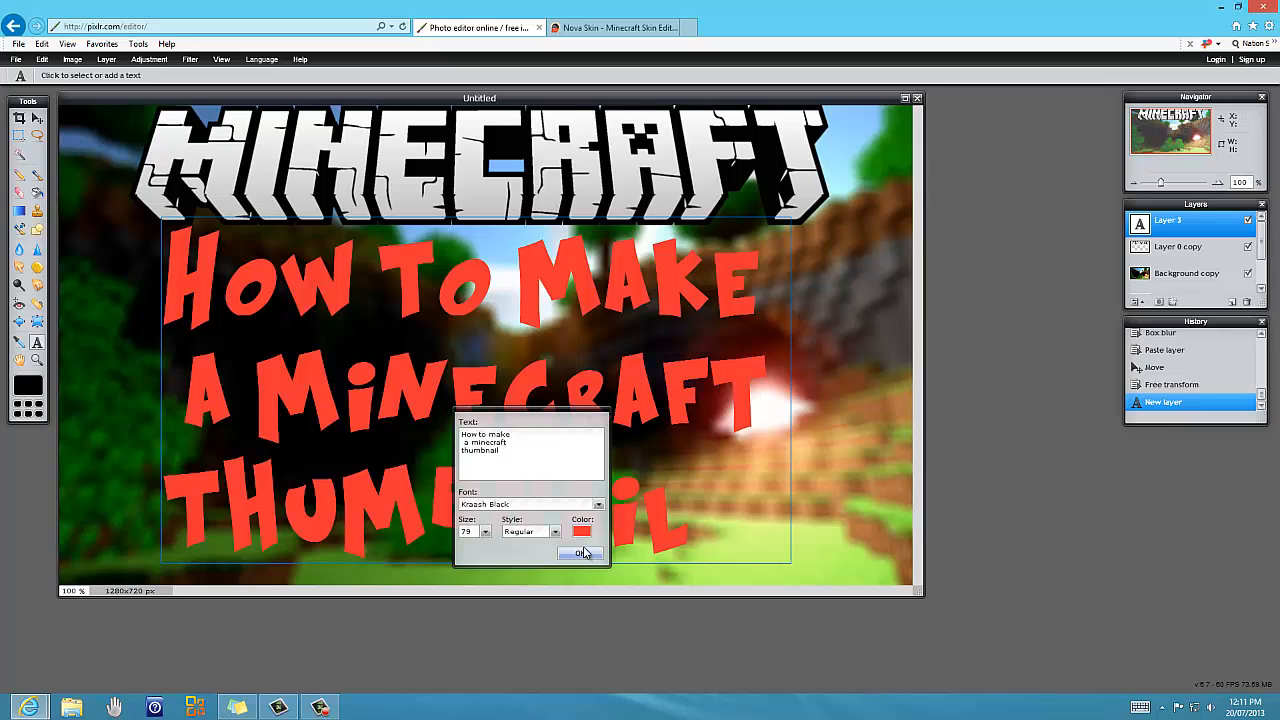
left_click(582, 553)
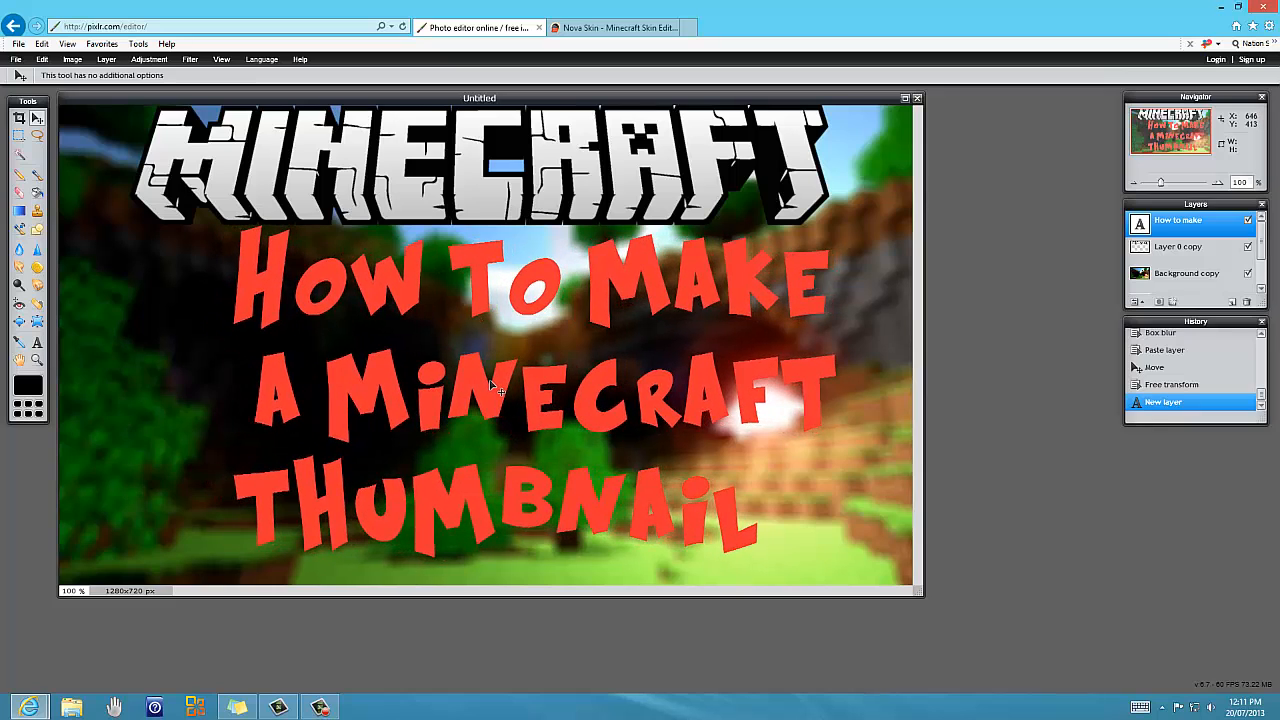
Open the skin picture from Pictures and drag it to the thumbnail's bottom-left corner.
left_click(15, 44)
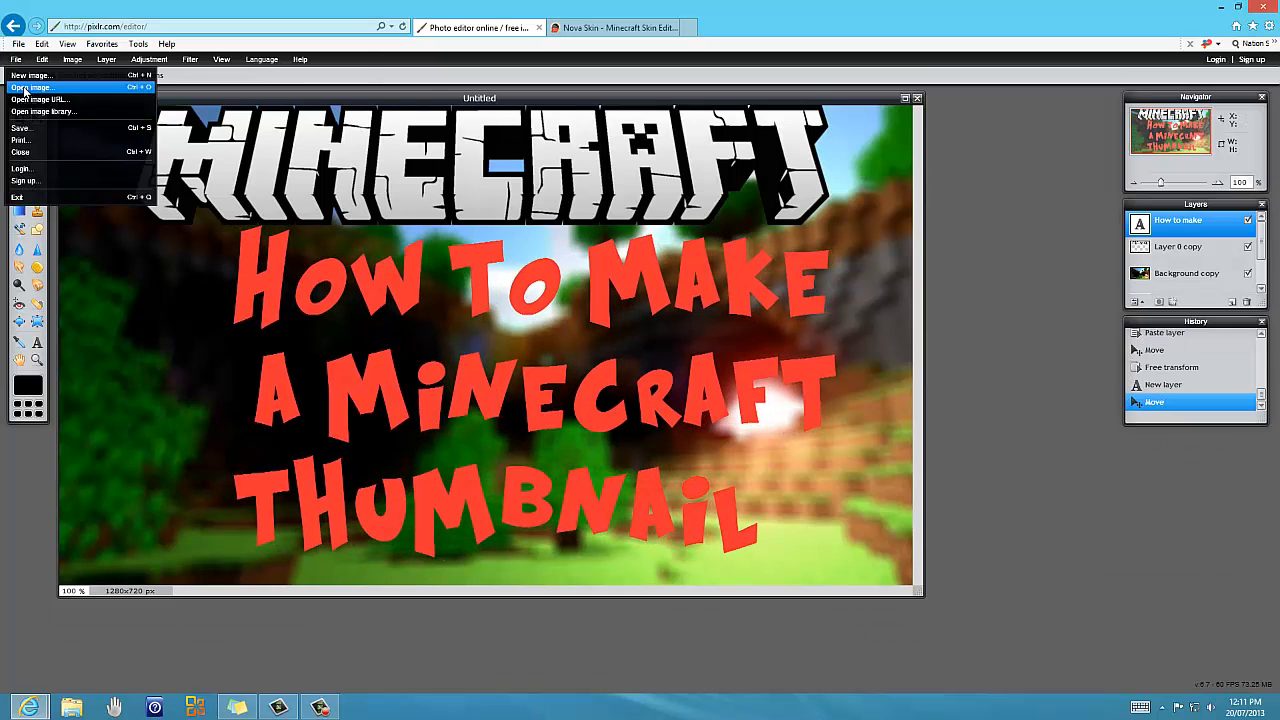
left_click(40, 90)
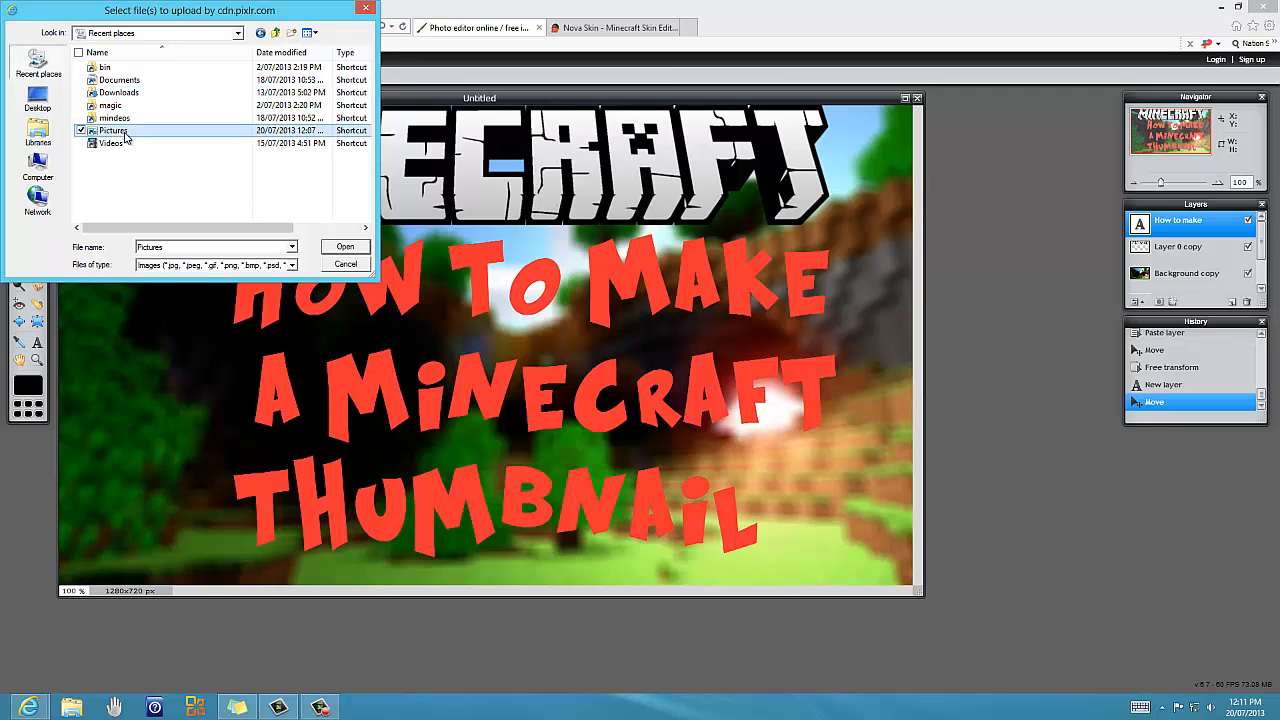
double_click(112, 130)
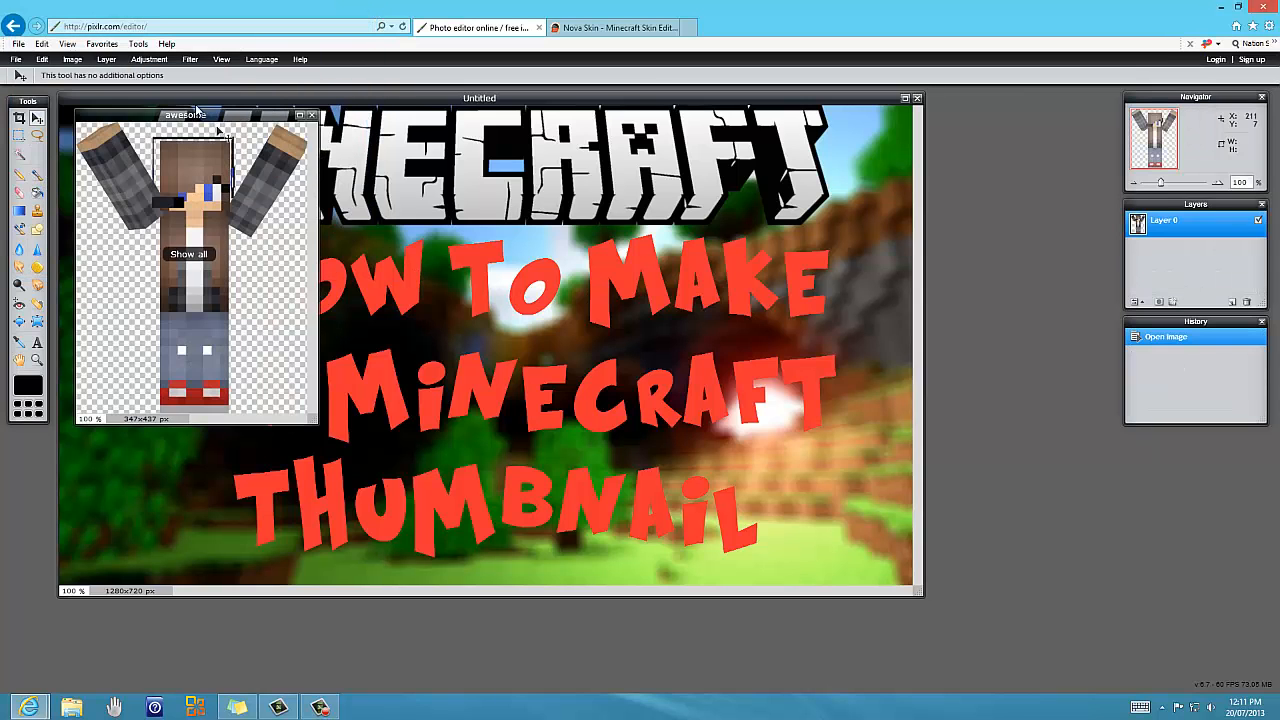
left_click_drag(185, 114, 785, 184)
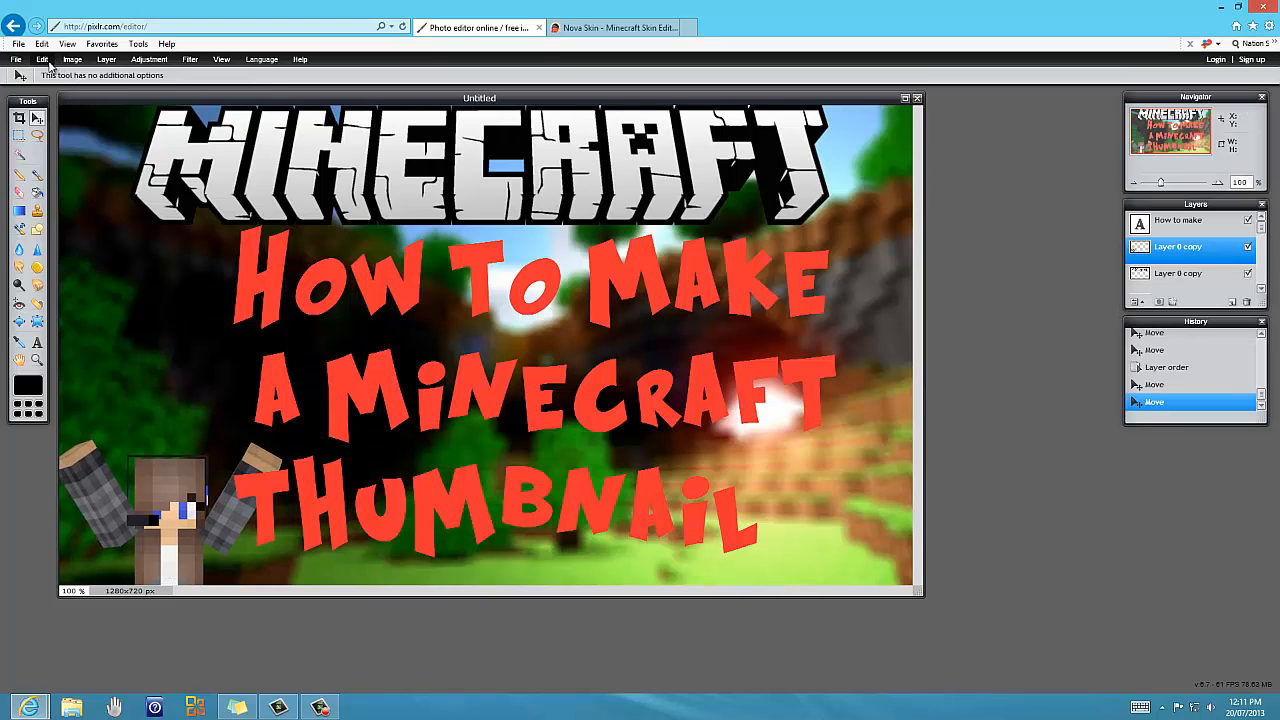
Free-distort the skin character so it slants into the bottom-left corner, and apply it.
left_click(44, 45)
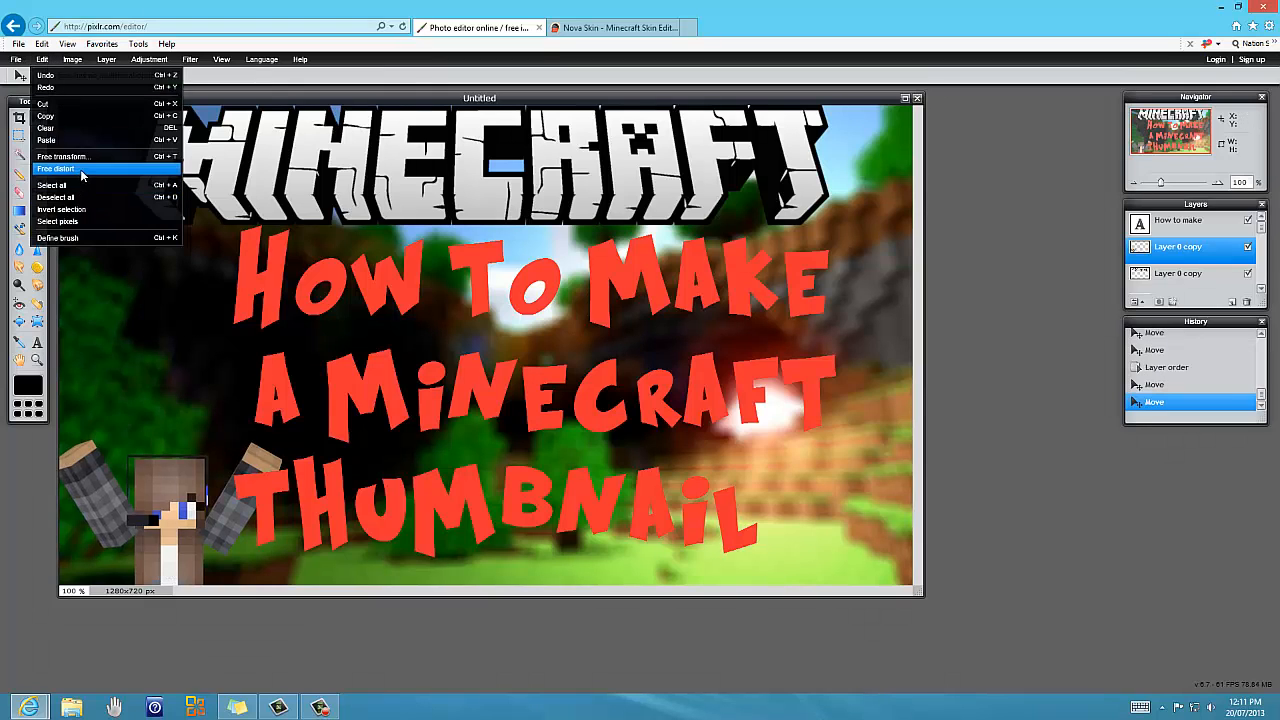
left_click(62, 156)
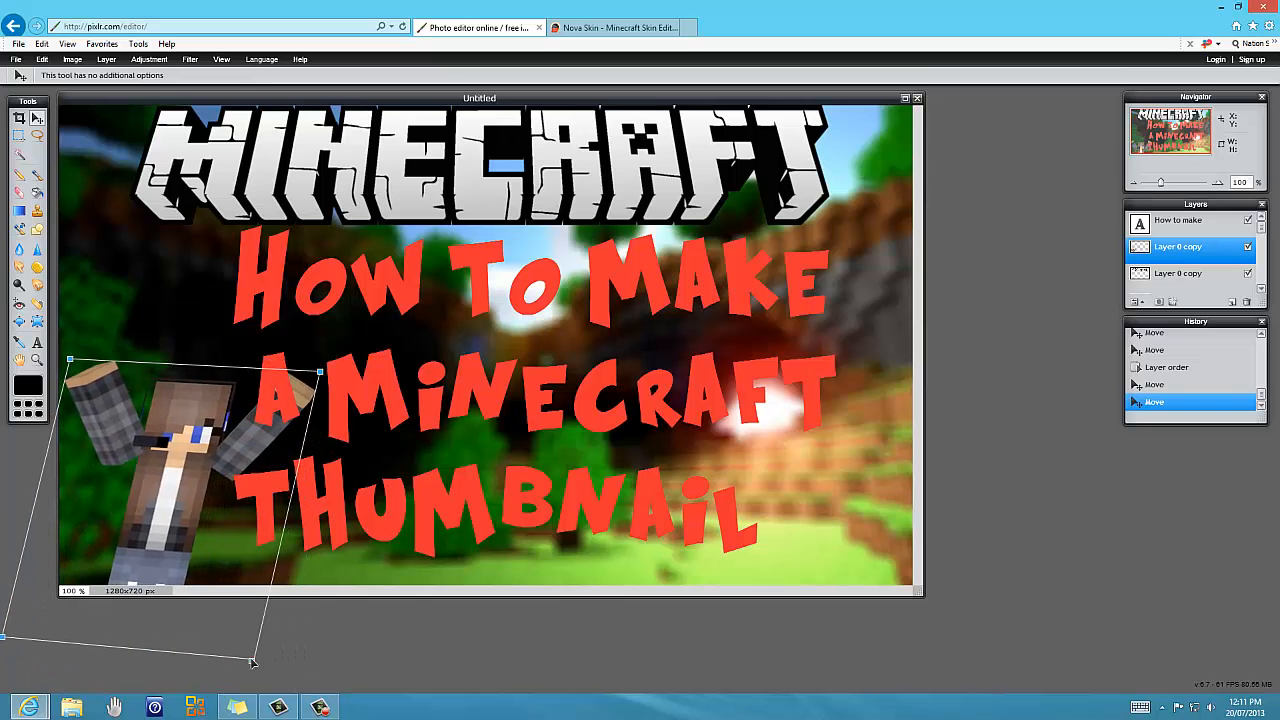
left_click_drag(252, 660, 118, 573)
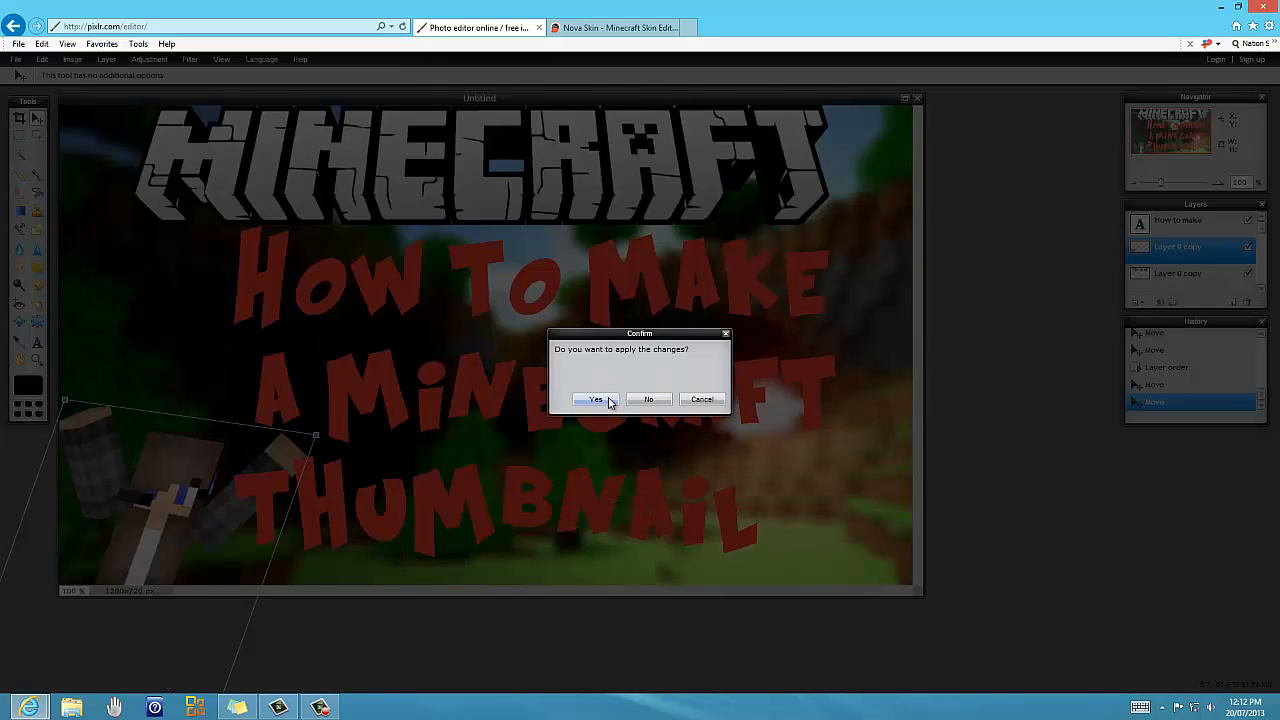
left_click(595, 399)
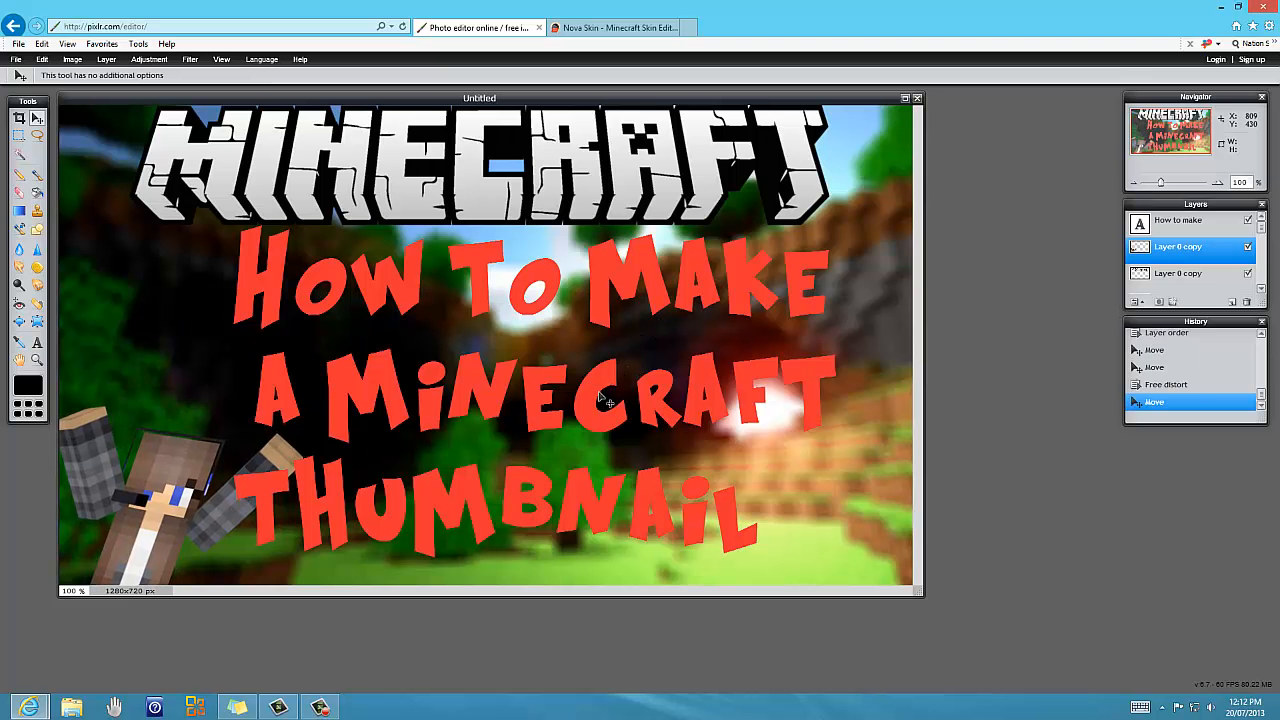
Select and reorder the Layer 0 copy and How to make layers, keeping the title on top.
left_click(1178, 273)
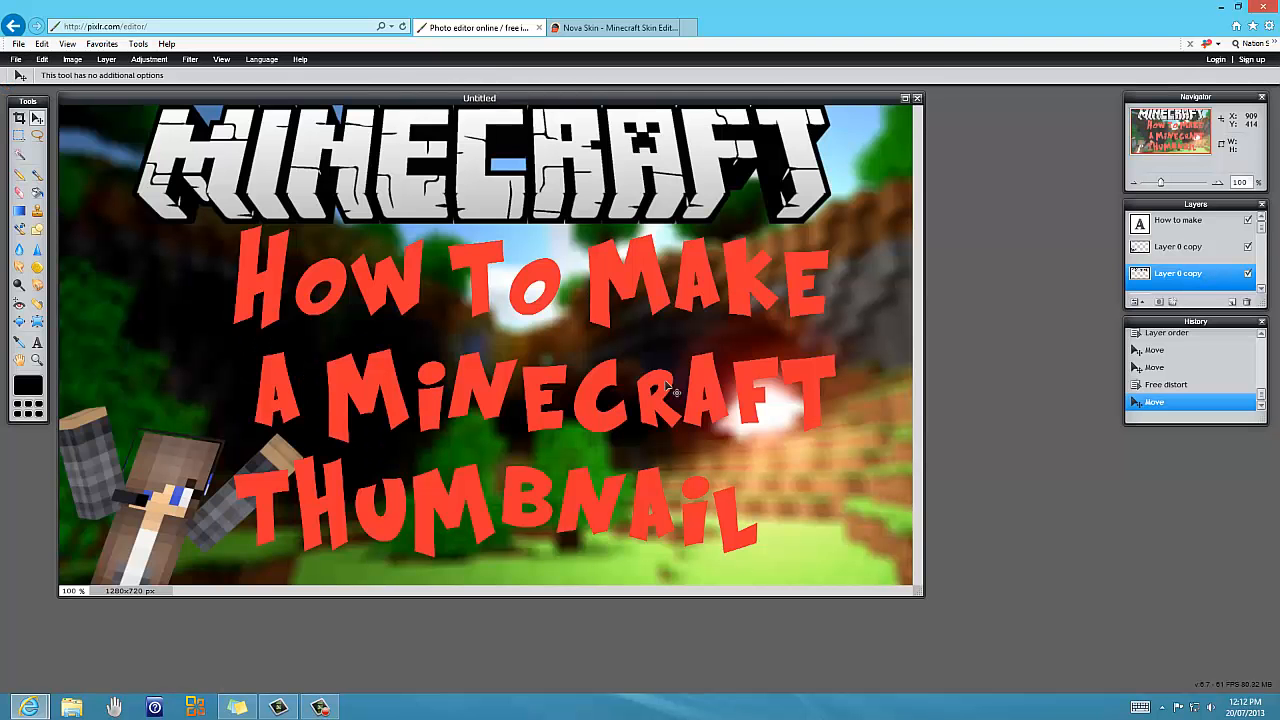
left_click(1180, 220)
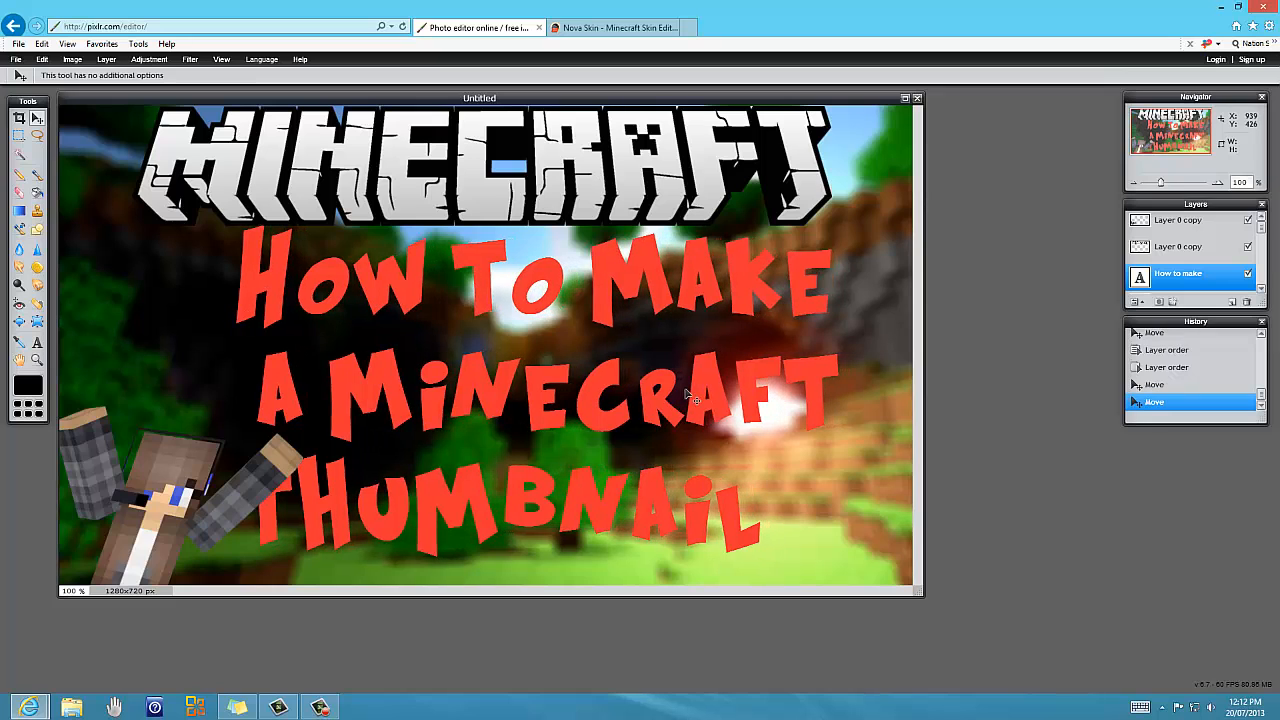
left_click(1190, 290)
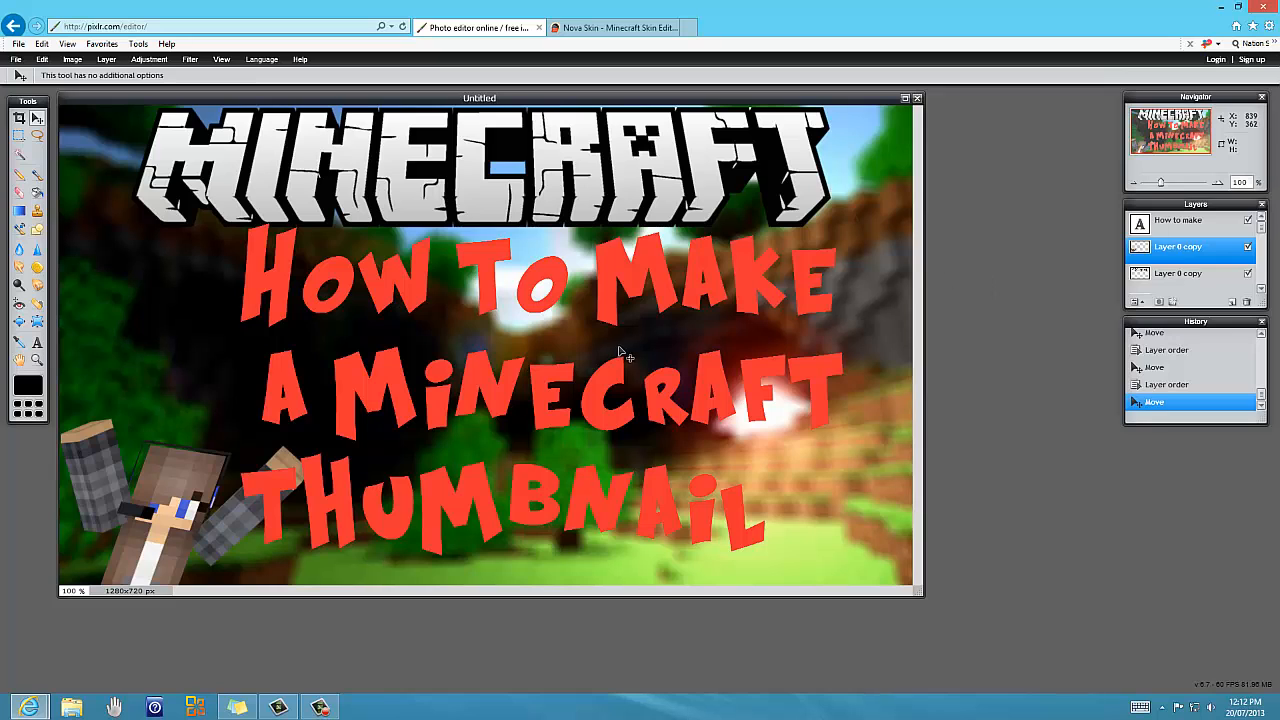
left_click(16, 44)
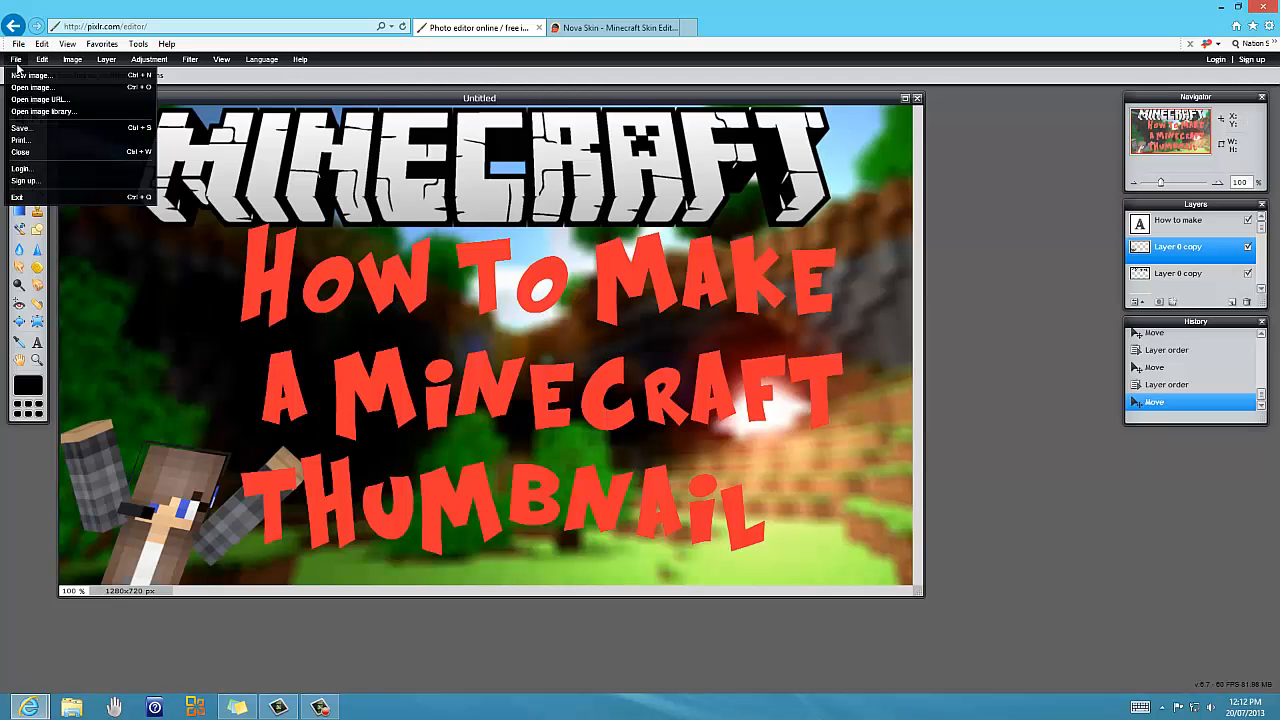
Save the thumbnail as a JPEG named thumbzy3 into the Pictures library.
left_click(22, 128)
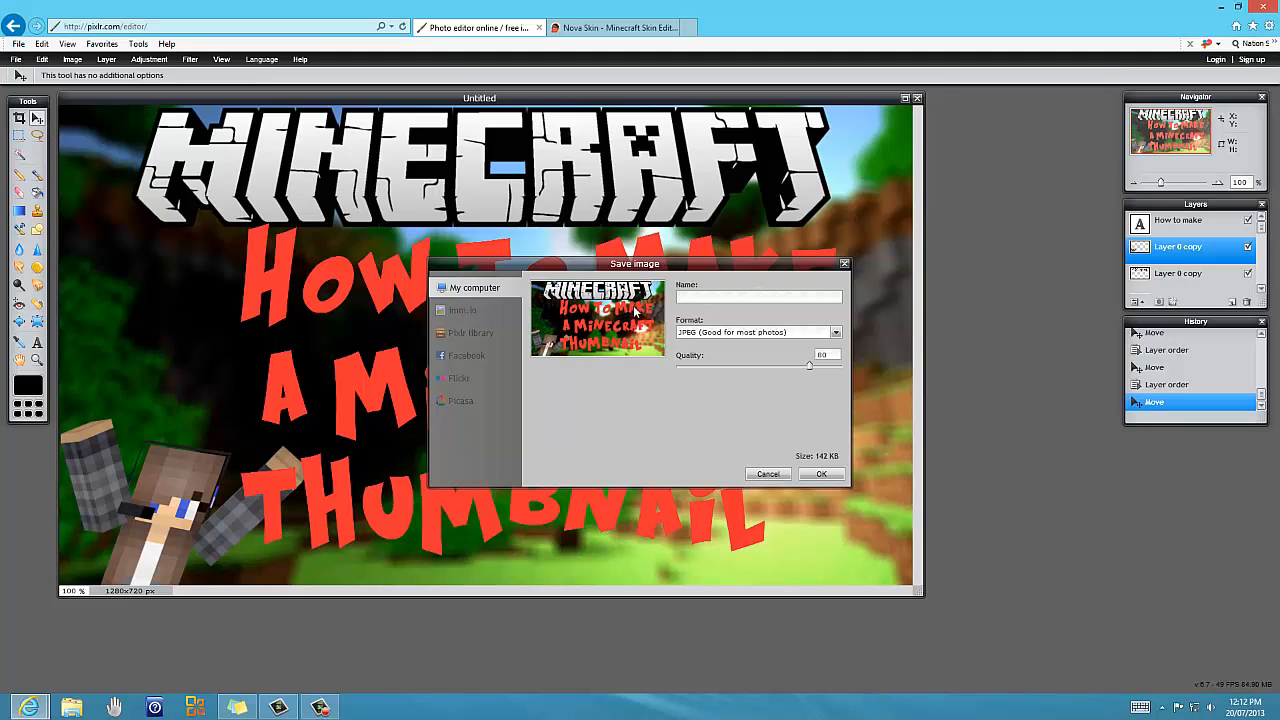
type("thumbzy3")
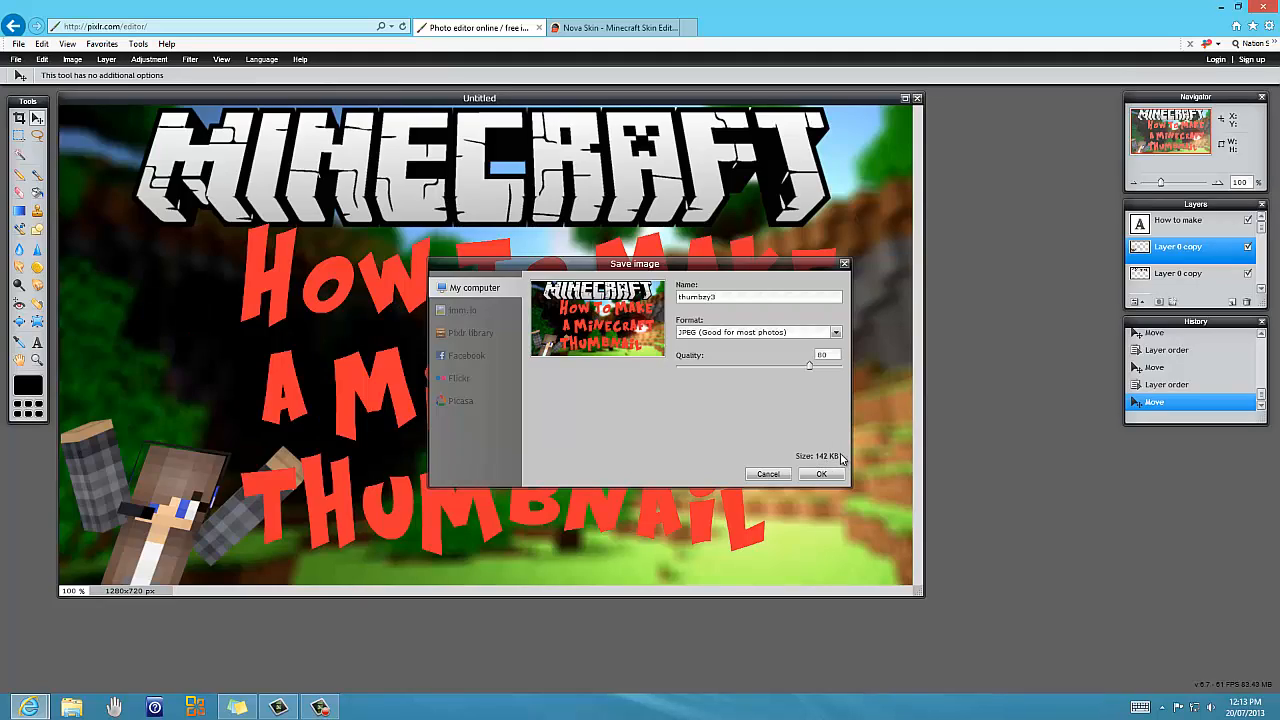
mouse_move(821, 474)
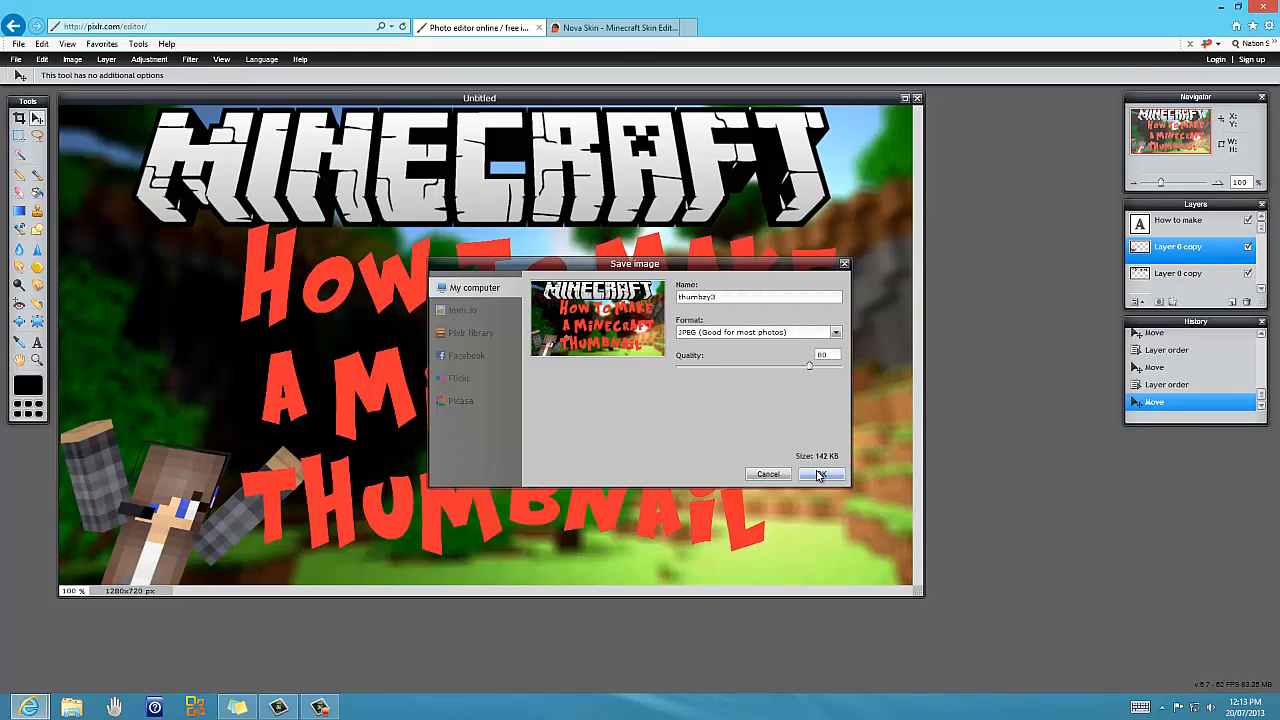
left_click(821, 474)
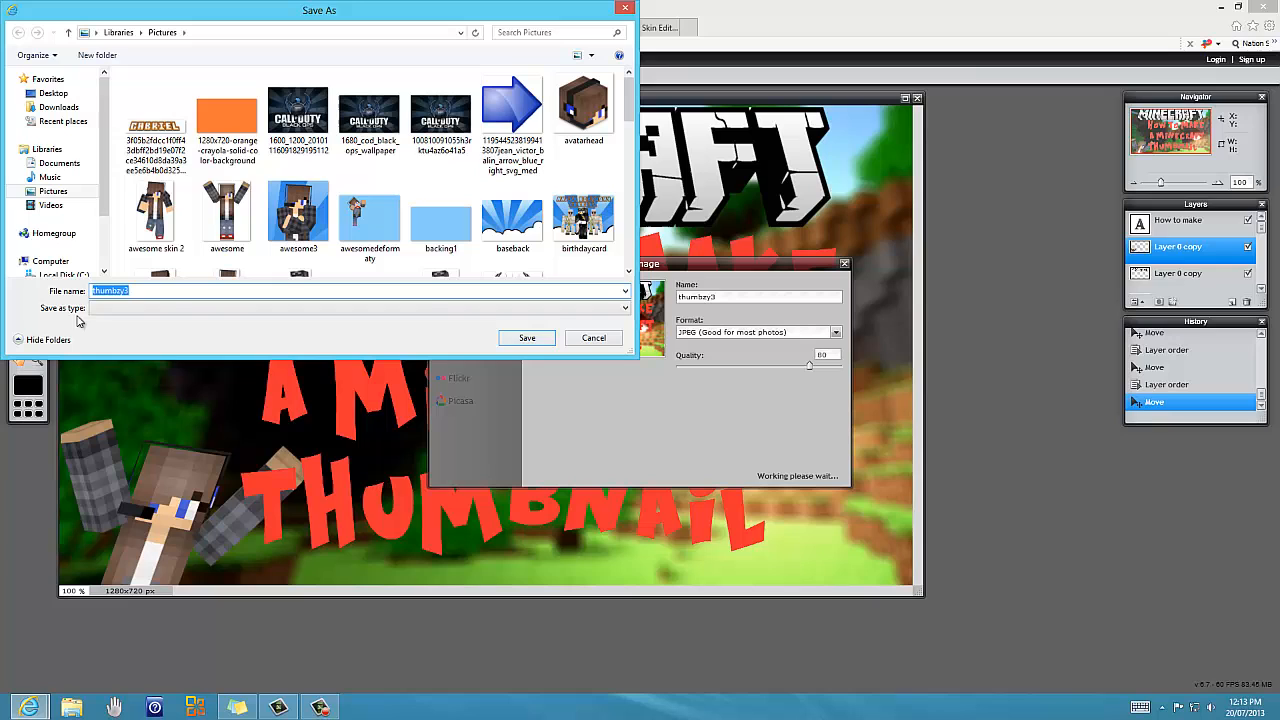
left_click(526, 337)
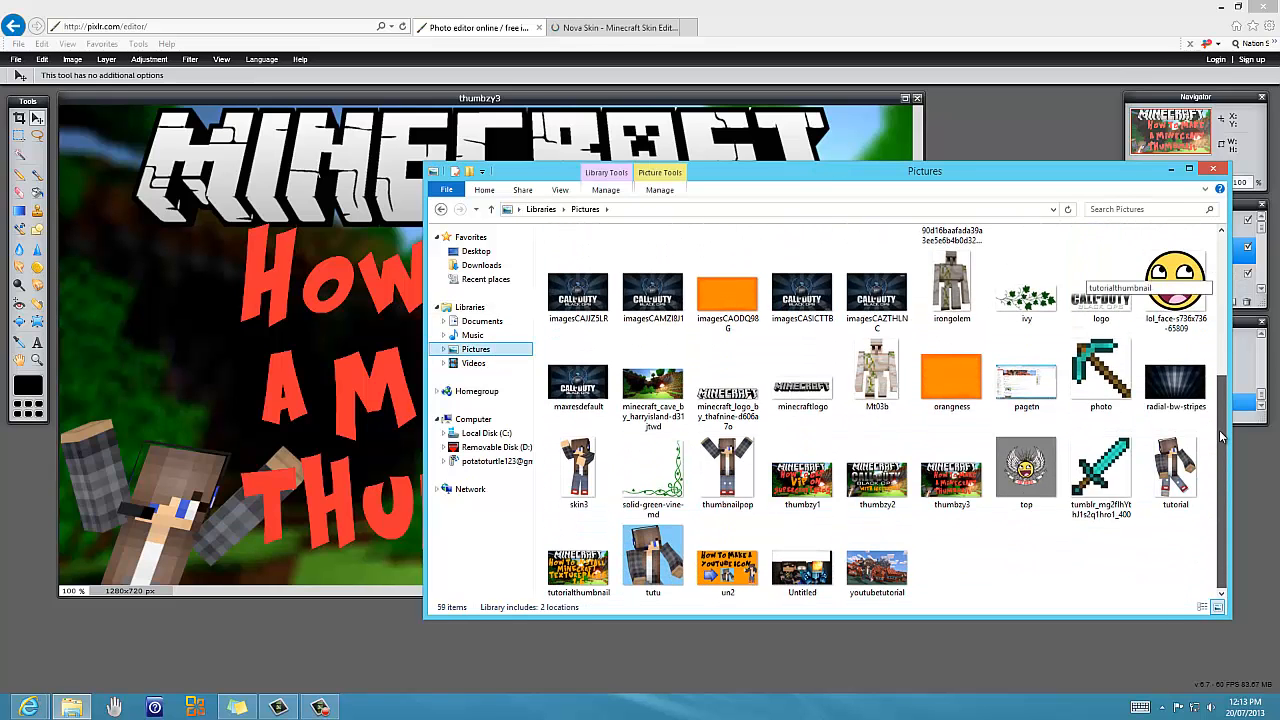
Compare thumbzy3 against thumbzy2 and tutorialthumbnail in Pictures, then close File Explorer.
left_click(951, 472)
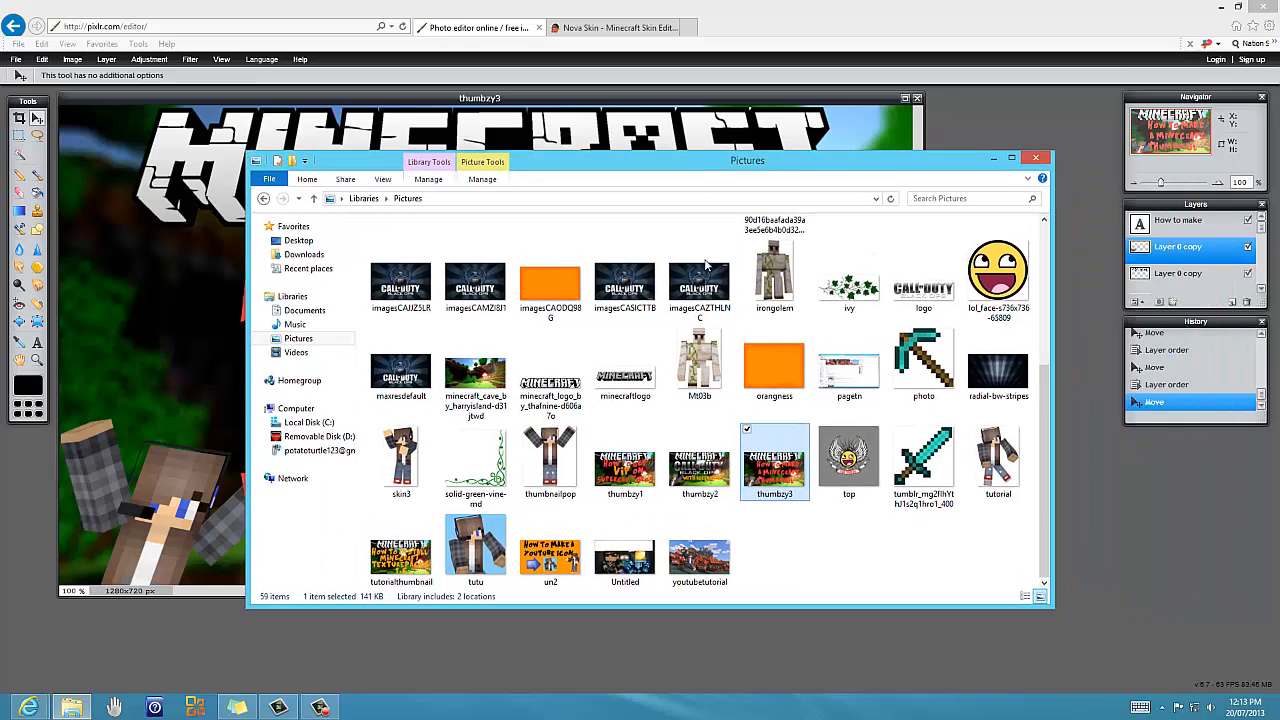
mouse_move(795, 505)
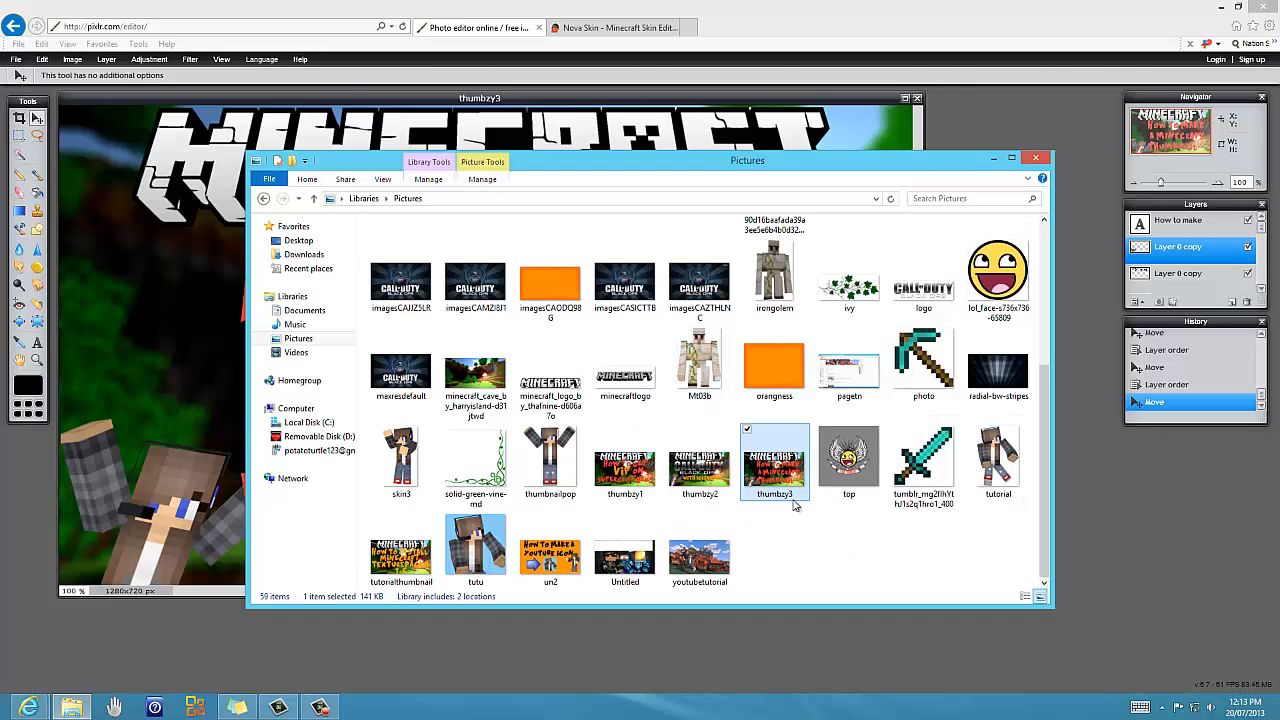
left_click(624, 460)
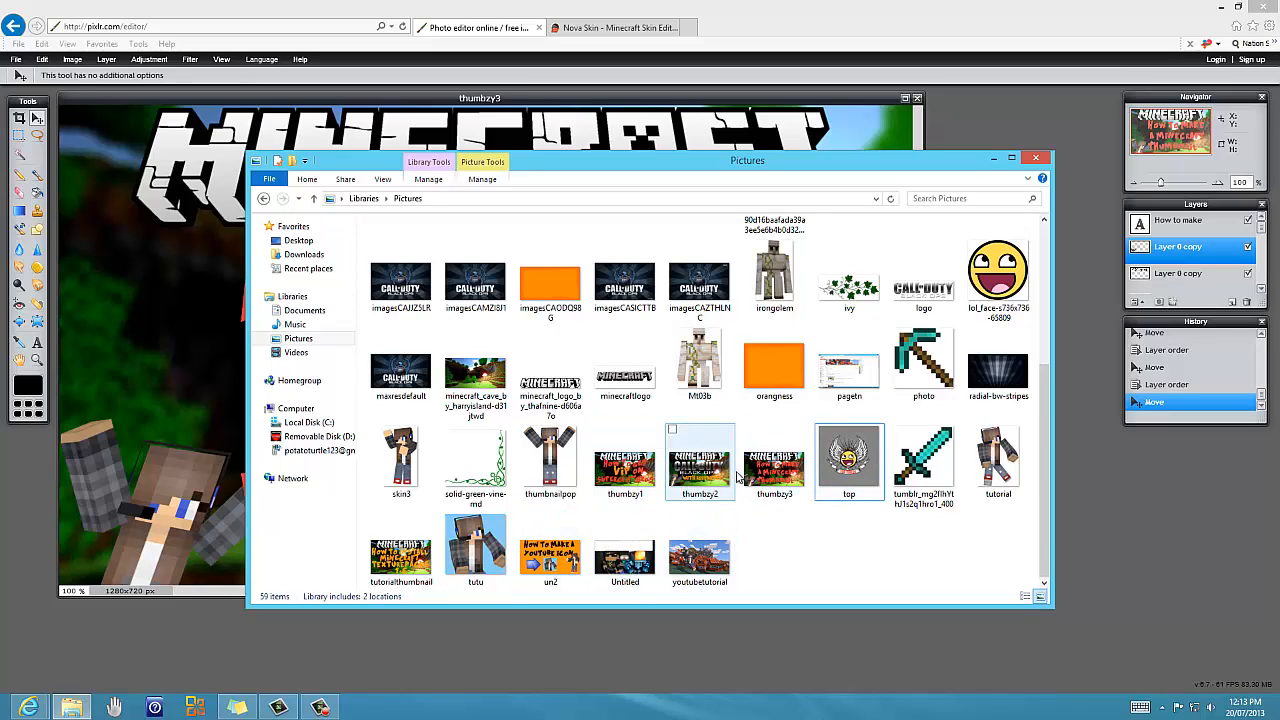
left_click(699, 460)
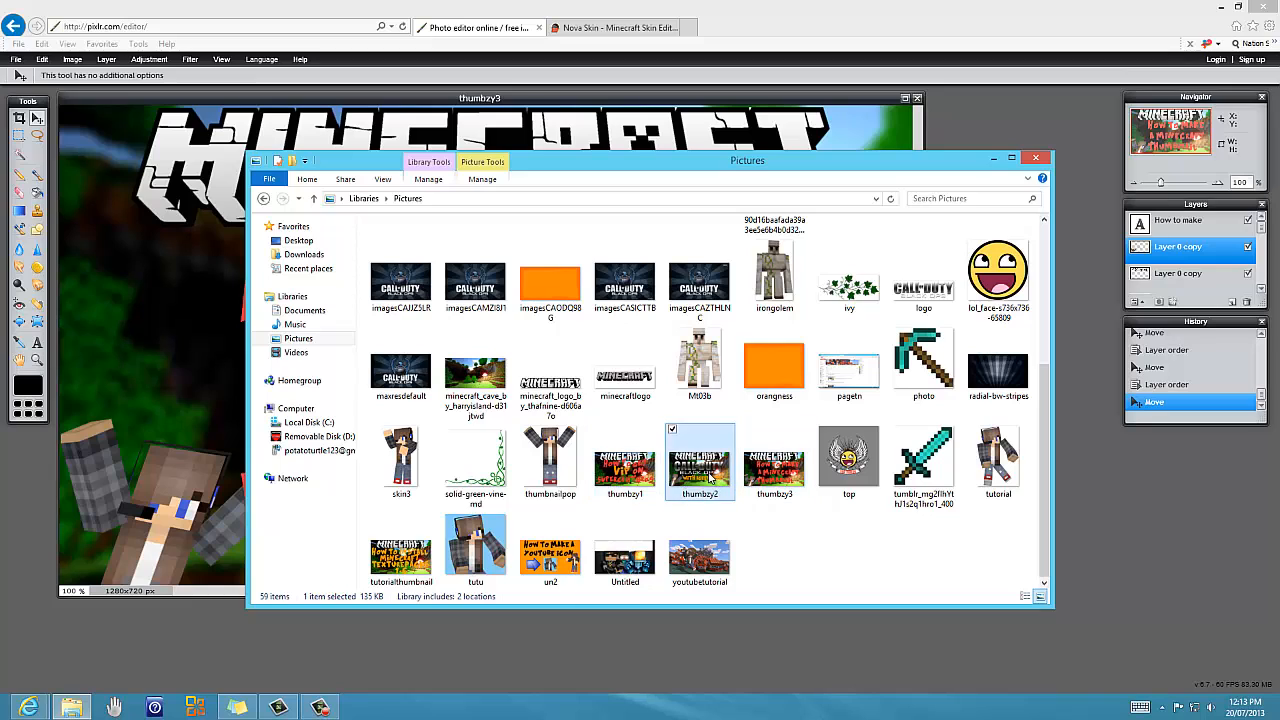
left_click(773, 461)
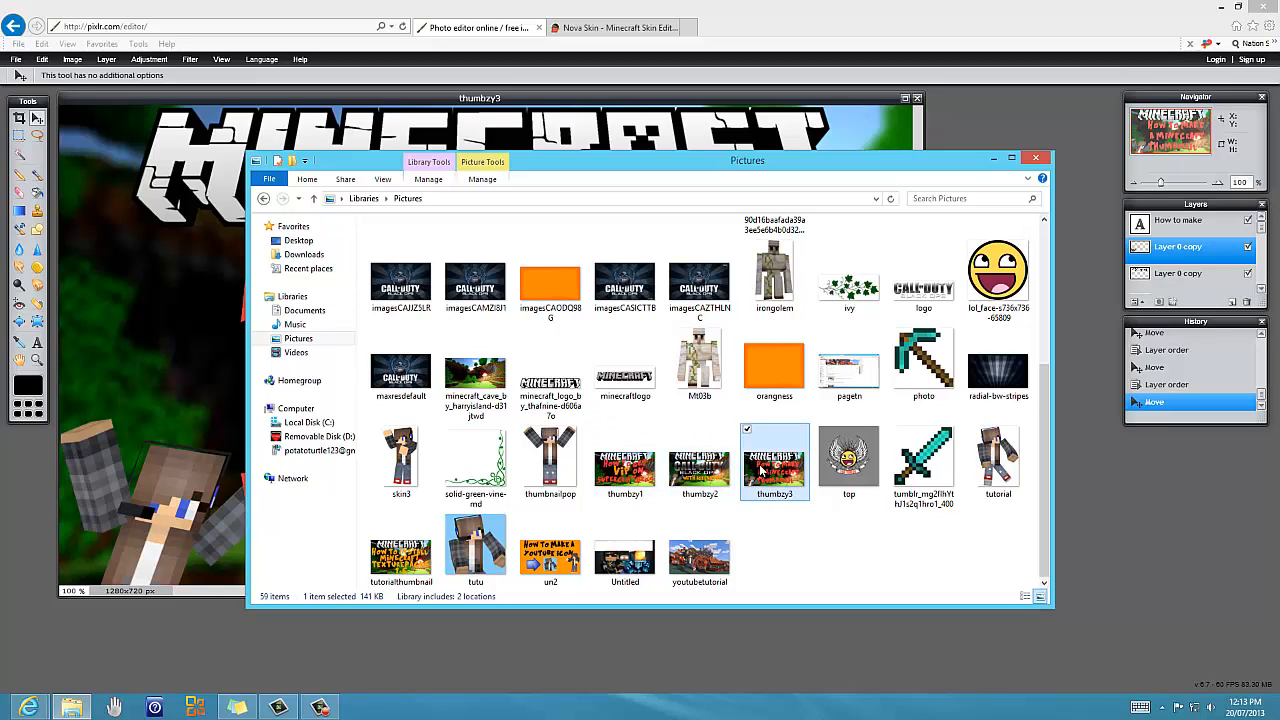
left_click(400, 545)
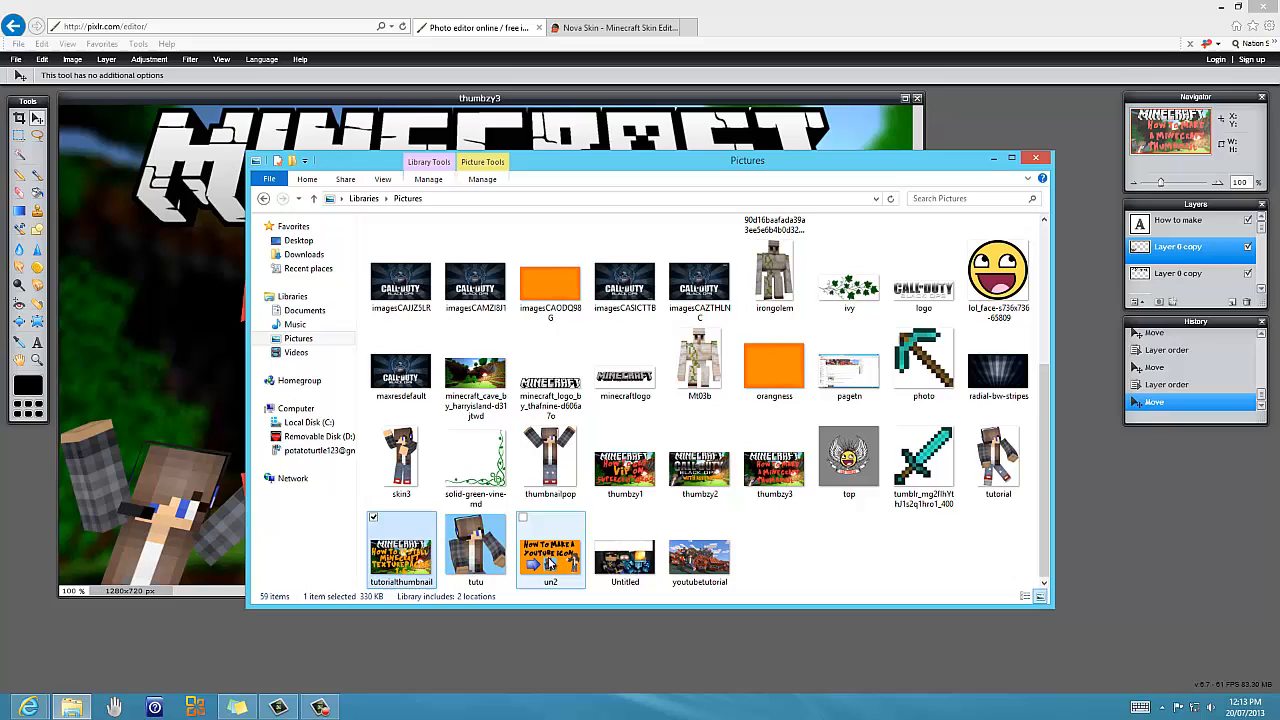
left_click(699, 457)
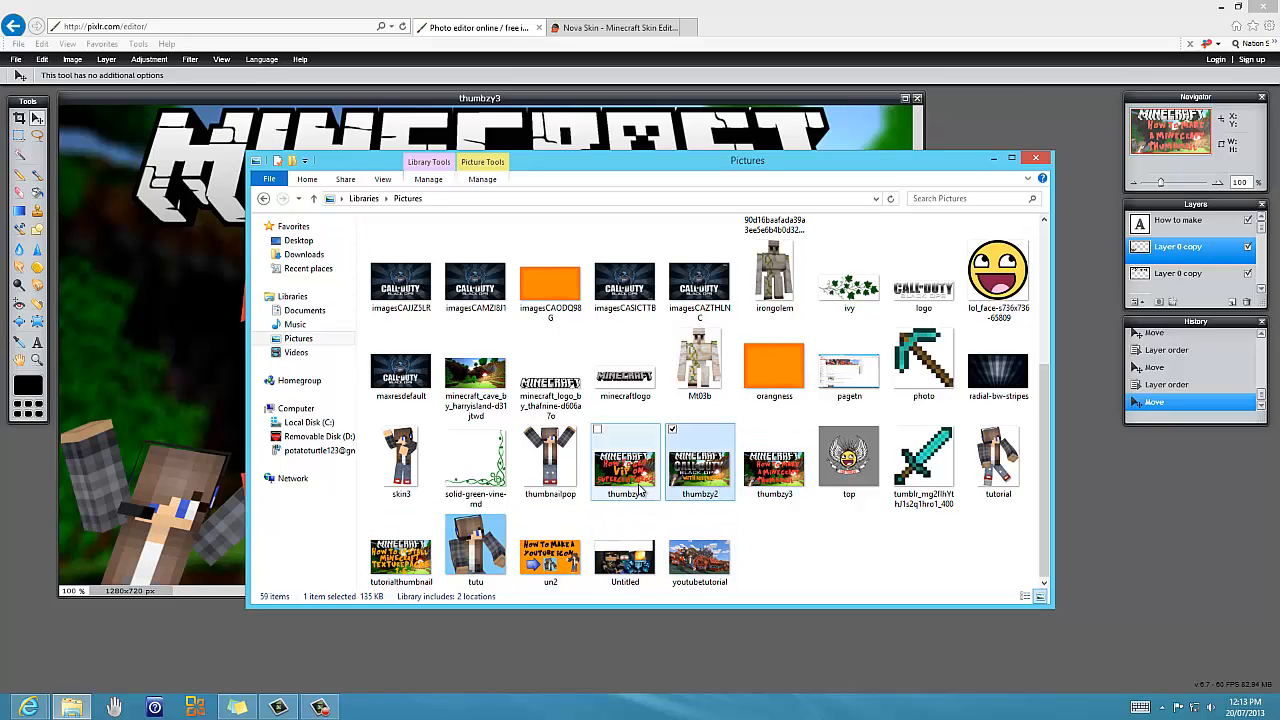
left_click(1035, 157)
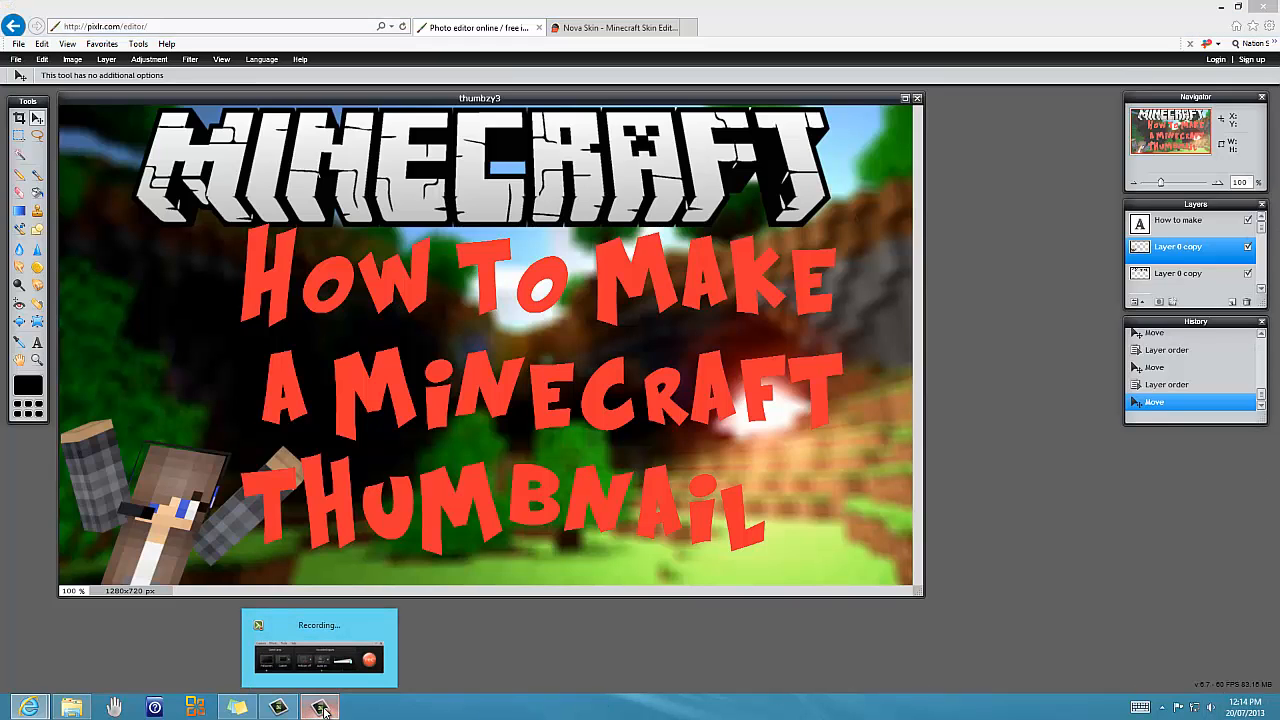
left_click(318, 706)
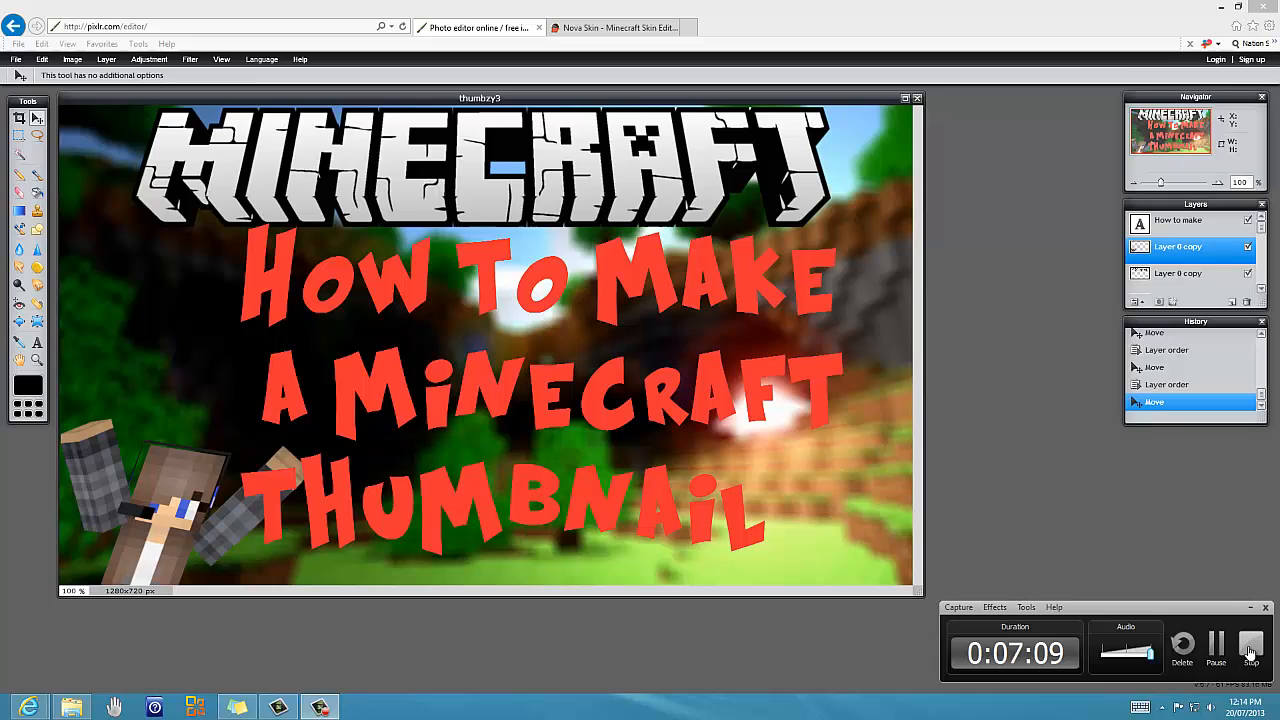